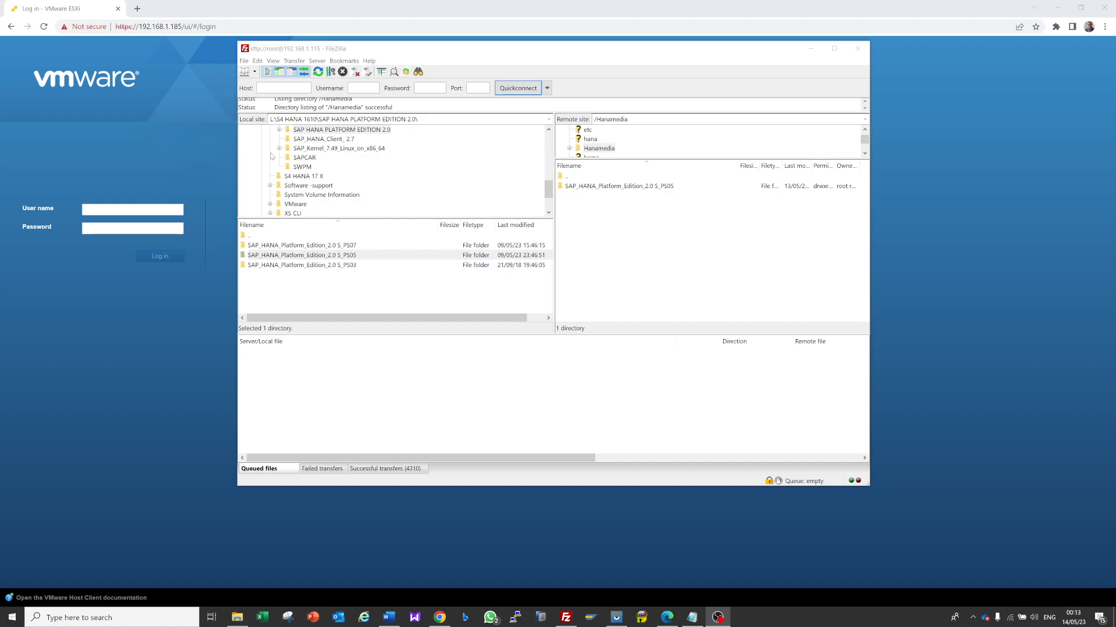
{"action": "mouse_move", "coordinate": [273, 257]}
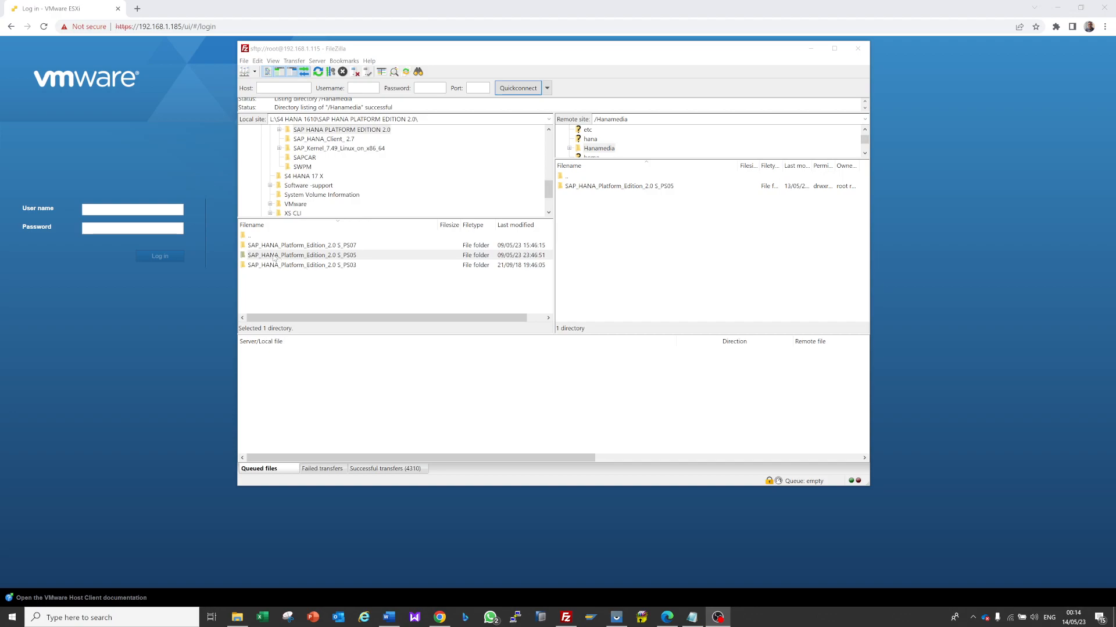
{"action": "mouse_move", "coordinate": [348, 262]}
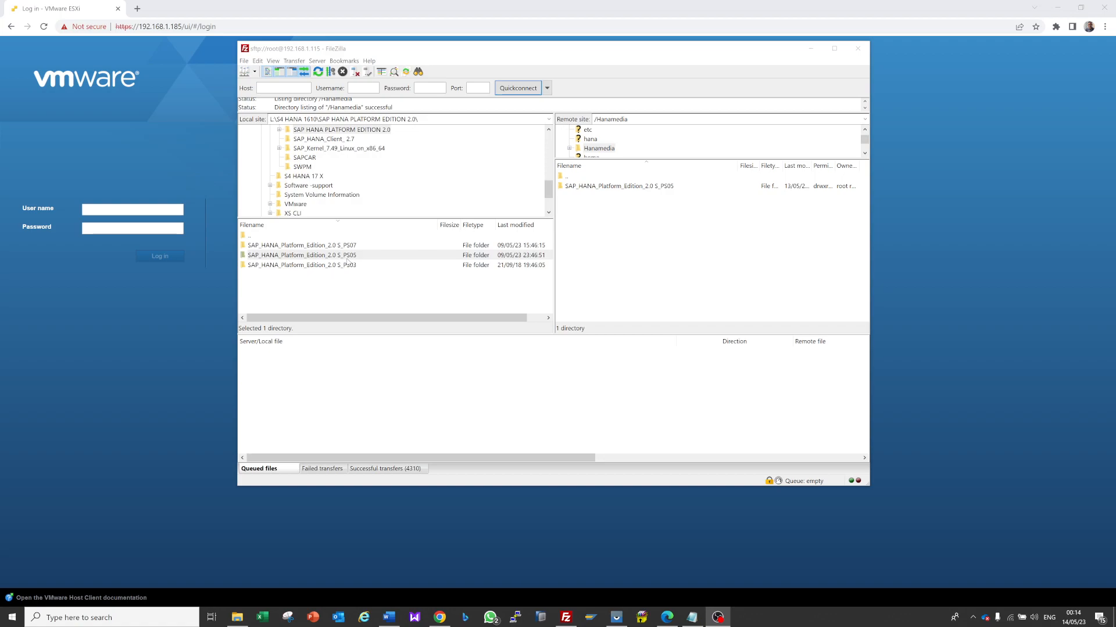
{"action": "mouse_move", "coordinate": [349, 261]}
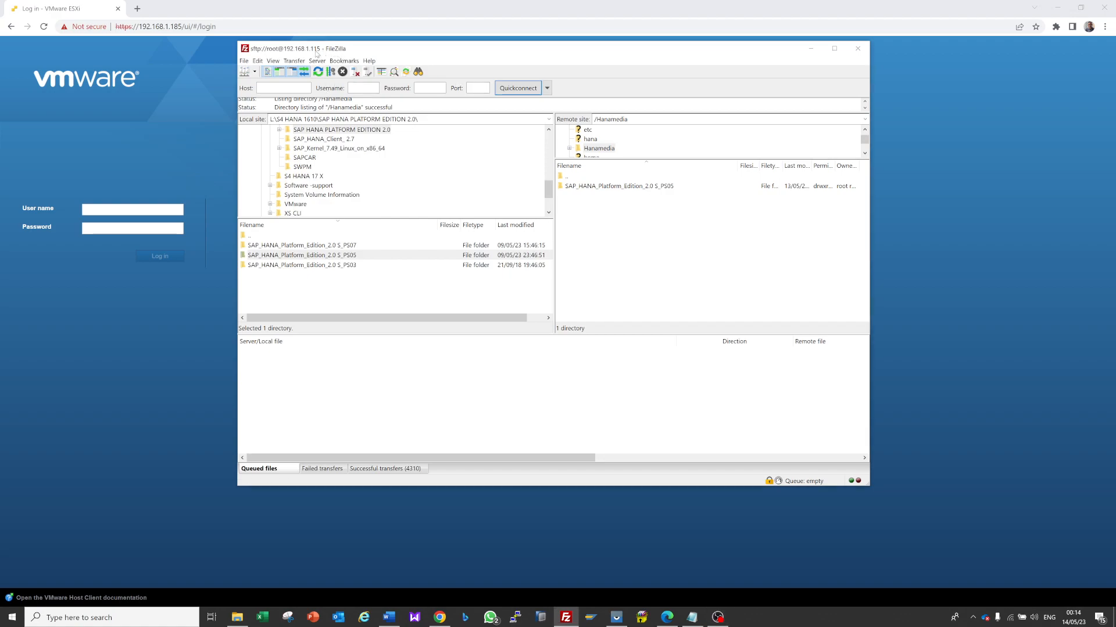
{"action": "mouse_move", "coordinate": [390, 61]}
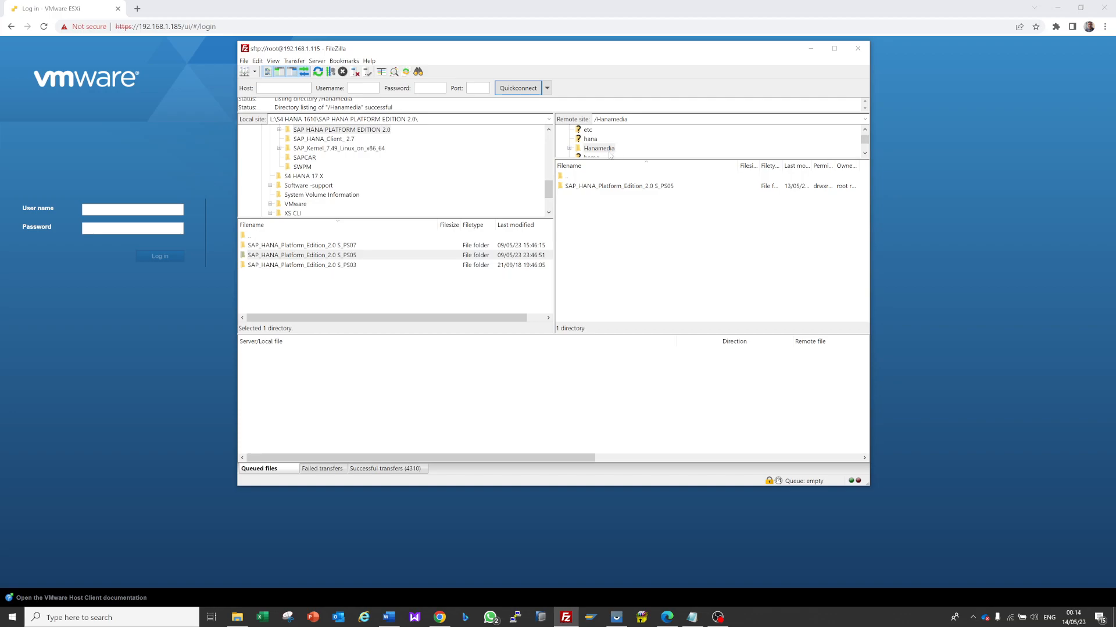
View the Hanamedia folder's permissions and close them without changes
{"action": "right_click", "coordinate": [598, 148]}
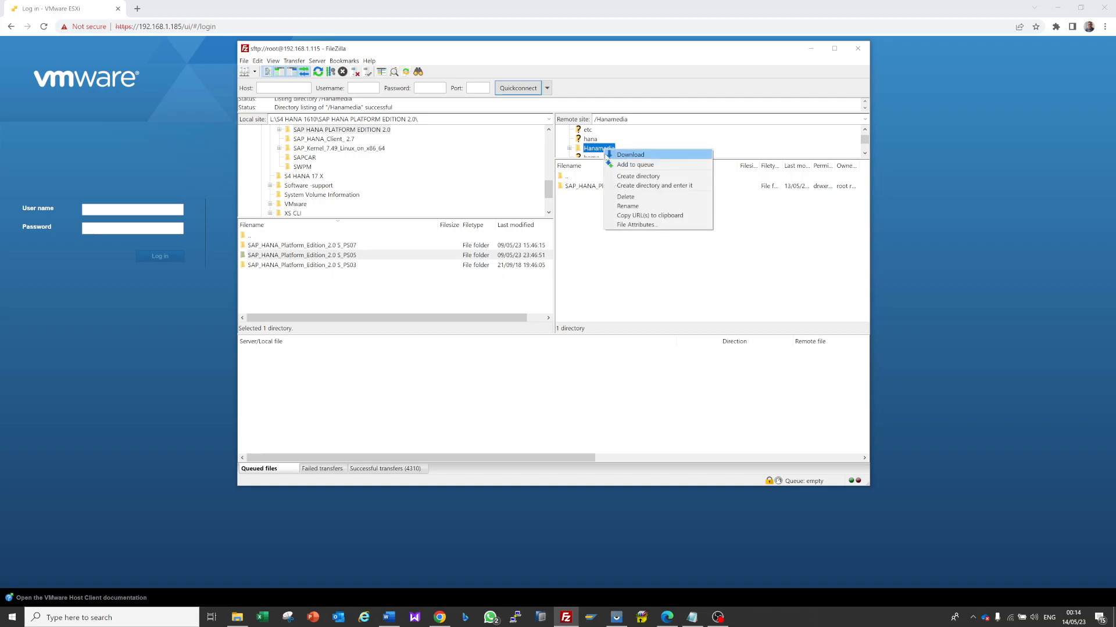
{"action": "left_click", "coordinate": [636, 225]}
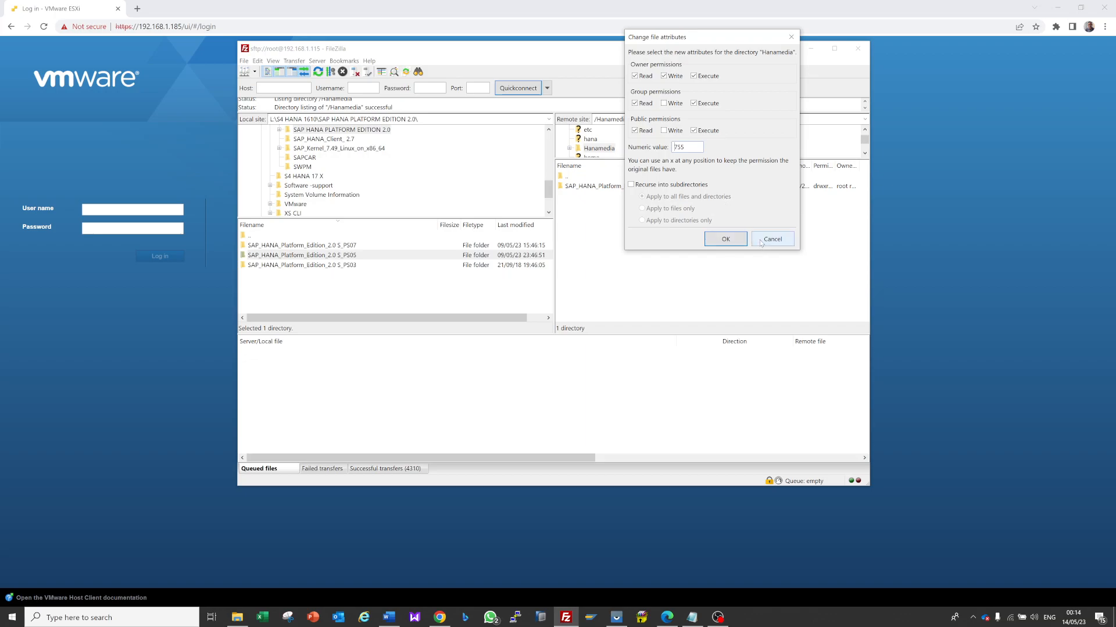
{"action": "left_click", "coordinate": [771, 238]}
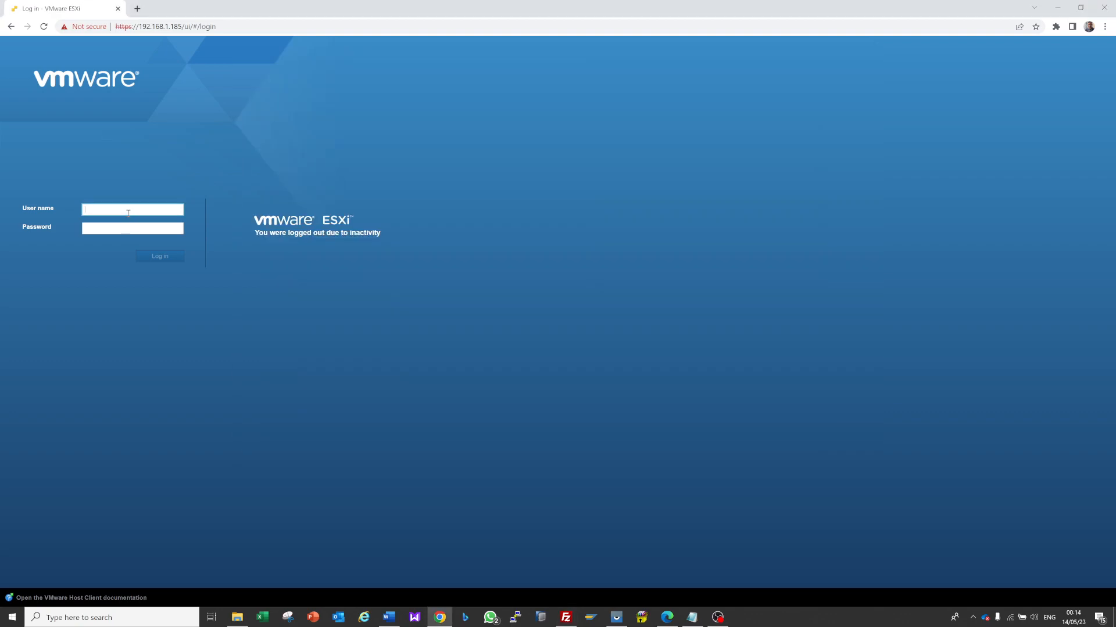
Log in to the ESXi host as root and show the localhost host summary
{"action": "type", "text": "root"}
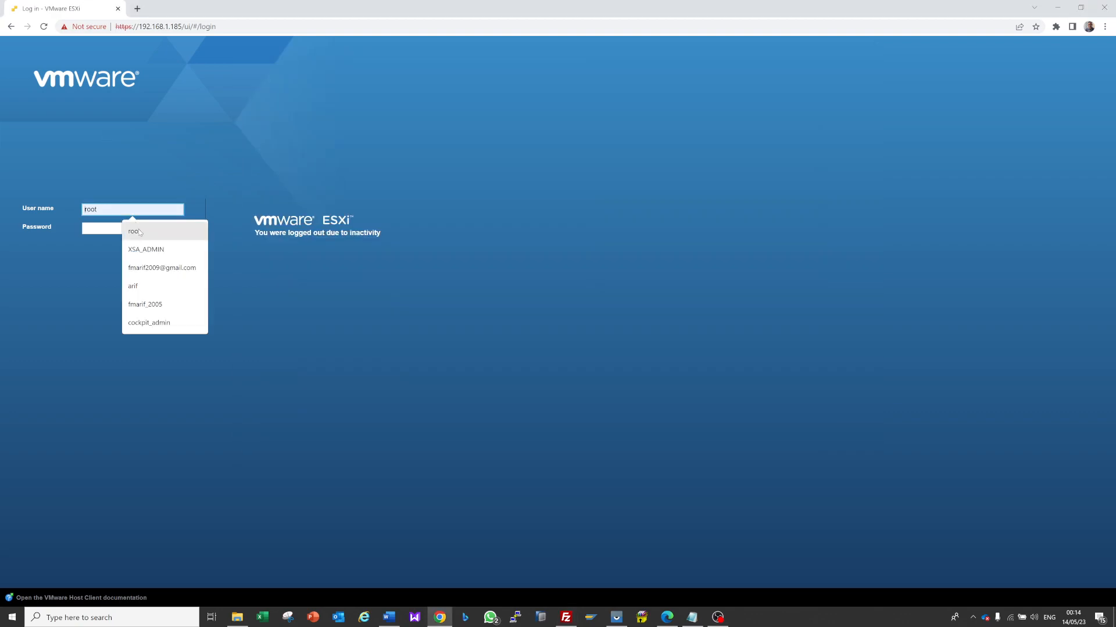
{"action": "left_click", "coordinate": [132, 228]}
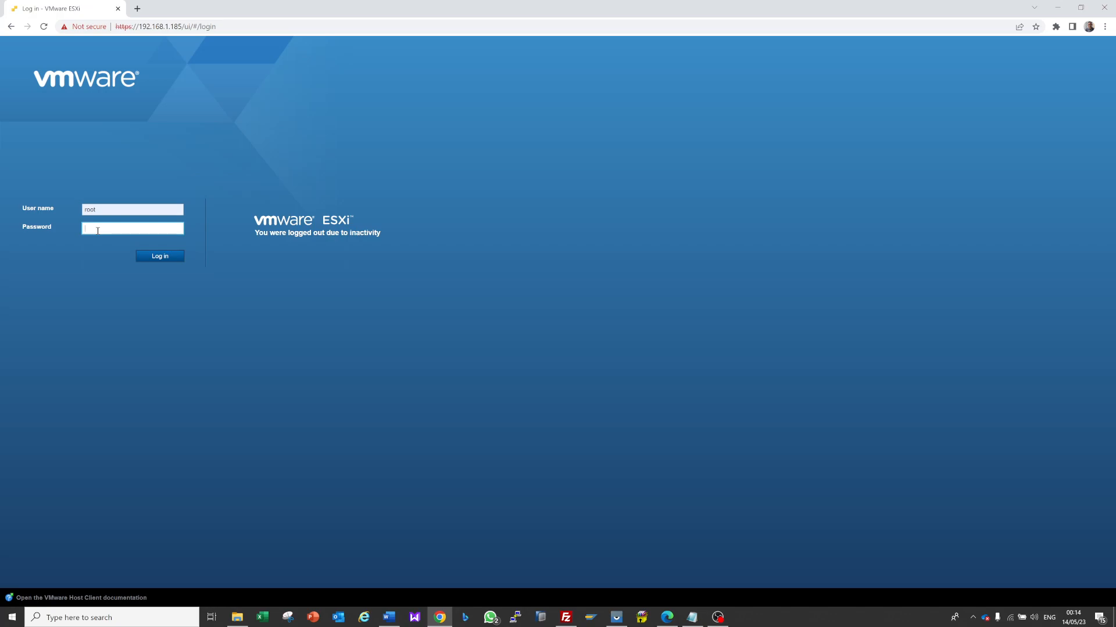
{"action": "left_click", "coordinate": [159, 256]}
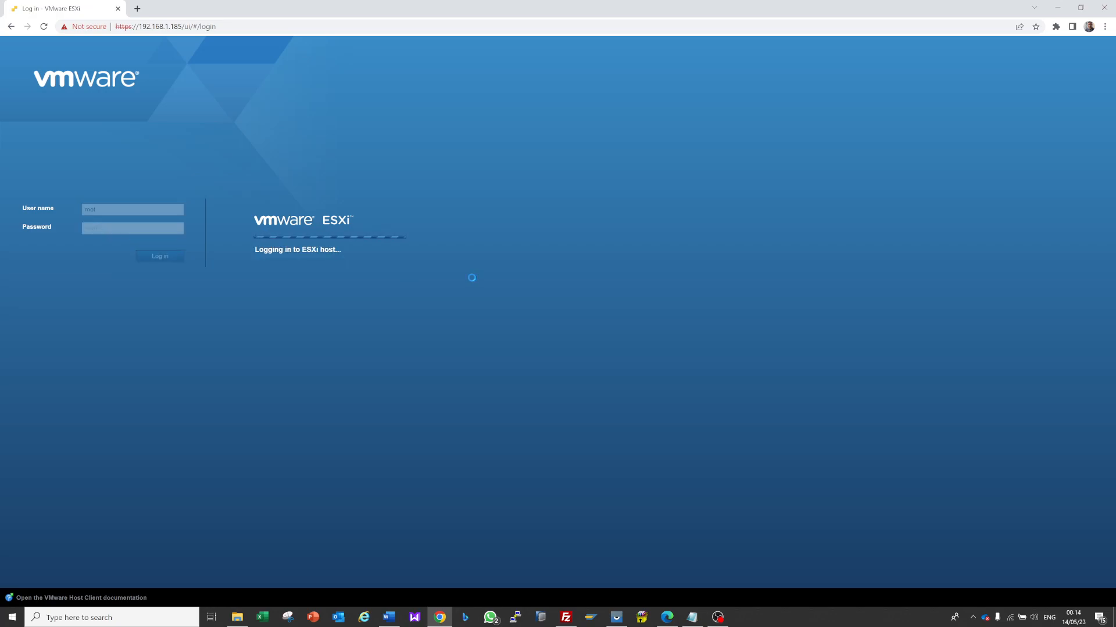
{"action": "left_click", "coordinate": [159, 256]}
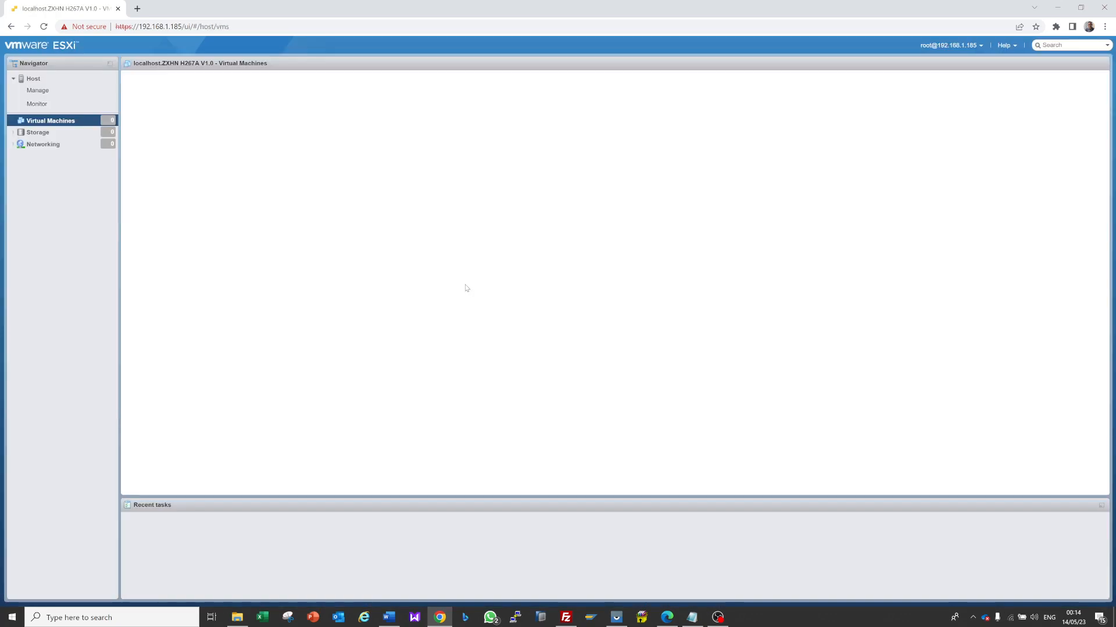
{"action": "mouse_move", "coordinate": [460, 282]}
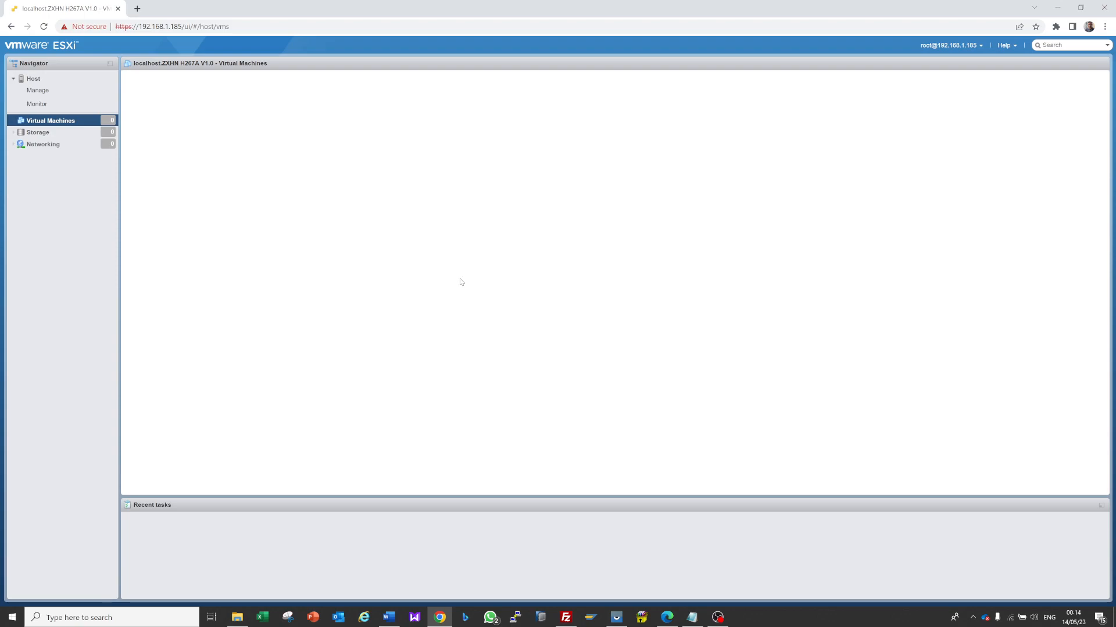
{"action": "mouse_move", "coordinate": [122, 136]}
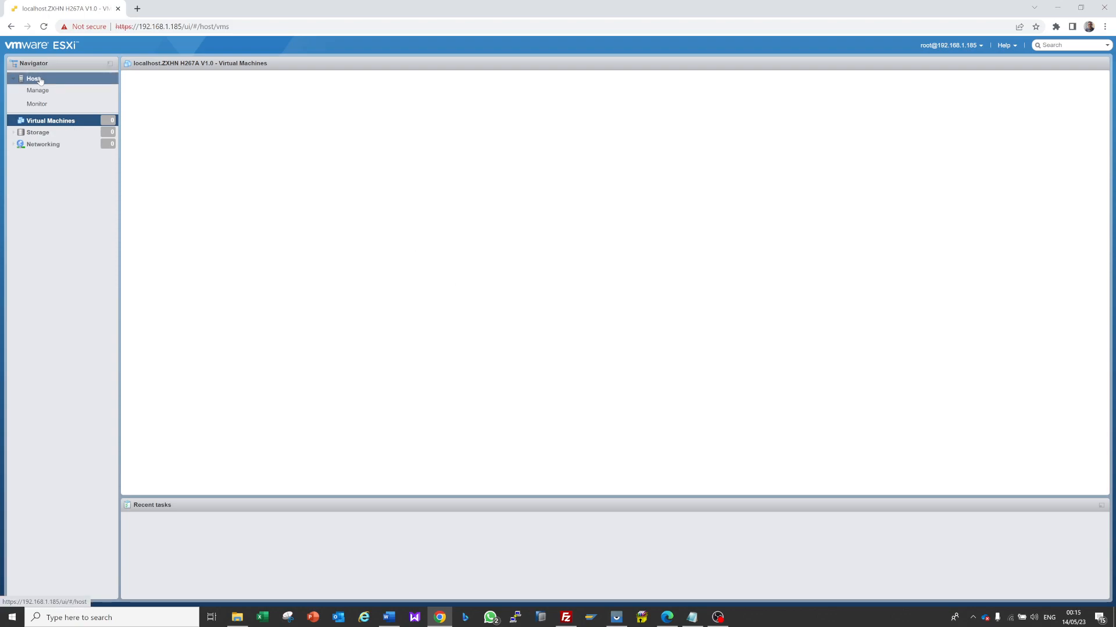
{"action": "left_click", "coordinate": [32, 78]}
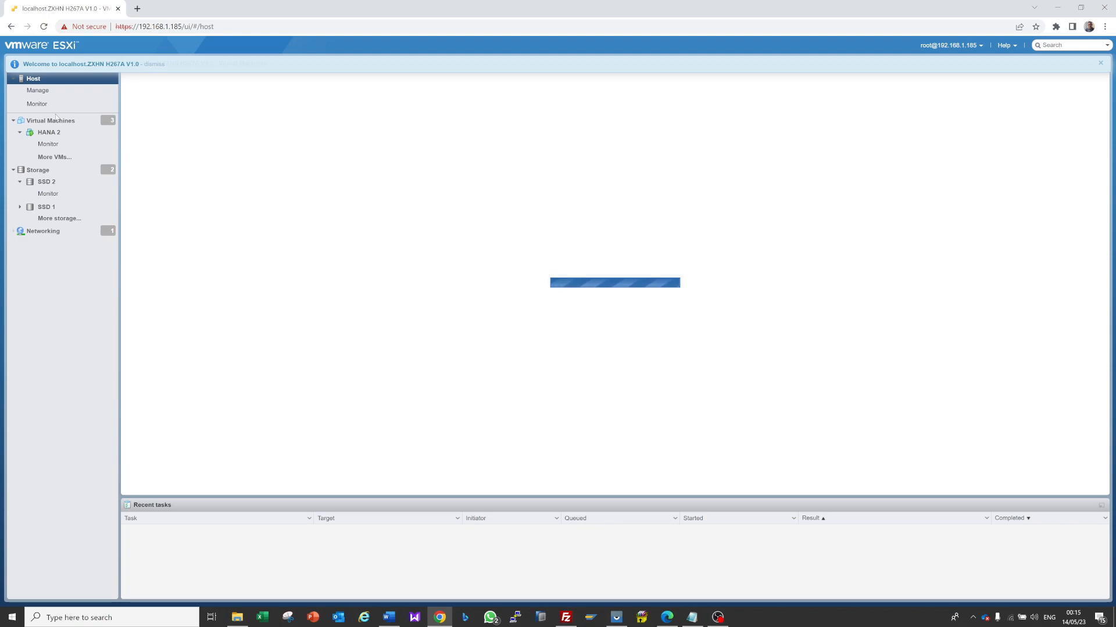
{"action": "mouse_move", "coordinate": [274, 216]}
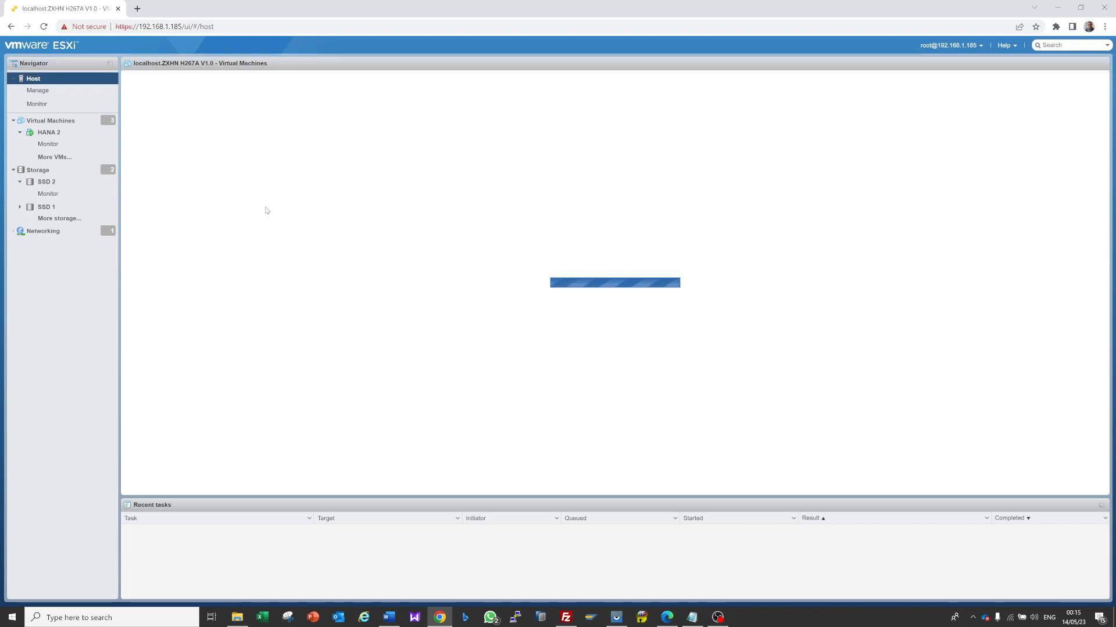
{"action": "left_click", "coordinate": [33, 78]}
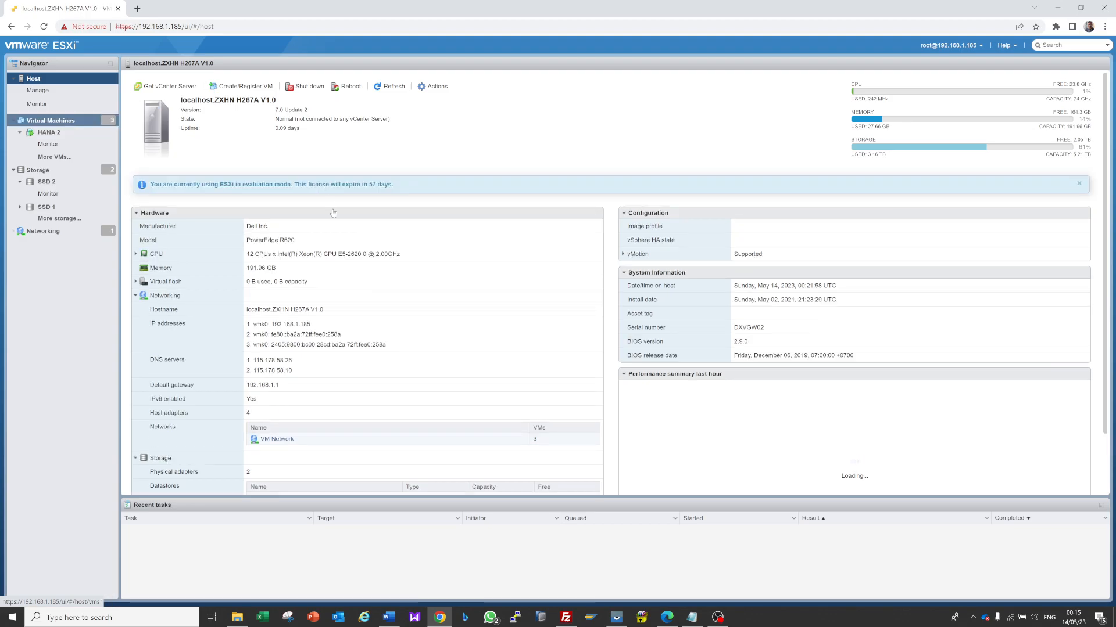
List the virtual machines EHP5, HANA 1 and HANA 2, and show HANA 1's details
{"action": "left_click", "coordinate": [50, 120]}
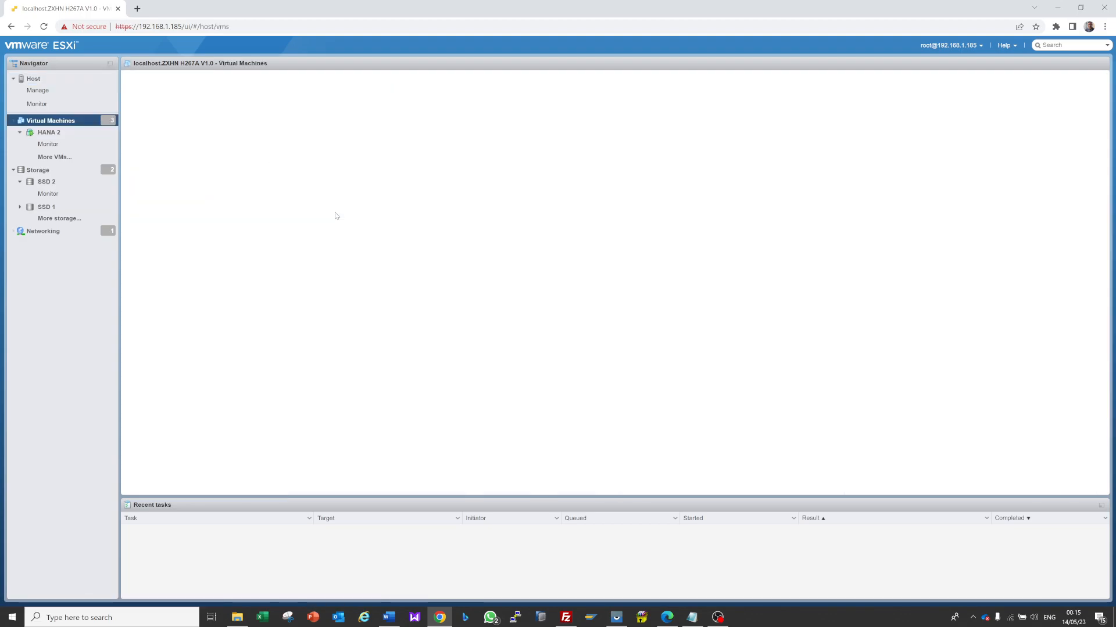
{"action": "left_click", "coordinate": [50, 120]}
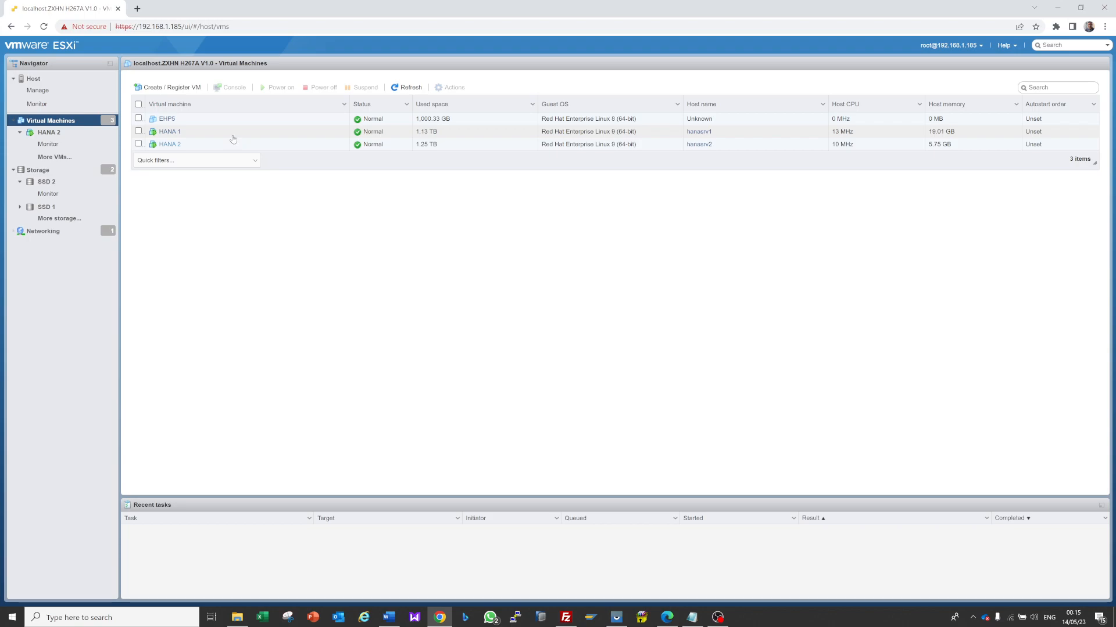
{"action": "left_click", "coordinate": [139, 132]}
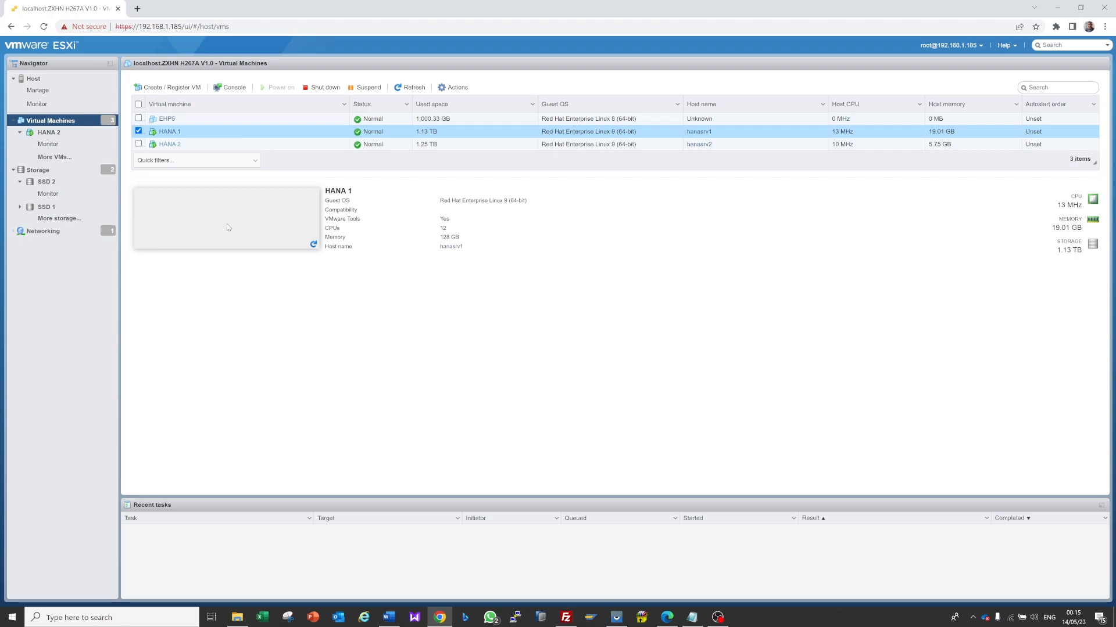
{"action": "mouse_move", "coordinate": [226, 219]}
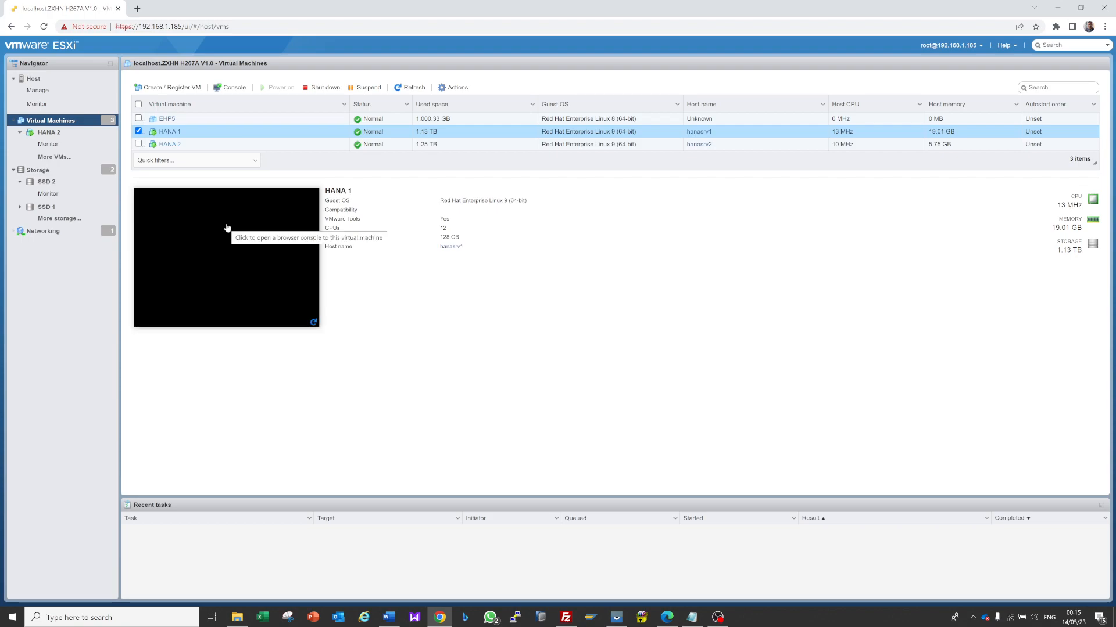
Open HANA 1's browser console, log in with an unlisted account, and dismiss the privileged-user warning
{"action": "left_click", "coordinate": [226, 258]}
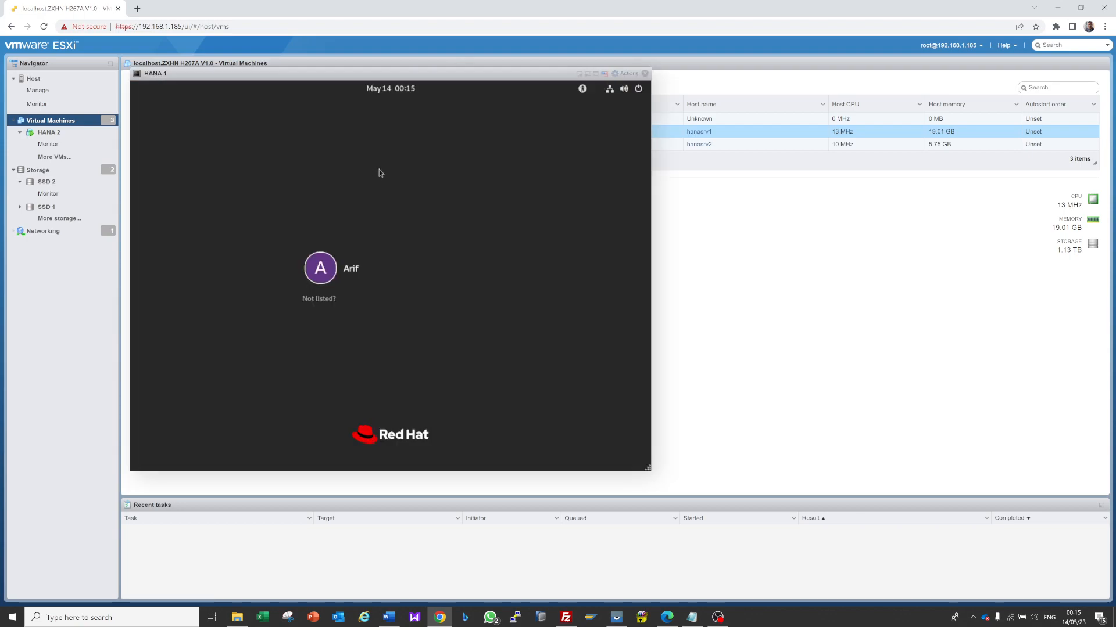
{"action": "mouse_move", "coordinate": [316, 306]}
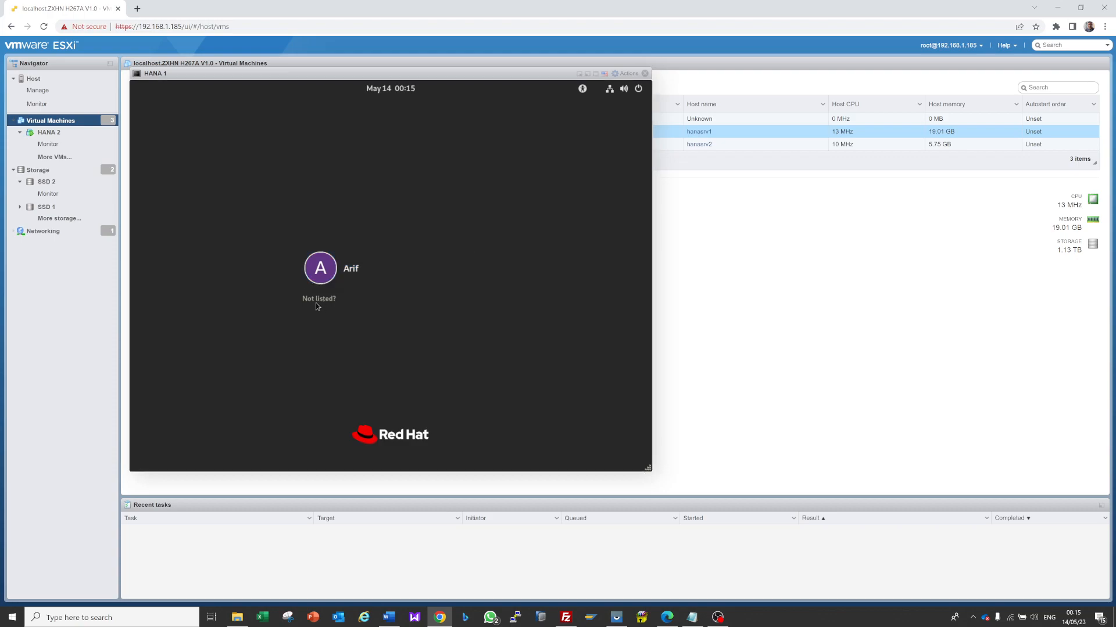
{"action": "left_click", "coordinate": [319, 298]}
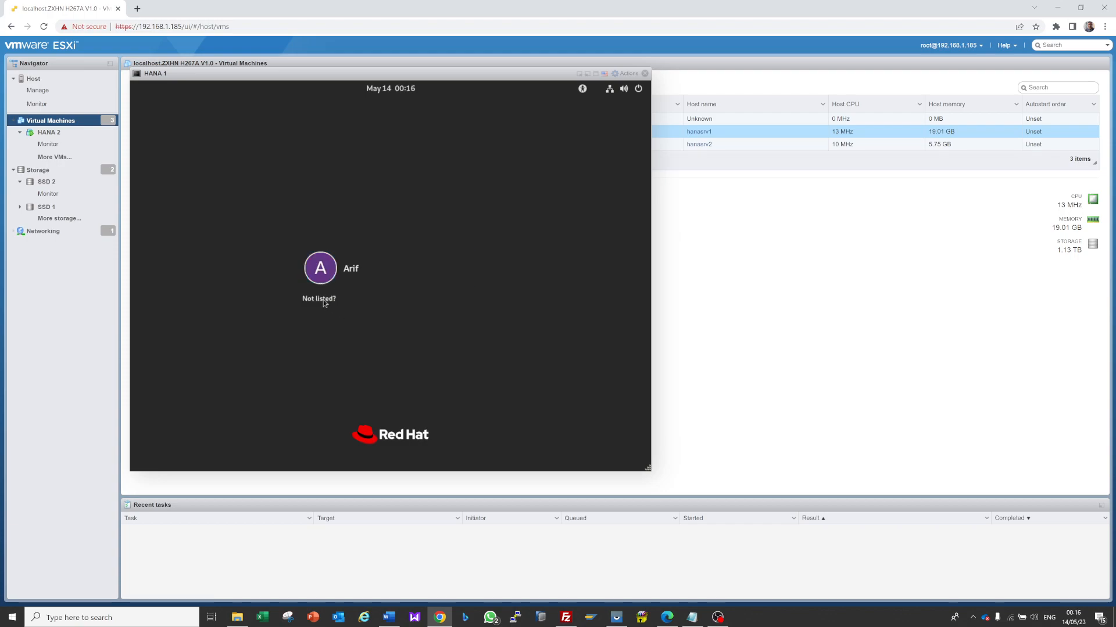
{"action": "left_click", "coordinate": [319, 298]}
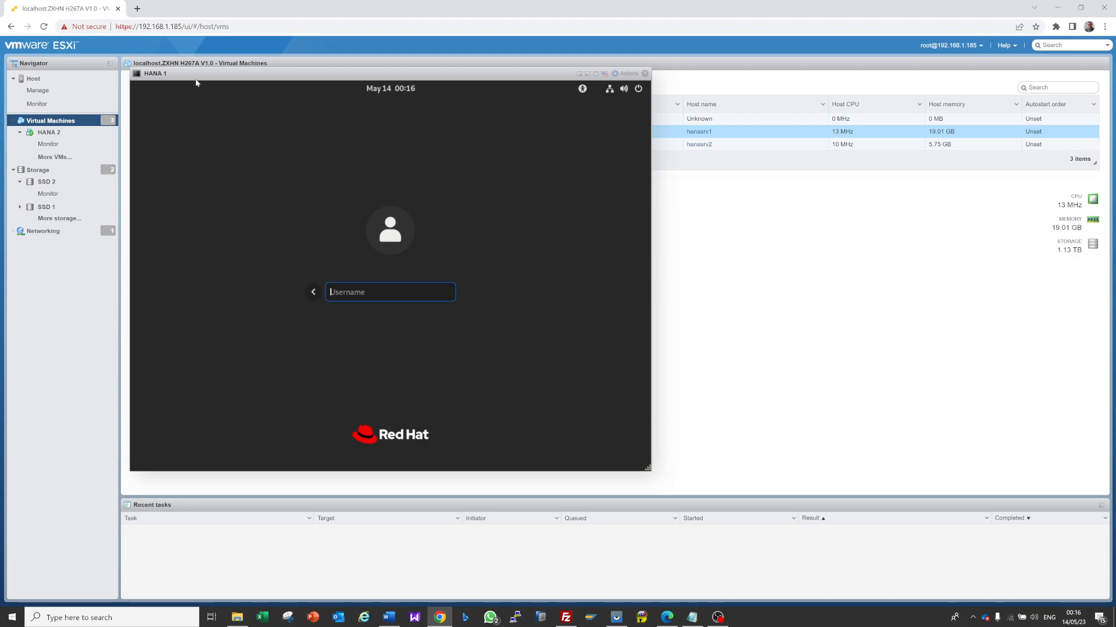
{"action": "mouse_move", "coordinate": [289, 149]}
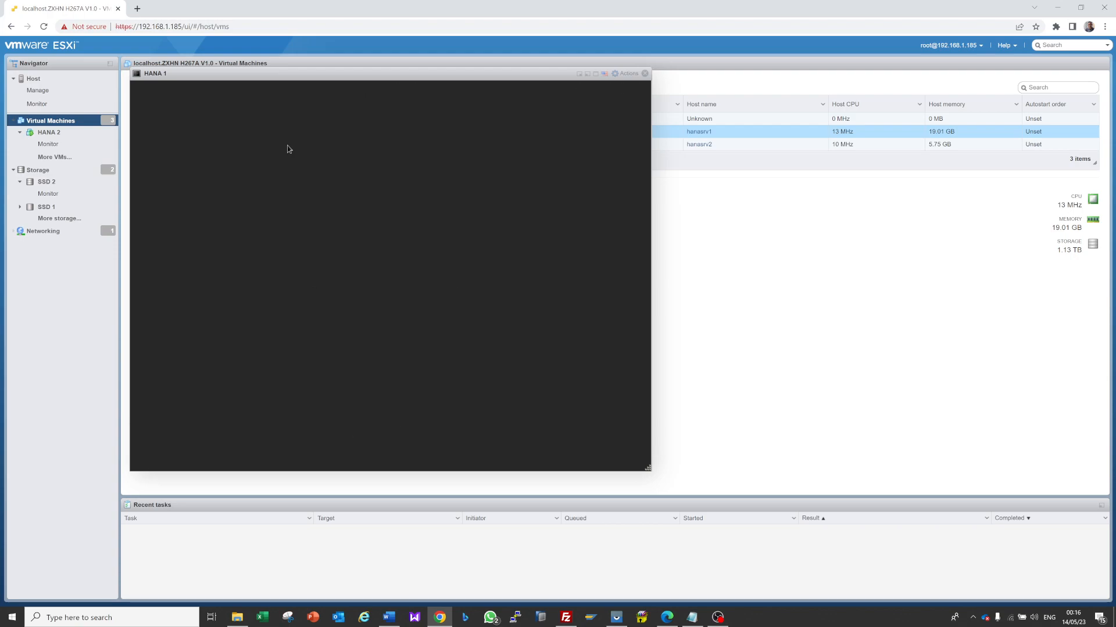
{"action": "mouse_move", "coordinate": [279, 133]}
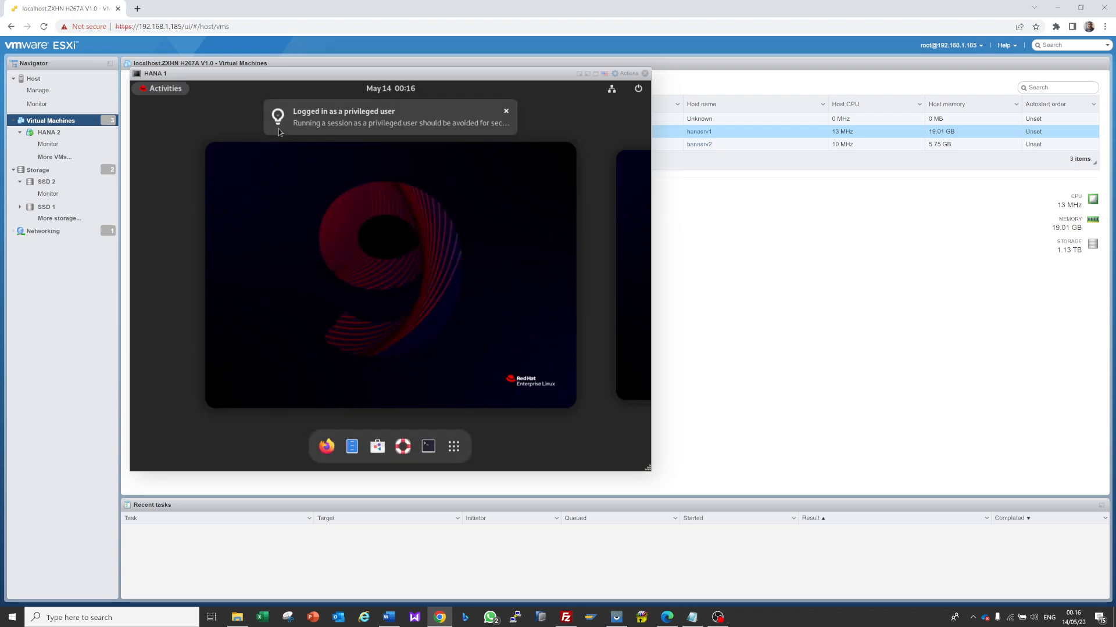
{"action": "left_click", "coordinate": [506, 111]}
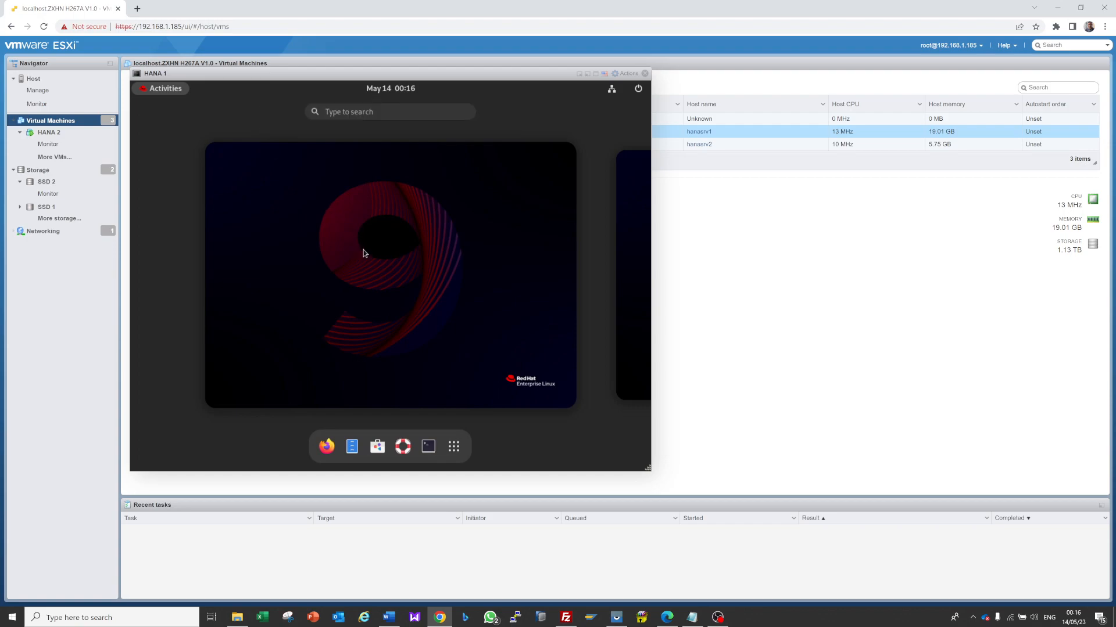
{"action": "mouse_move", "coordinate": [368, 253]}
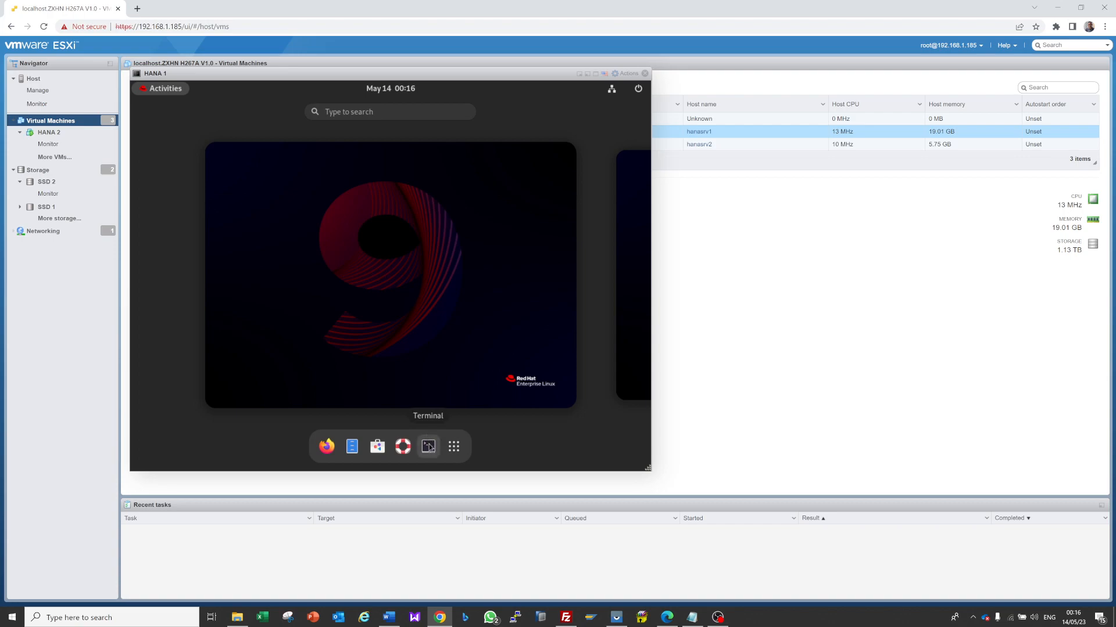
In a HANA 1 terminal, go to /Hanamedia/SAP_HANA_Platform_Edition_2.0 S_PS05/DATA_UNITS
{"action": "left_click", "coordinate": [428, 446]}
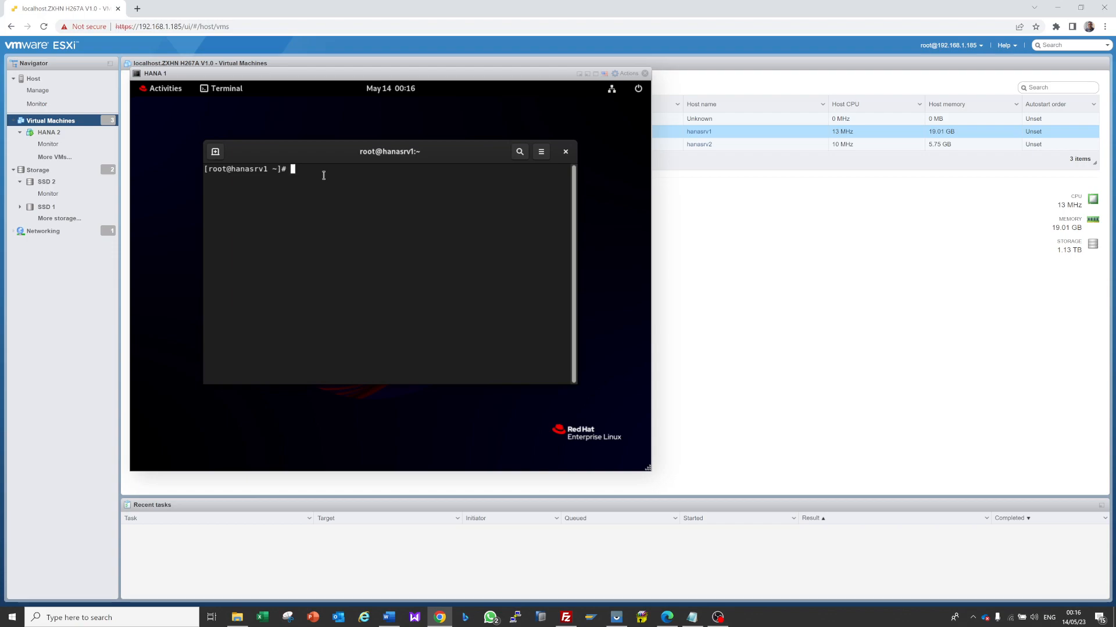
{"action": "type", "text": "cd"}
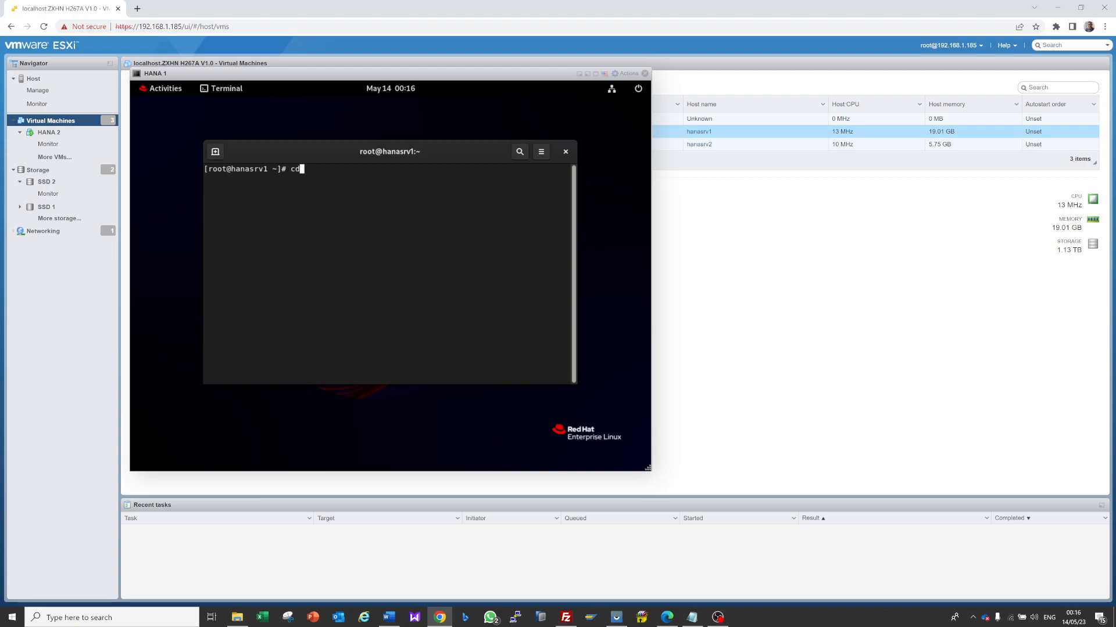
{"action": "type", "text": "/Hanamedia/"}
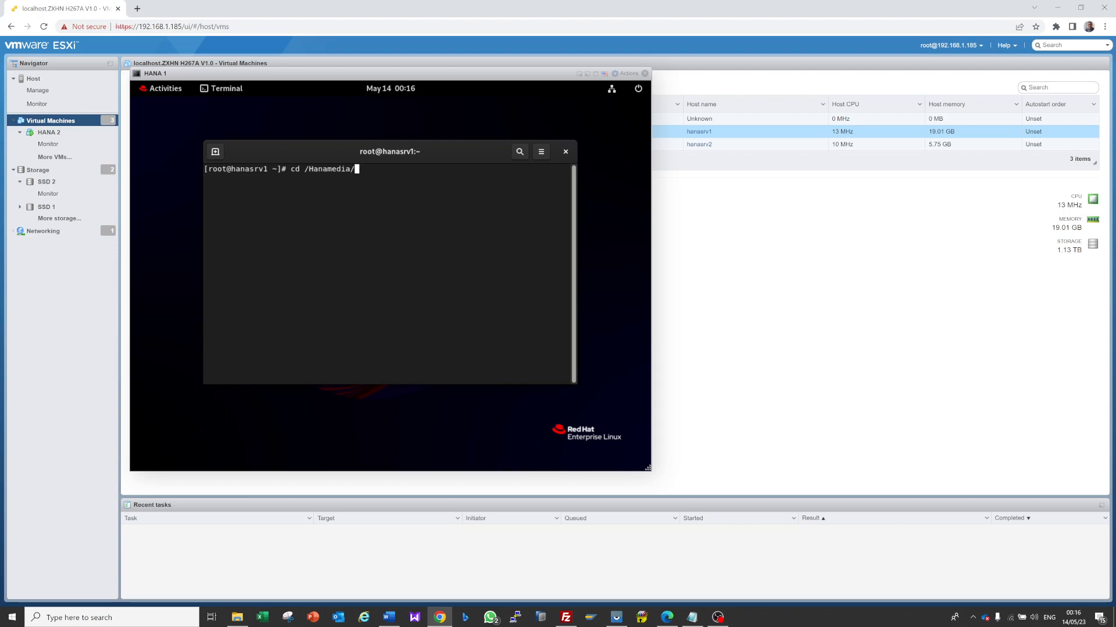
{"action": "type", "text": "SAP_HANA_Platform_Edition_2.0\\ S_PS05/"}
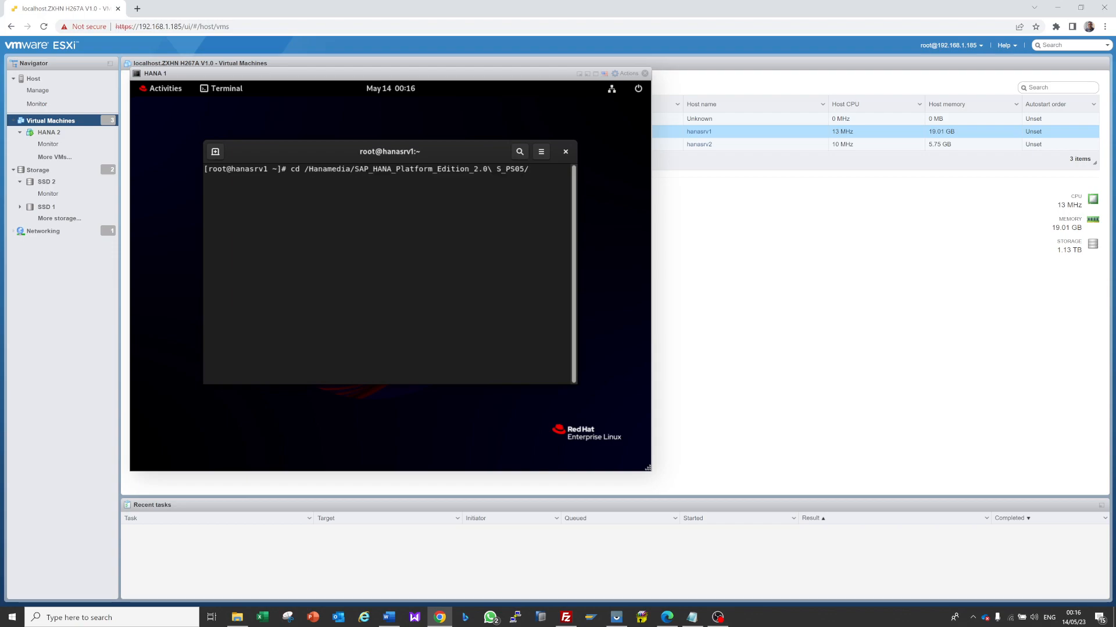
{"action": "type", "text": "ll"}
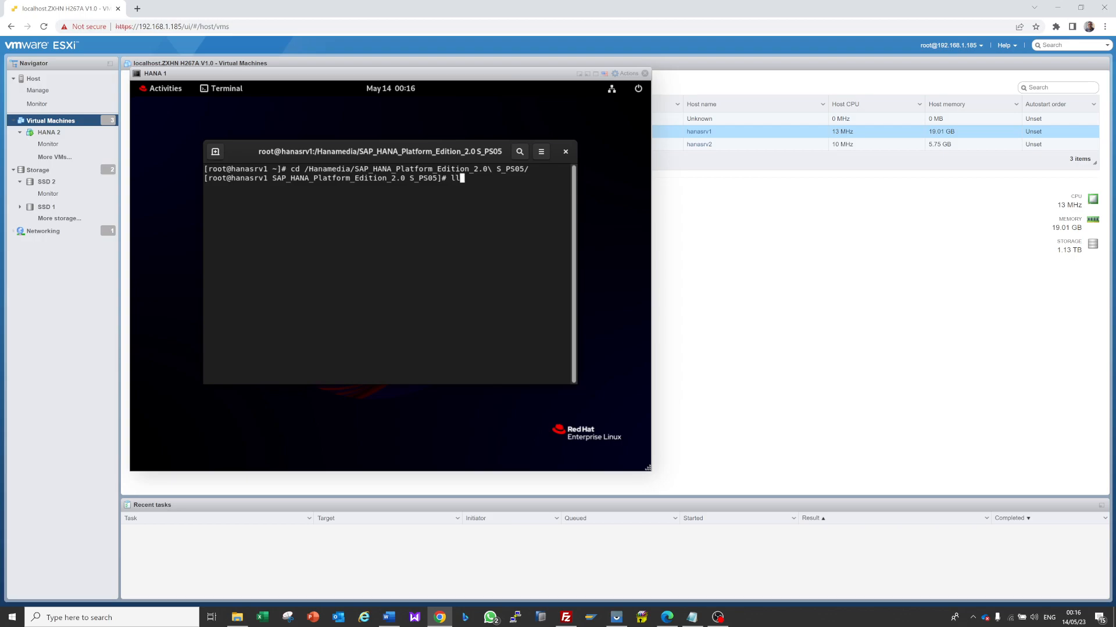
{"action": "type", "text": "cd DATA_UNITS/"}
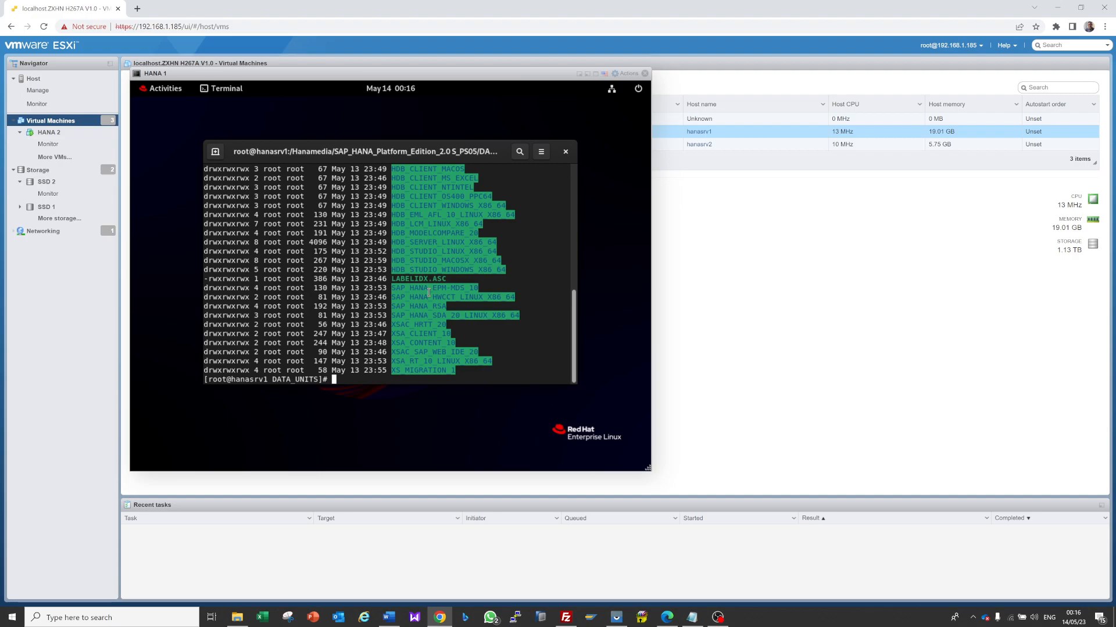
Enter HDB_SERVER_LINUX_X86_64, list it, copy hdblcmgui and type ./ at the prompt
{"action": "type", "text": "cd HDB"}
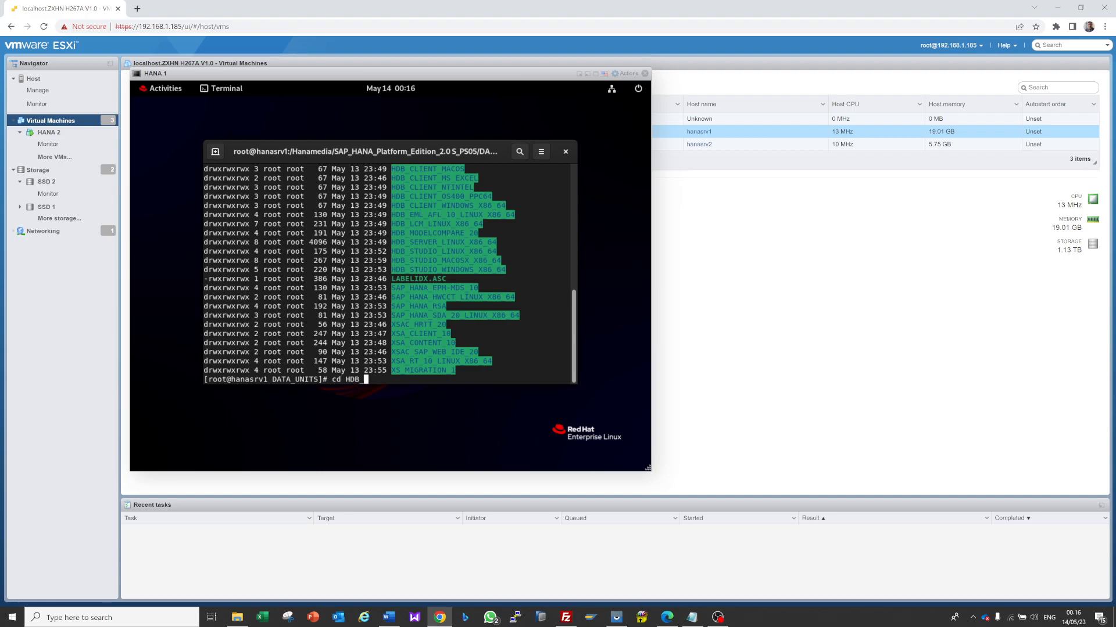
{"action": "type", "text": "S"}
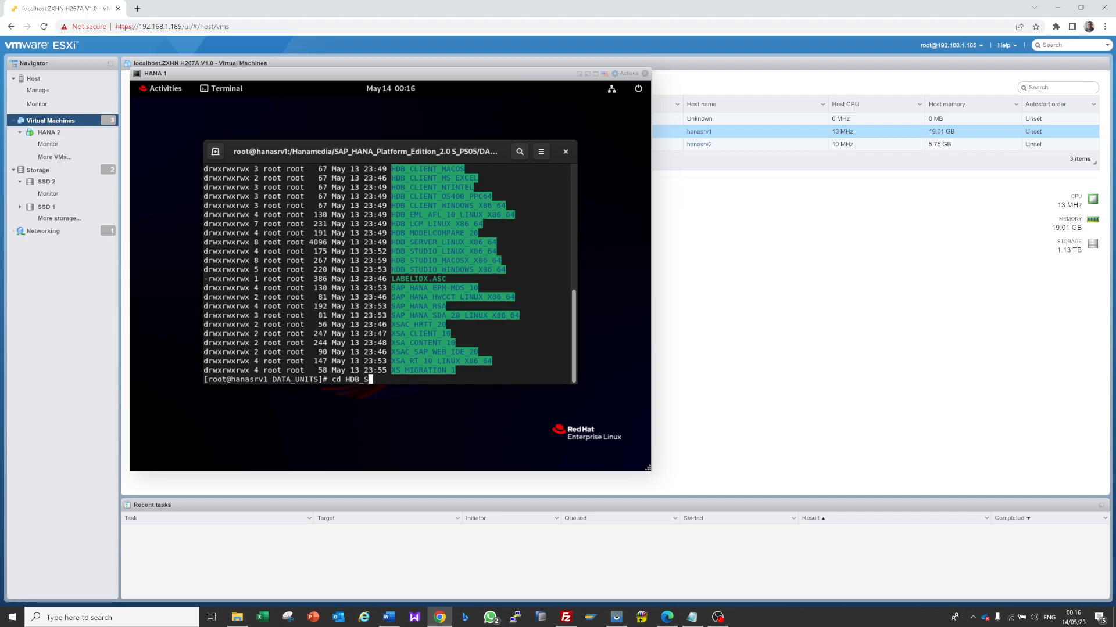
{"action": "type", "text": "ERVER_LINUX_X86_64/"}
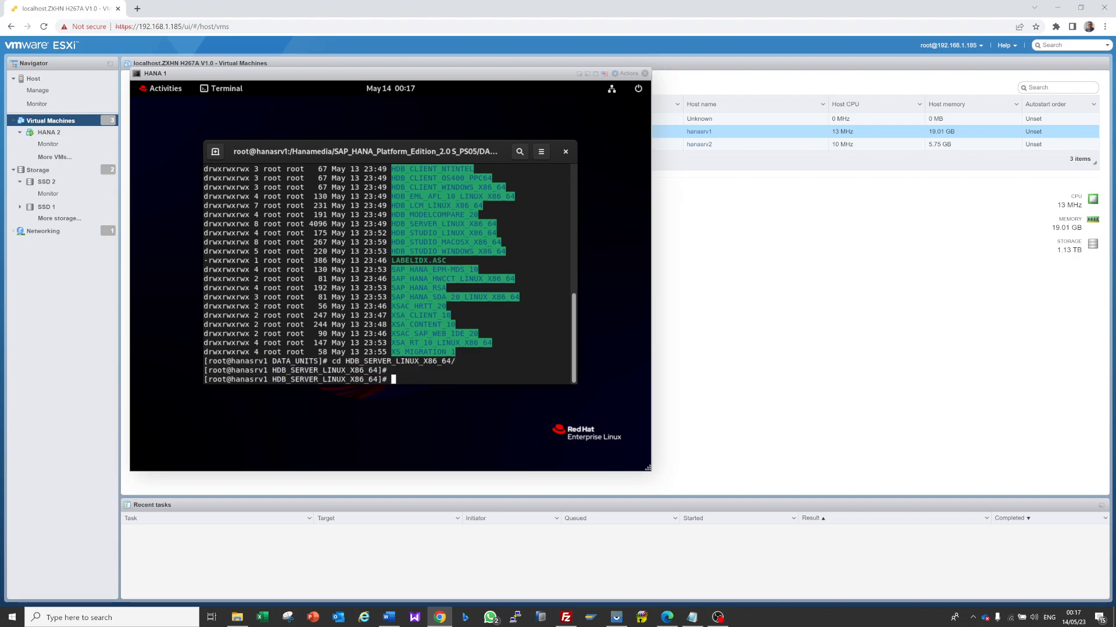
{"action": "type", "text": "ll"}
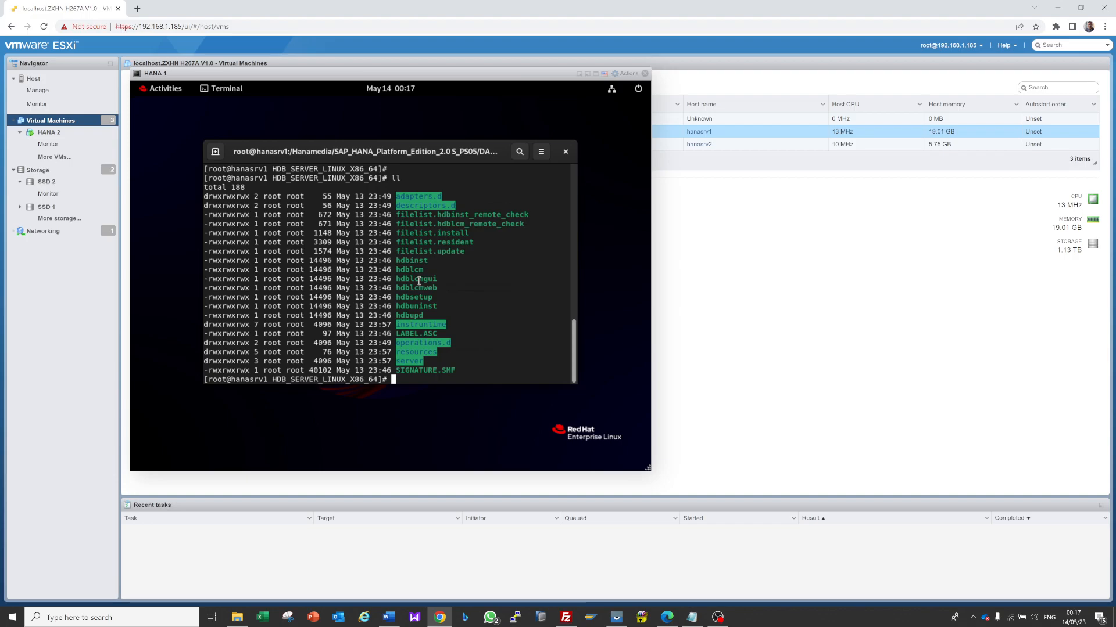
{"action": "right_click", "coordinate": [415, 279]}
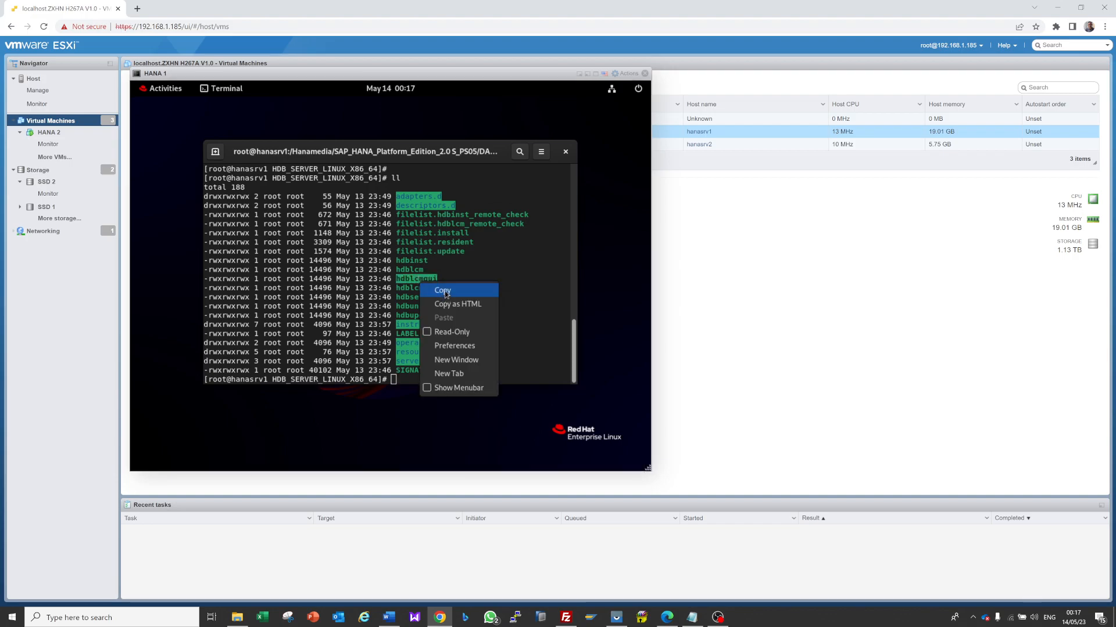
{"action": "left_click", "coordinate": [442, 290]}
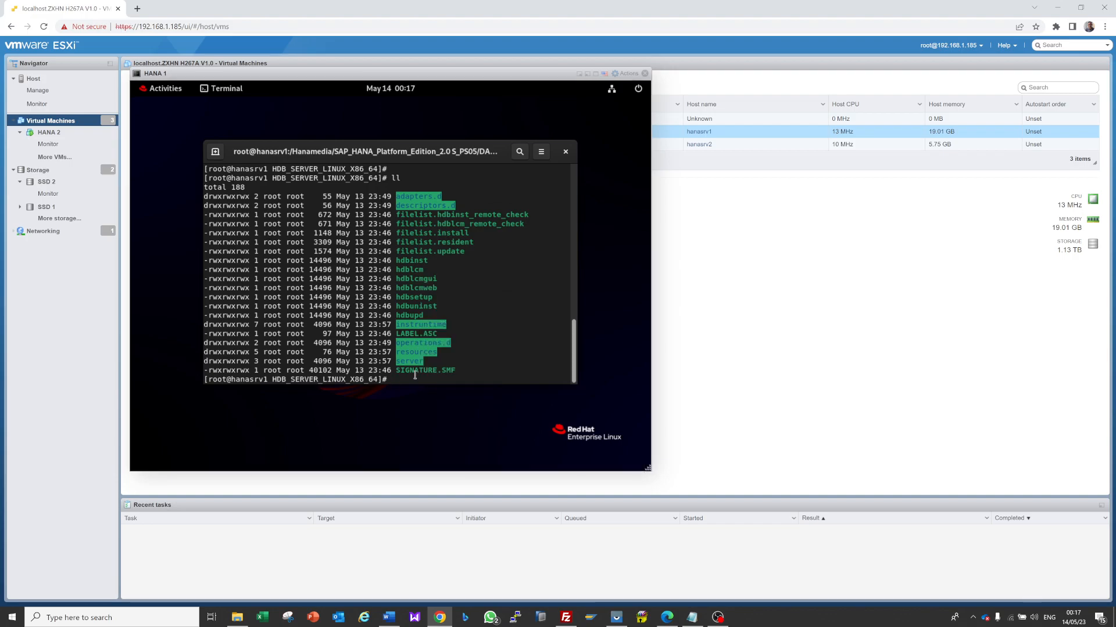
{"action": "type", "text": "./"}
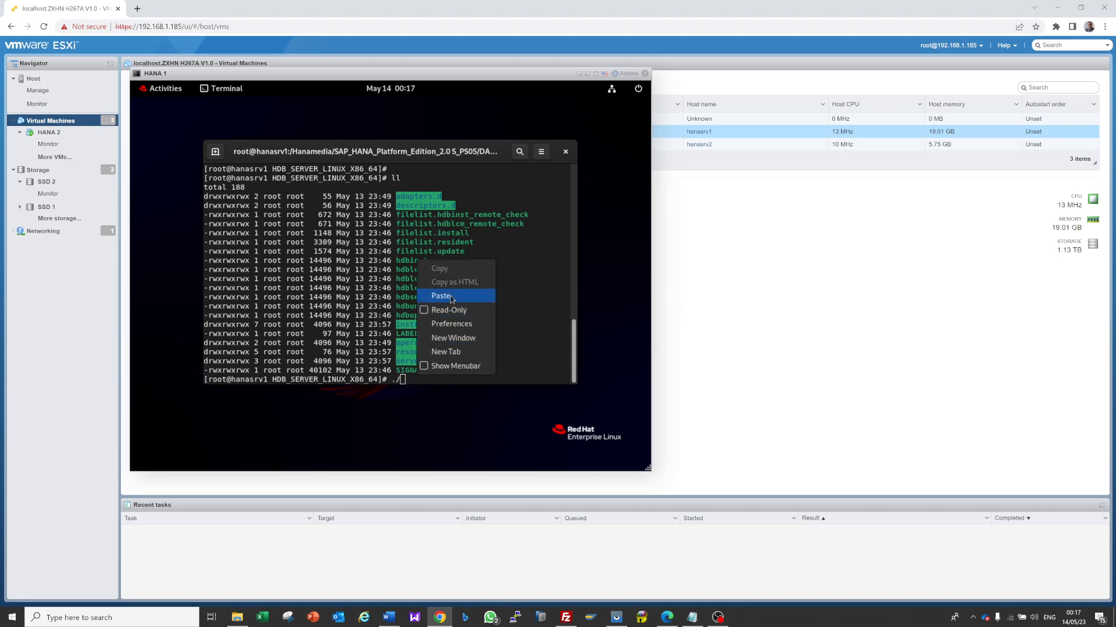
Run ./hdblcmgui and advance through Install New System with Database Client to system type
{"action": "left_click", "coordinate": [441, 296]}
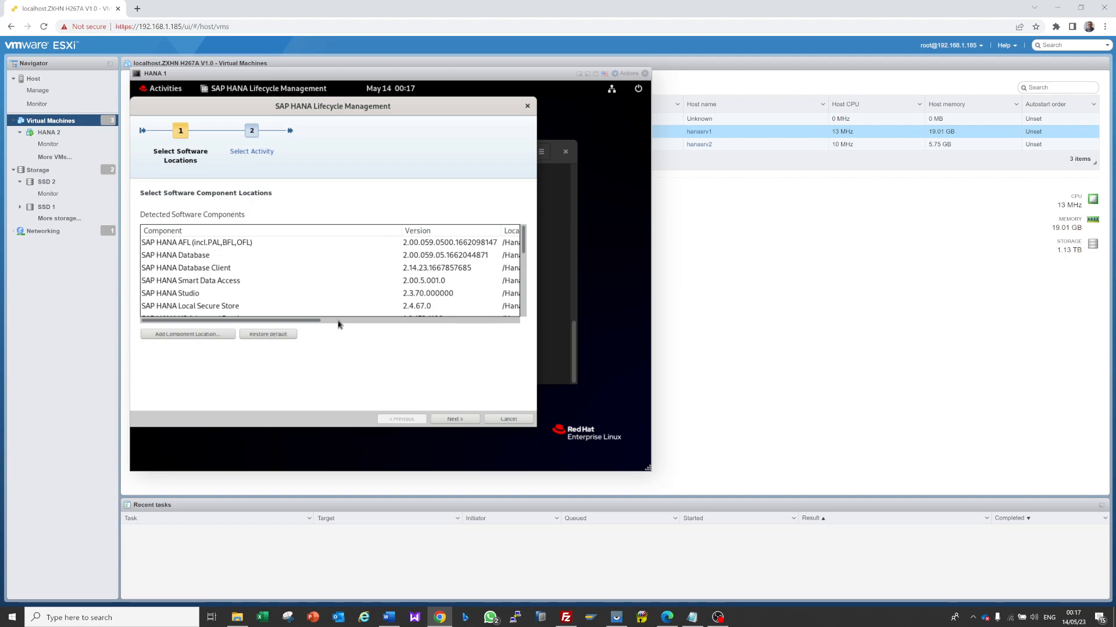
{"action": "left_click", "coordinate": [454, 418]}
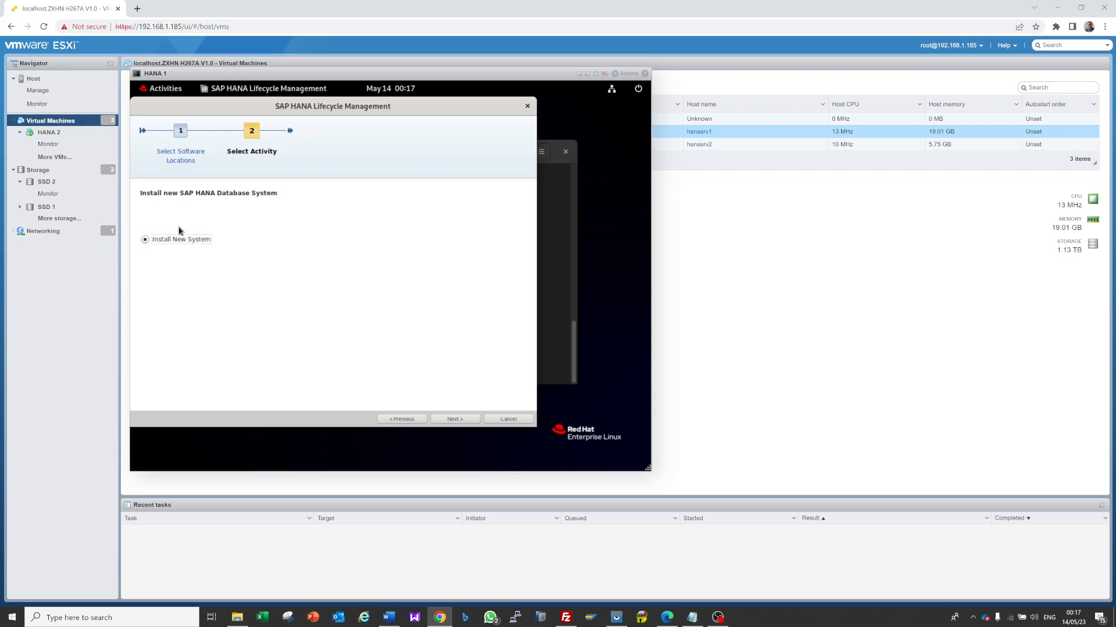
{"action": "mouse_move", "coordinate": [146, 226]}
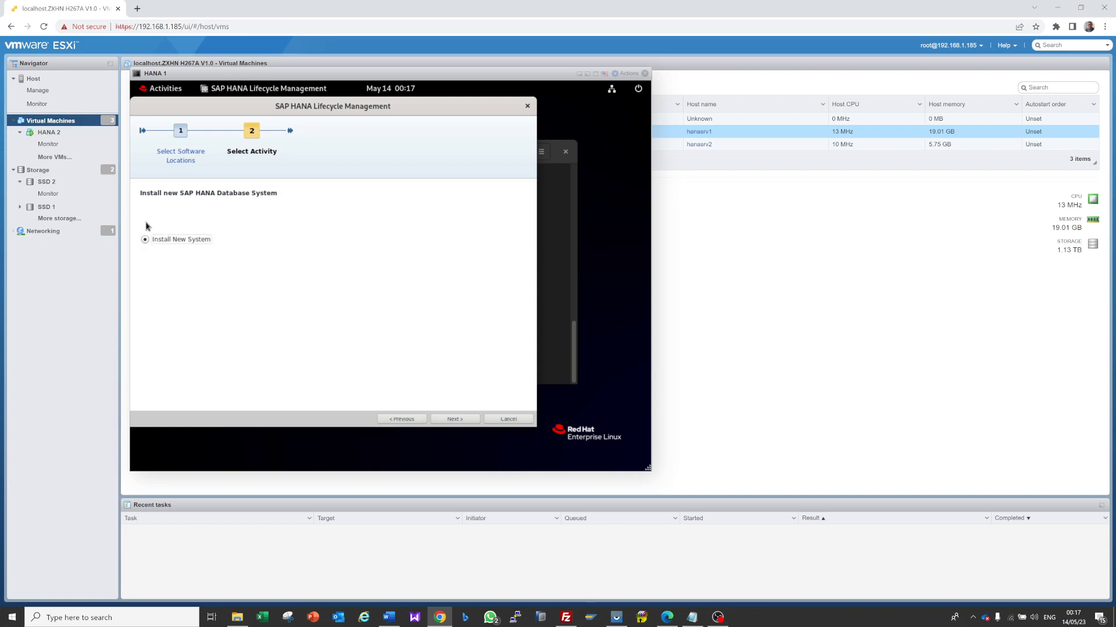
{"action": "mouse_move", "coordinate": [188, 226]}
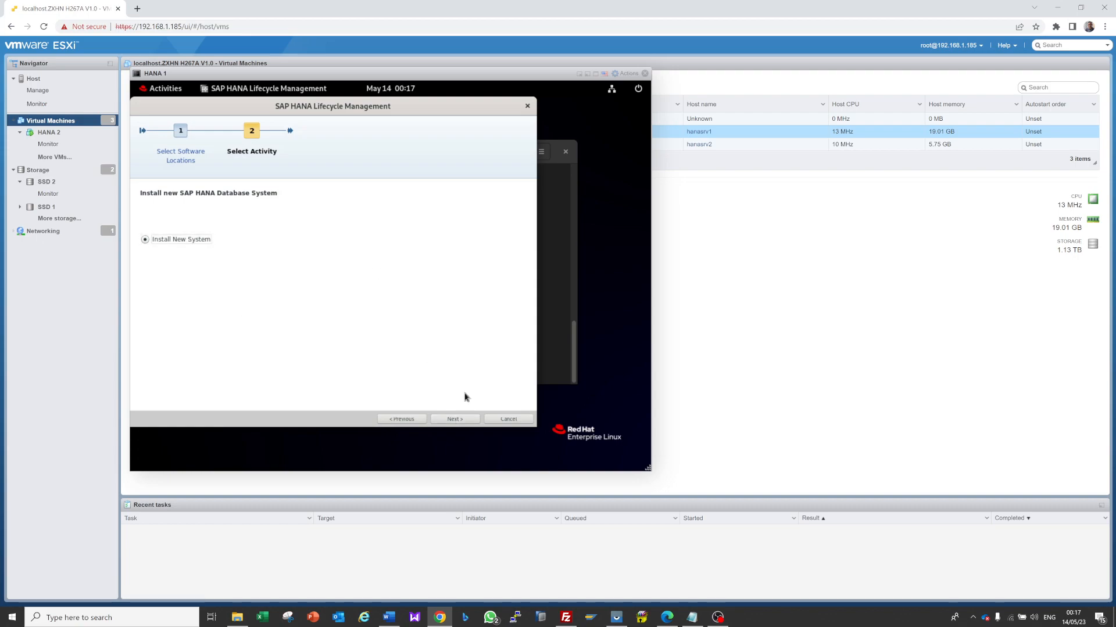
{"action": "left_click", "coordinate": [454, 418]}
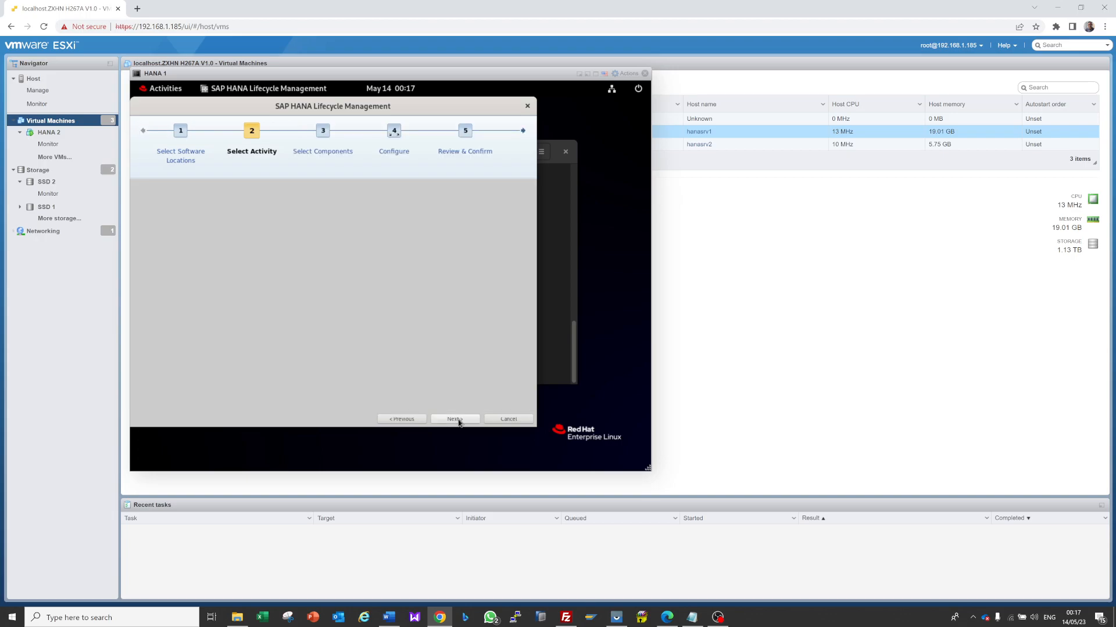
{"action": "left_click", "coordinate": [454, 418]}
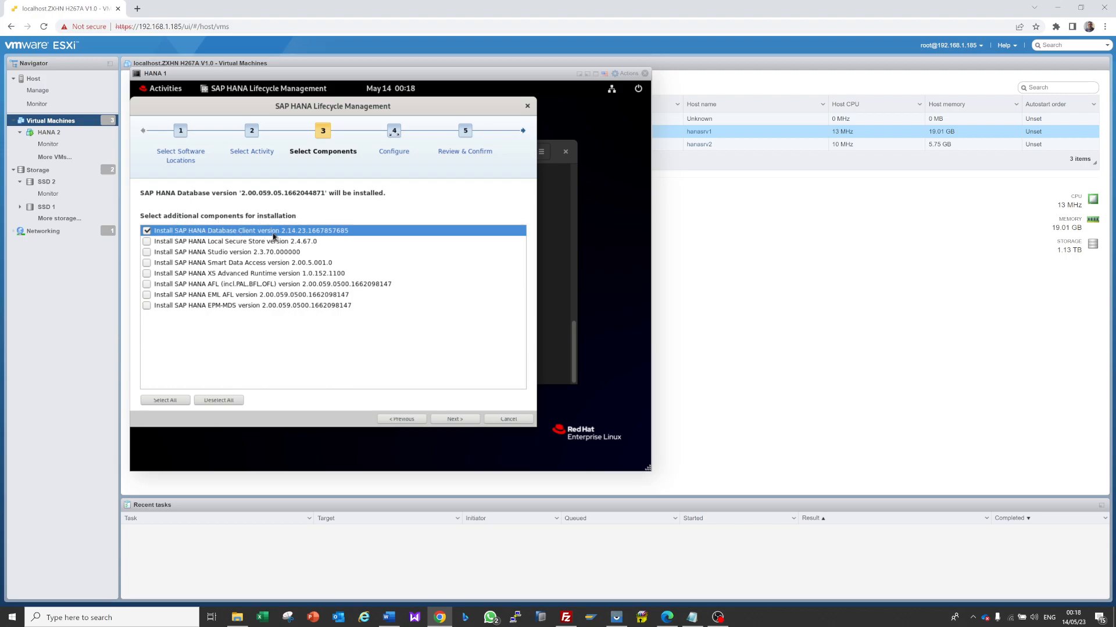
{"action": "mouse_move", "coordinate": [336, 326]}
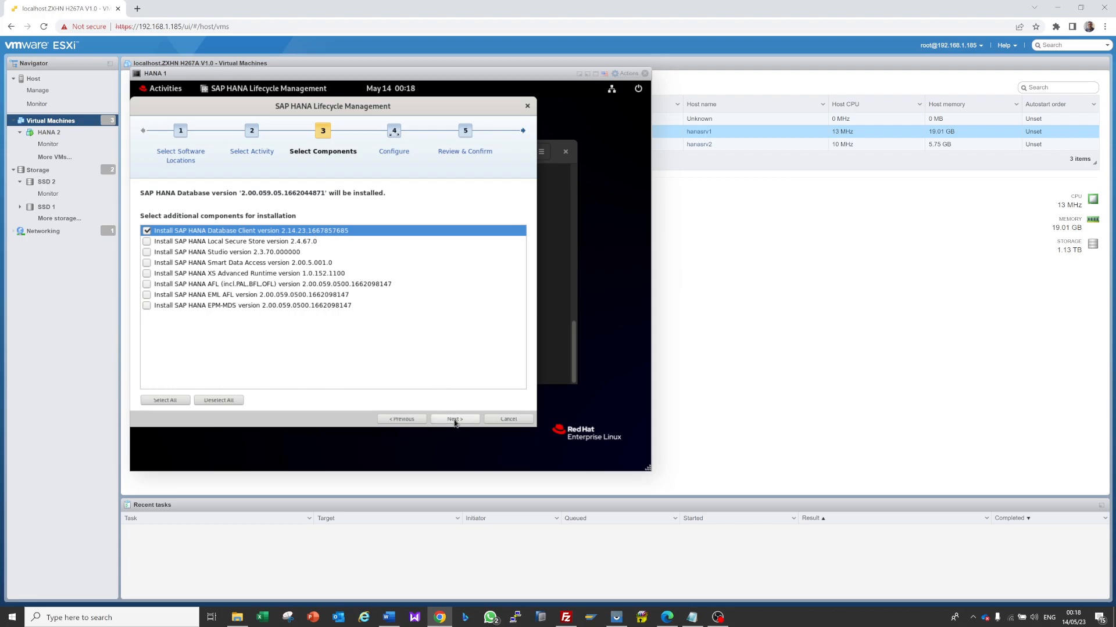
{"action": "left_click", "coordinate": [454, 419]}
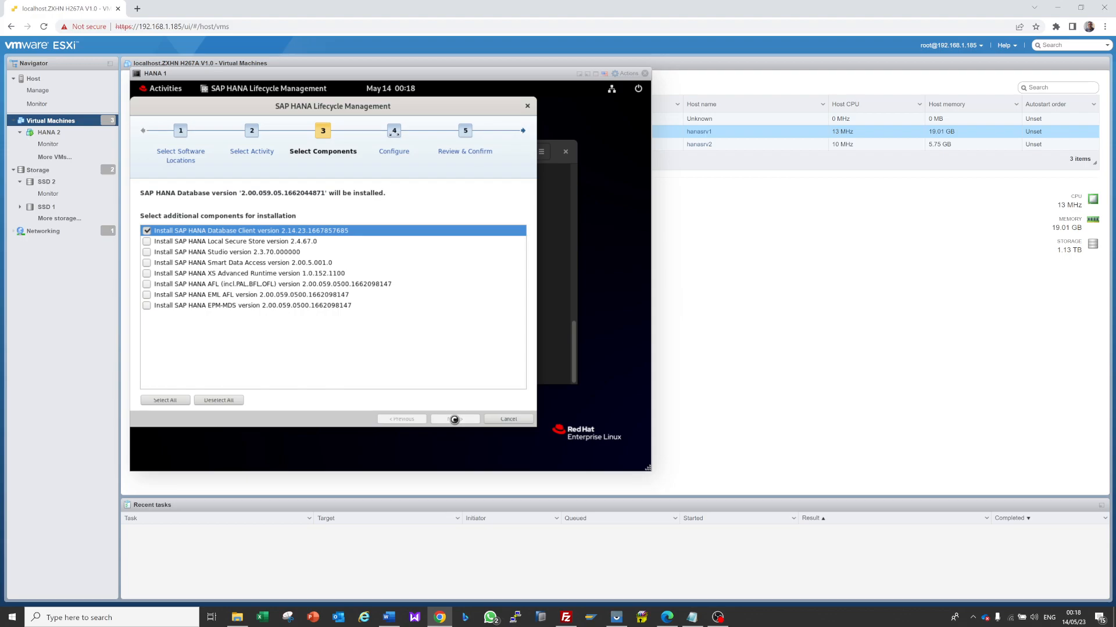
{"action": "left_click", "coordinate": [454, 418]}
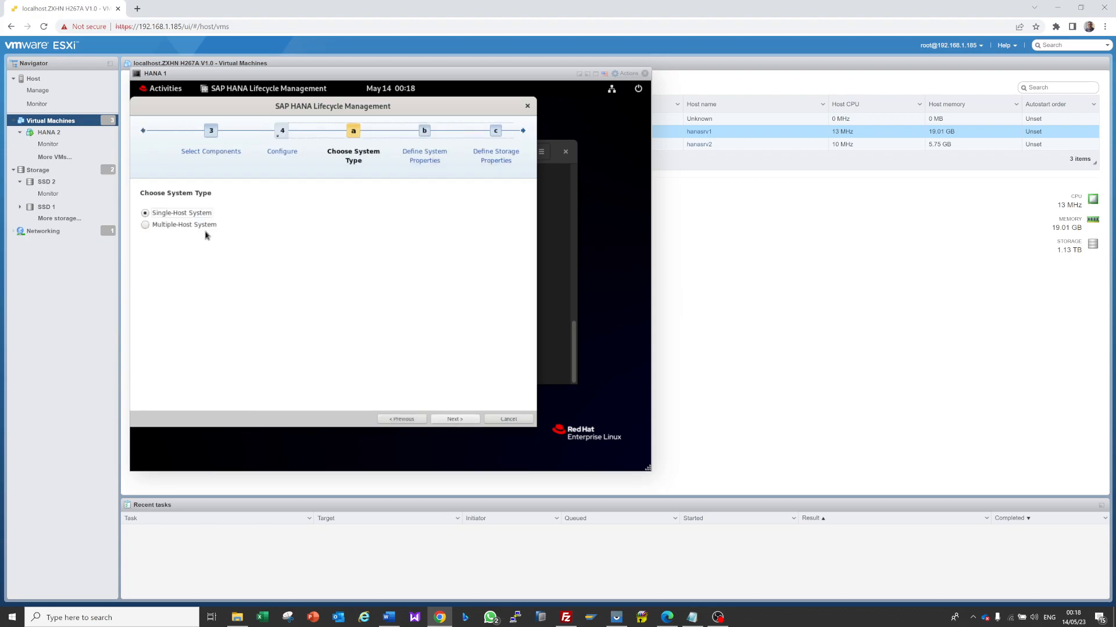
Choose Multiple-Host System and start entering the root password for remote hosts
{"action": "left_click", "coordinate": [182, 213]}
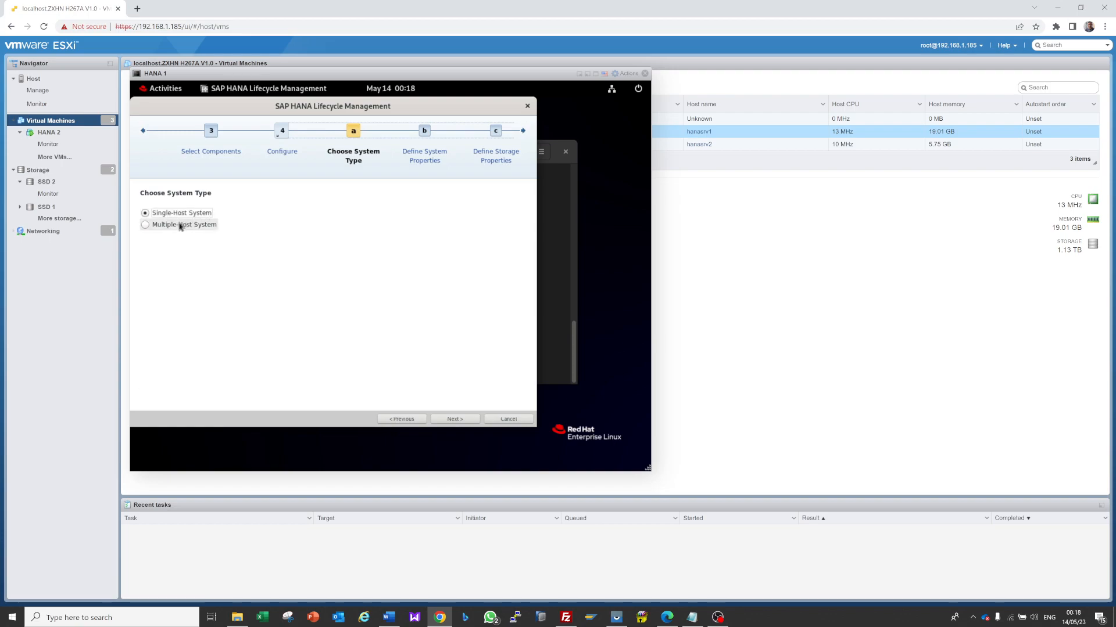
{"action": "mouse_move", "coordinate": [283, 243]}
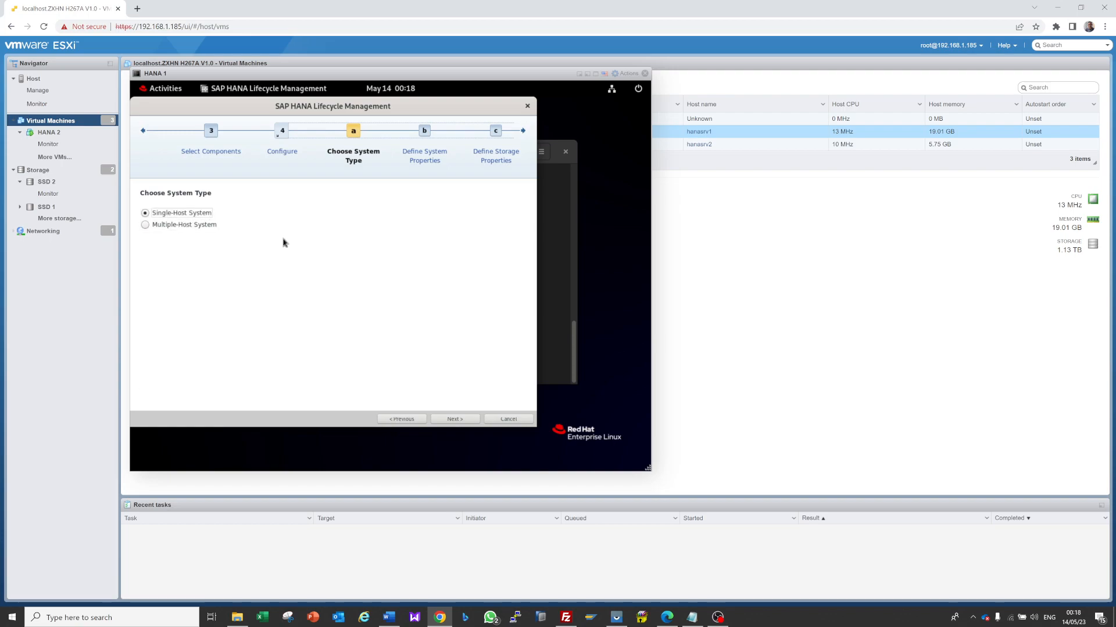
{"action": "mouse_move", "coordinate": [170, 231]}
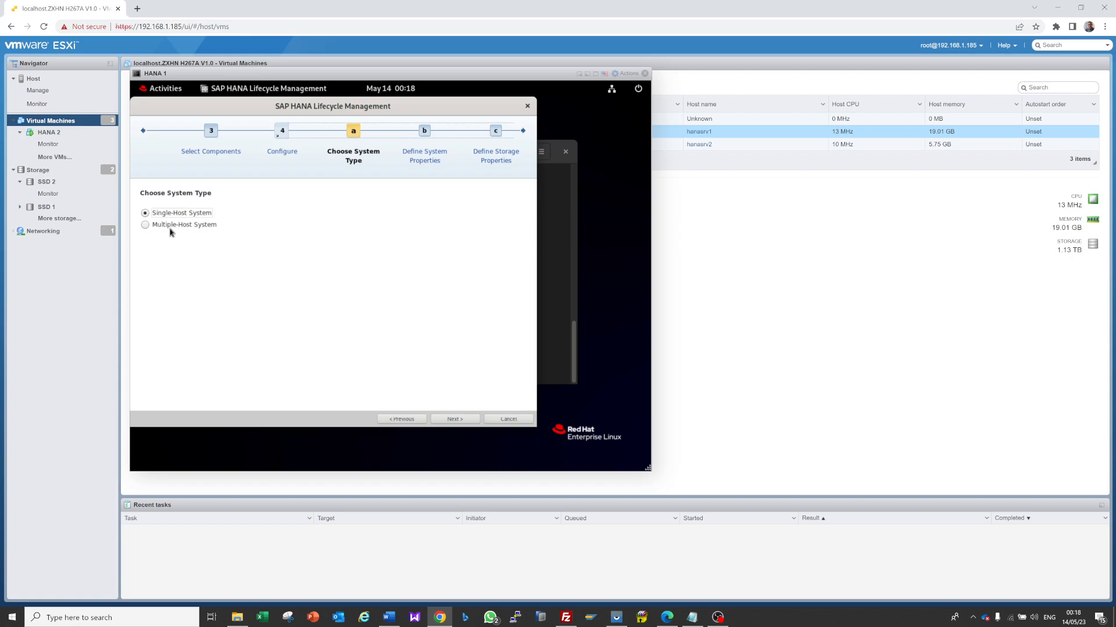
{"action": "left_click", "coordinate": [145, 224]}
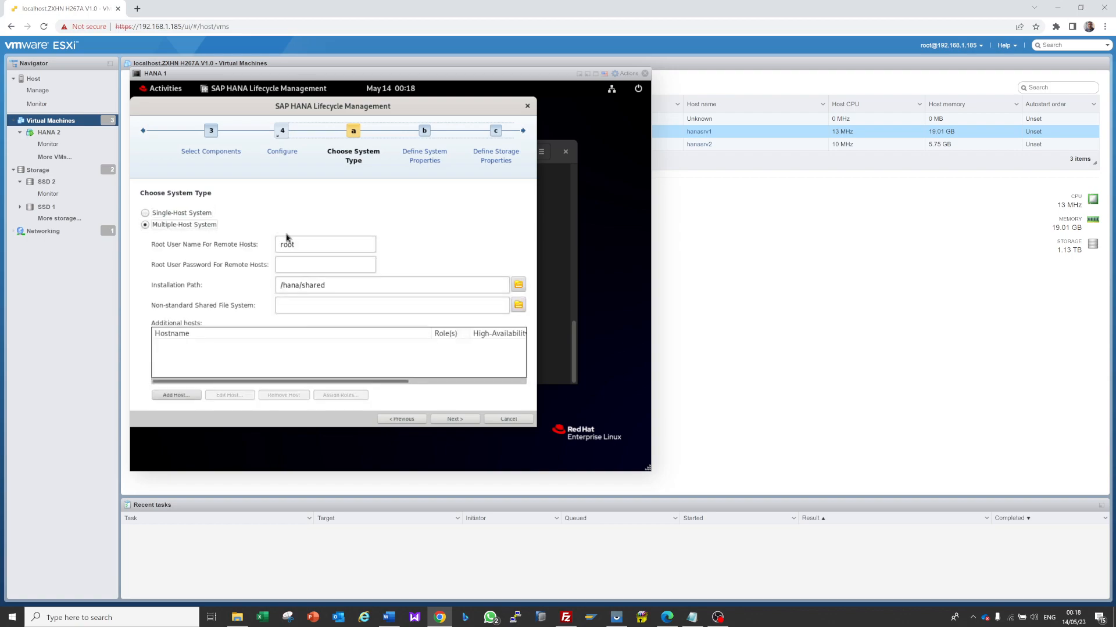
{"action": "left_click", "coordinate": [325, 265]}
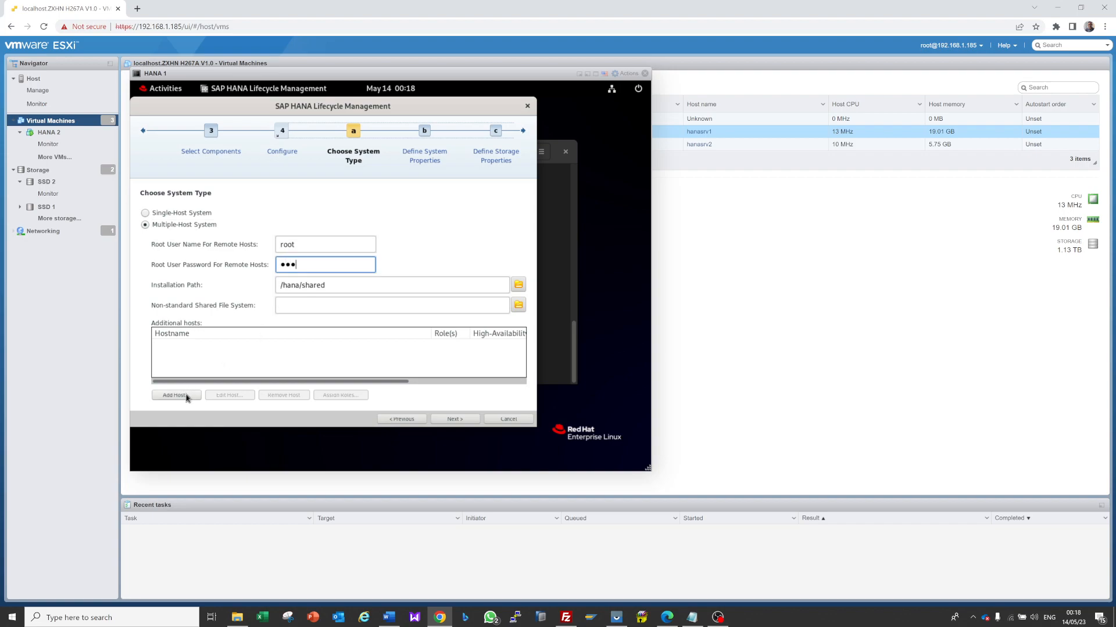
Add host hanasrv2 with the Database Worker (worker) role
{"action": "left_click", "coordinate": [175, 395]}
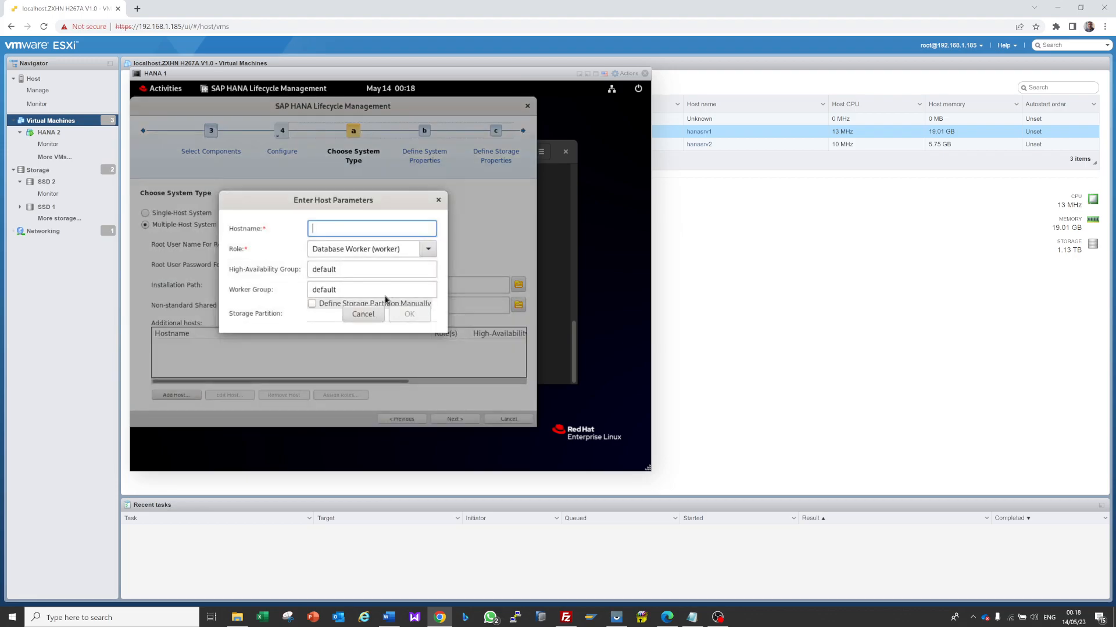
{"action": "type", "text": "h"}
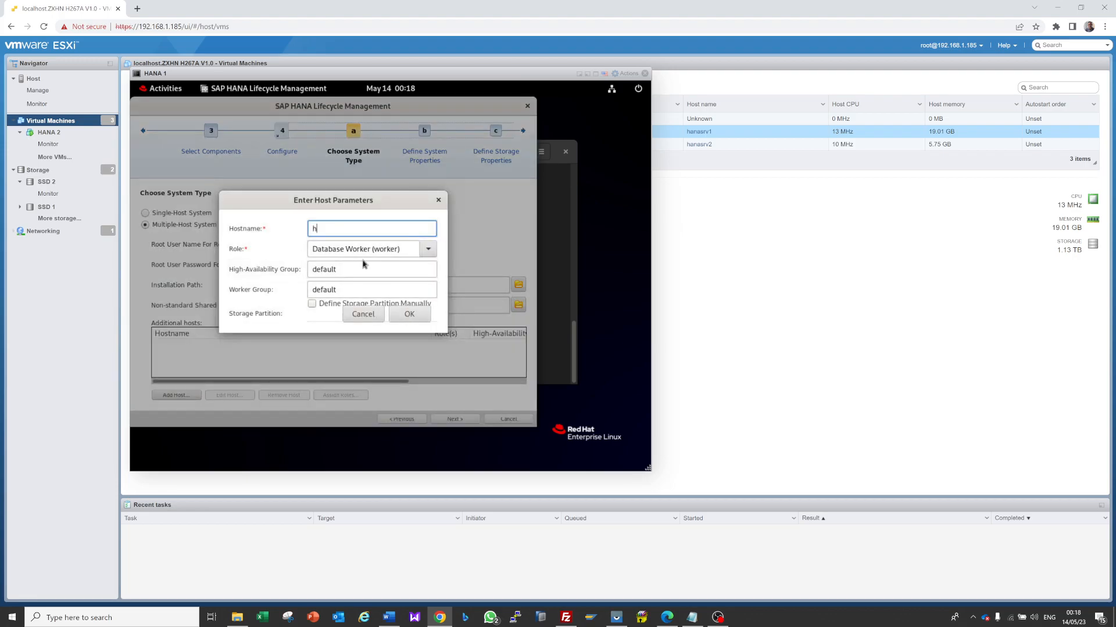
{"action": "type", "text": "anasr"}
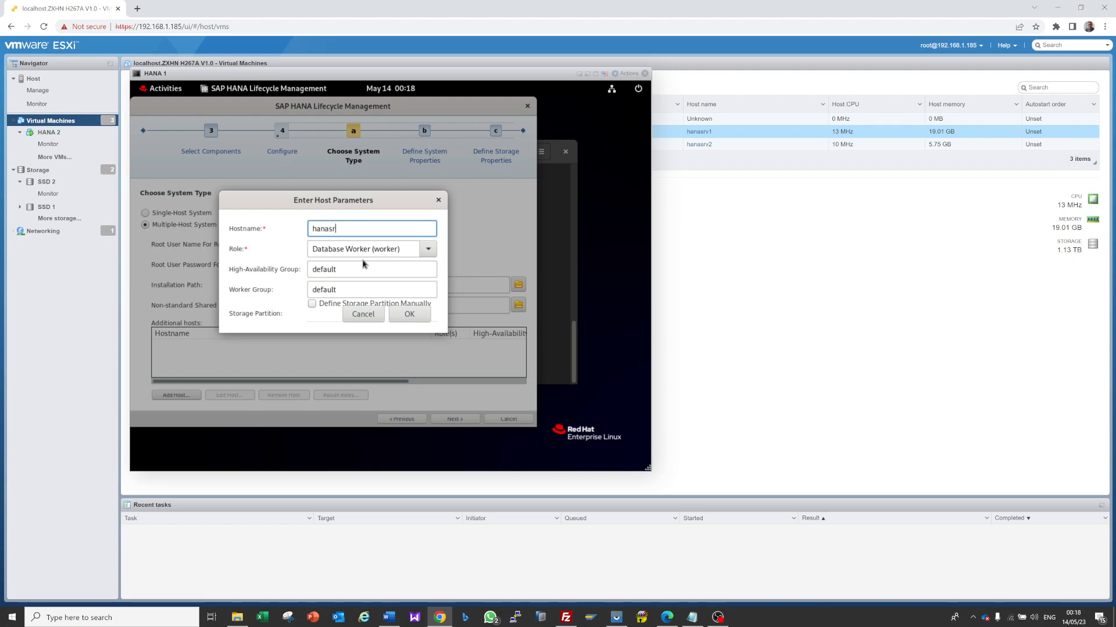
{"action": "type", "text": "v2"}
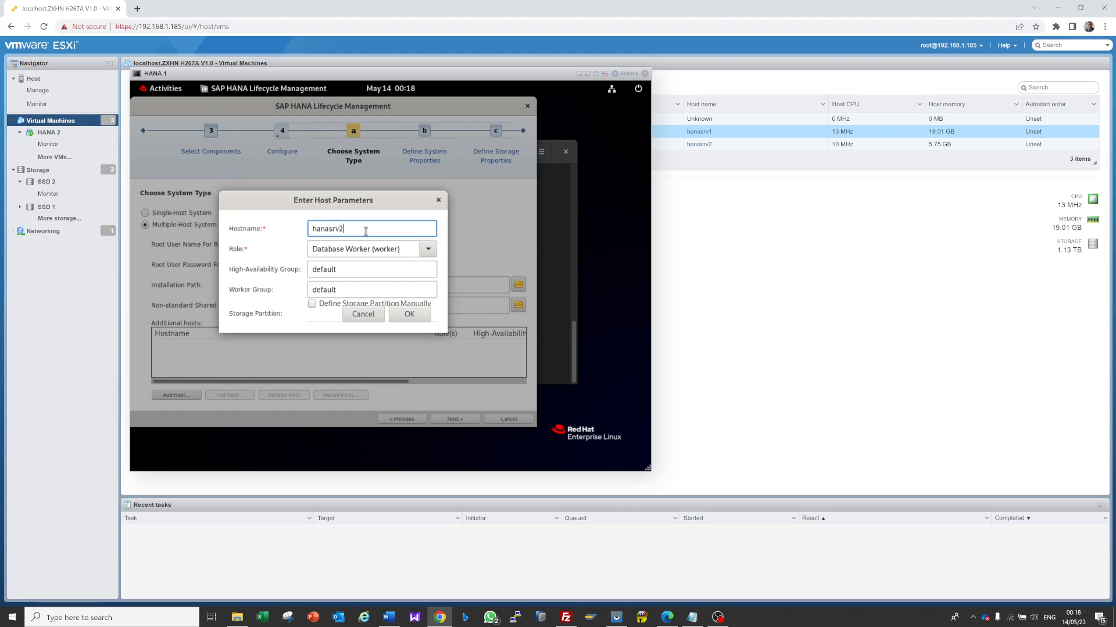
{"action": "left_click", "coordinate": [428, 249]}
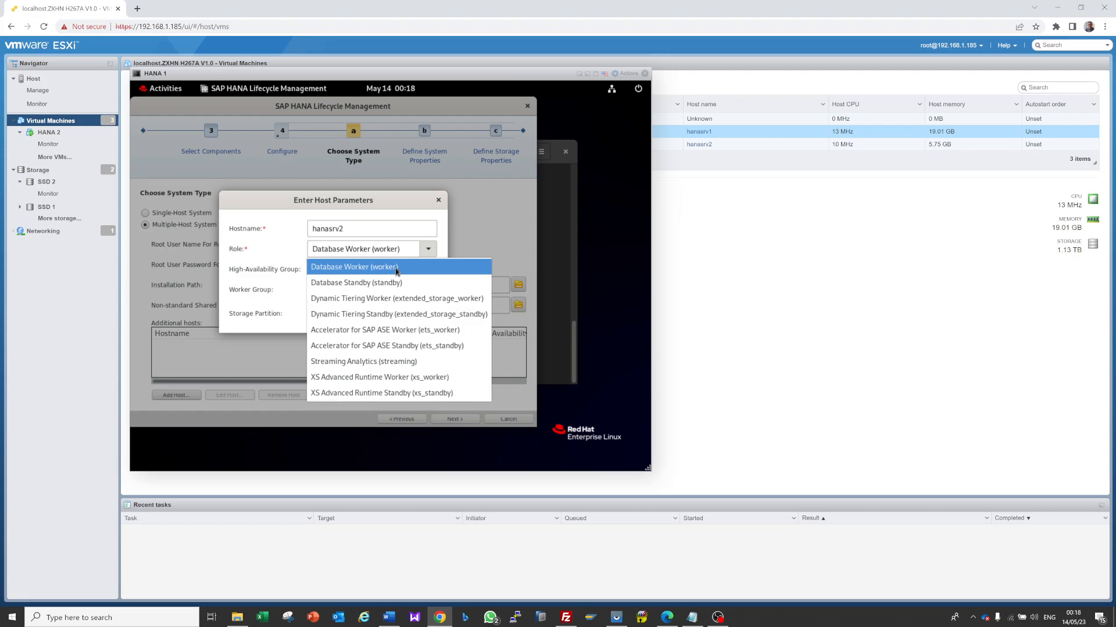
{"action": "mouse_move", "coordinate": [356, 283]}
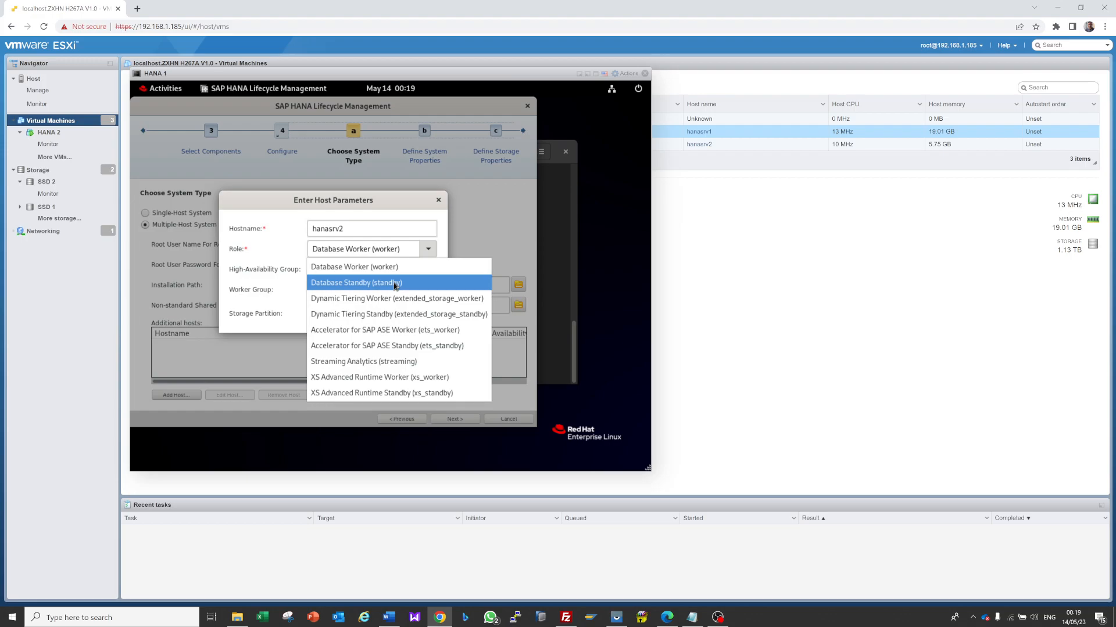
{"action": "mouse_move", "coordinate": [354, 266]}
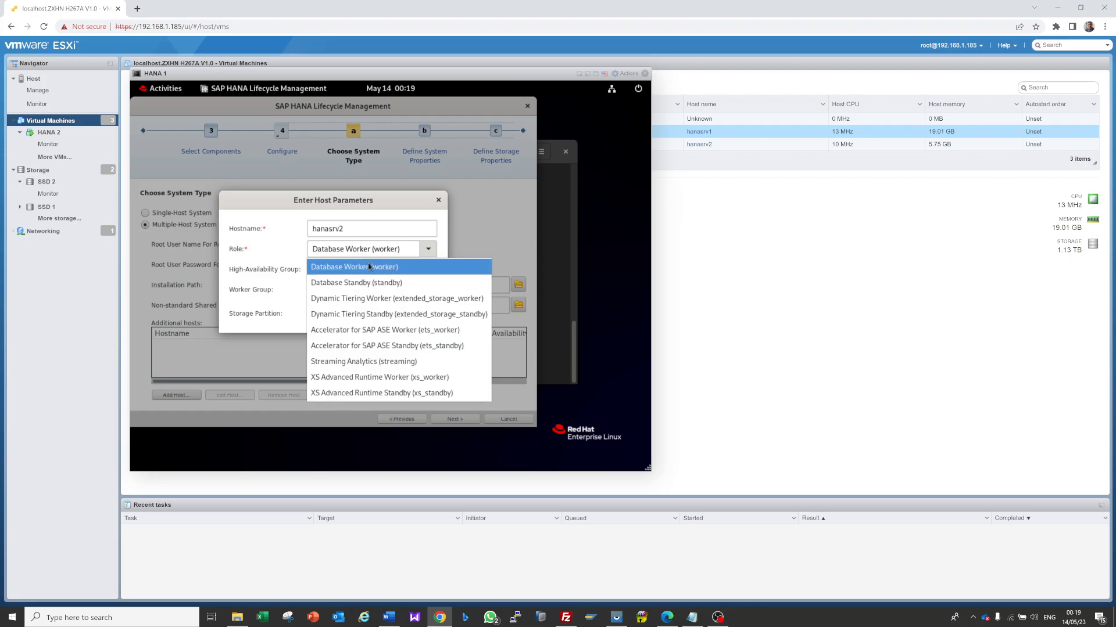
{"action": "mouse_move", "coordinate": [374, 273]}
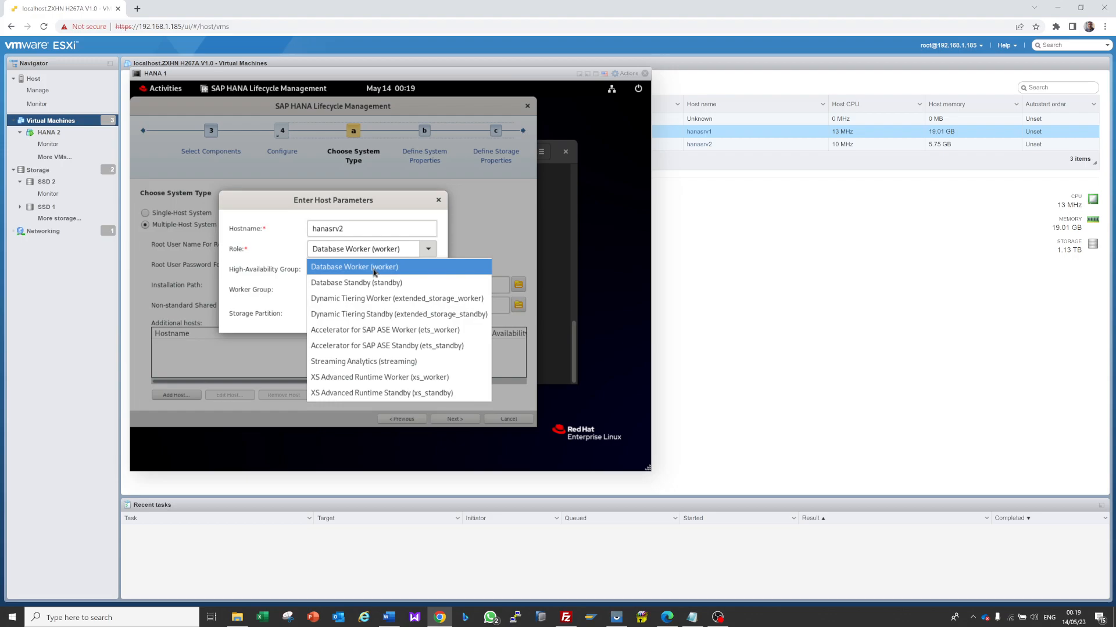
{"action": "left_click", "coordinate": [354, 267]}
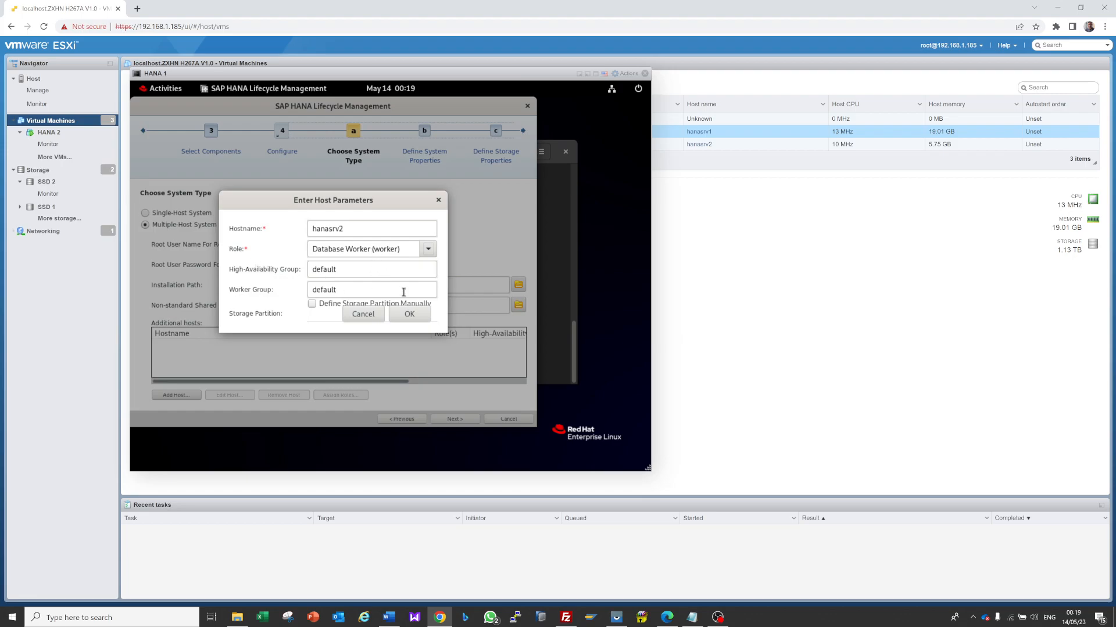
{"action": "left_click", "coordinate": [409, 314]}
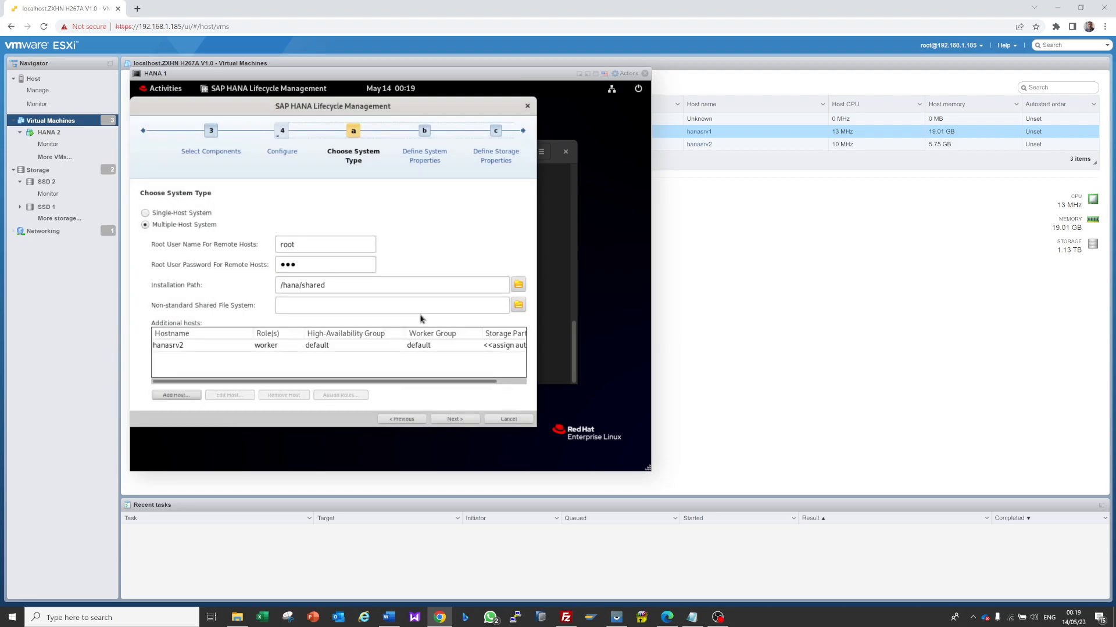
{"action": "mouse_move", "coordinate": [466, 390]}
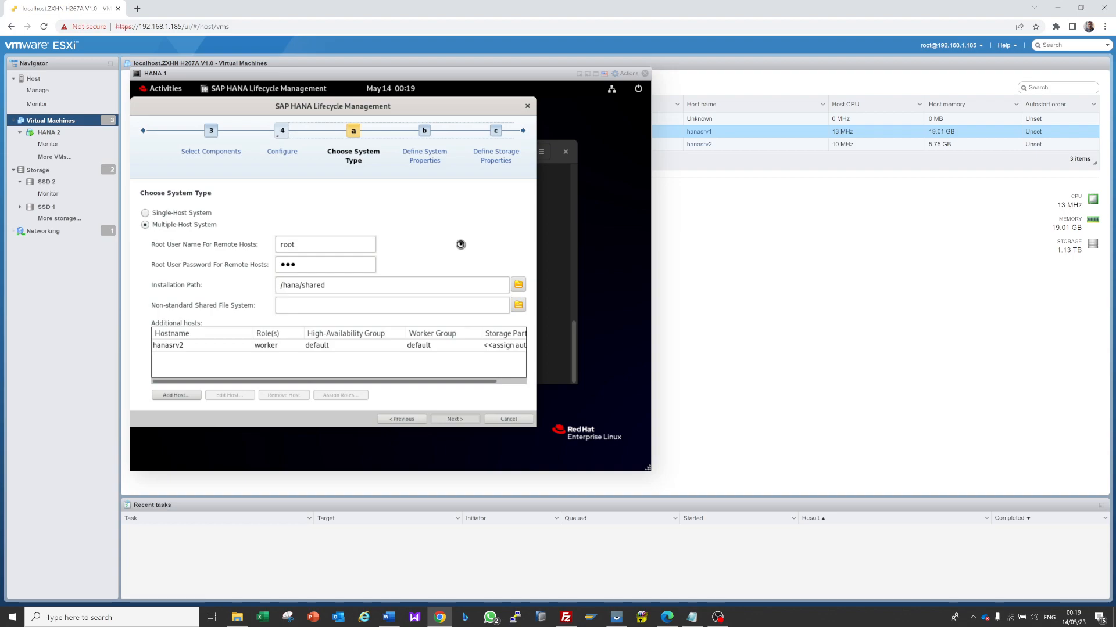
{"action": "mouse_move", "coordinate": [461, 244]}
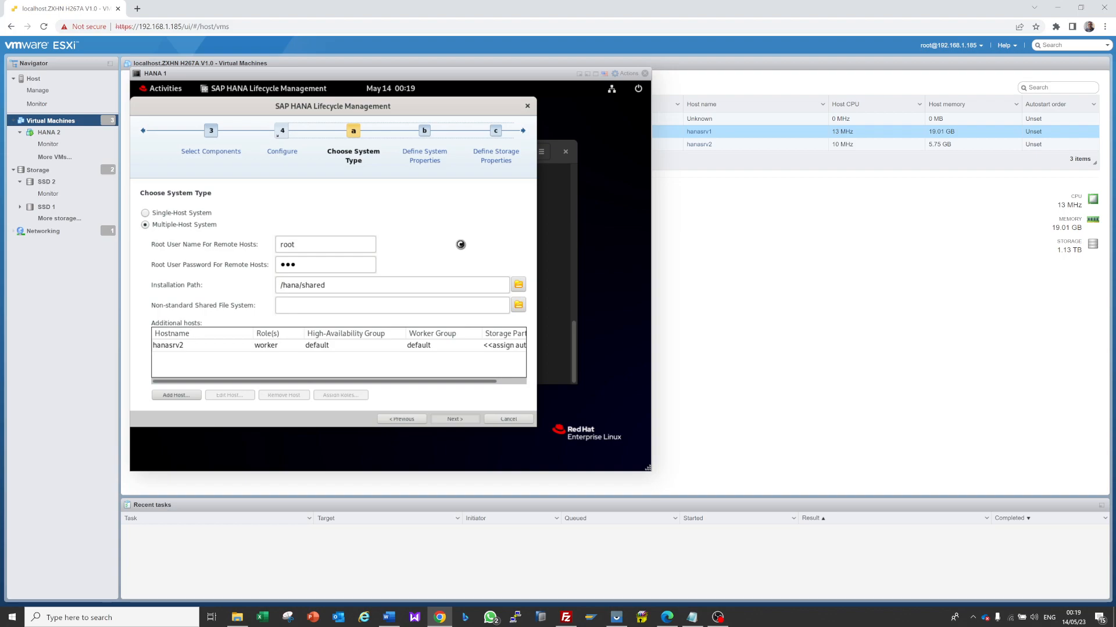
{"action": "mouse_move", "coordinate": [460, 245]}
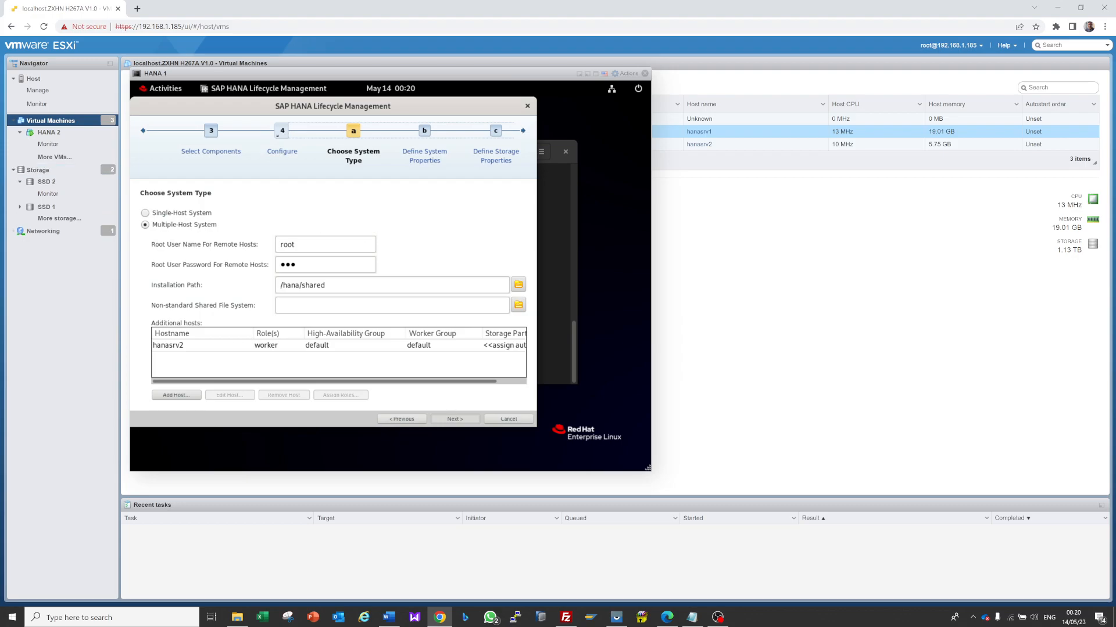
Set SAP HANA System ID to DB1 and accept the default data and log volume paths
{"action": "left_click", "coordinate": [453, 418]}
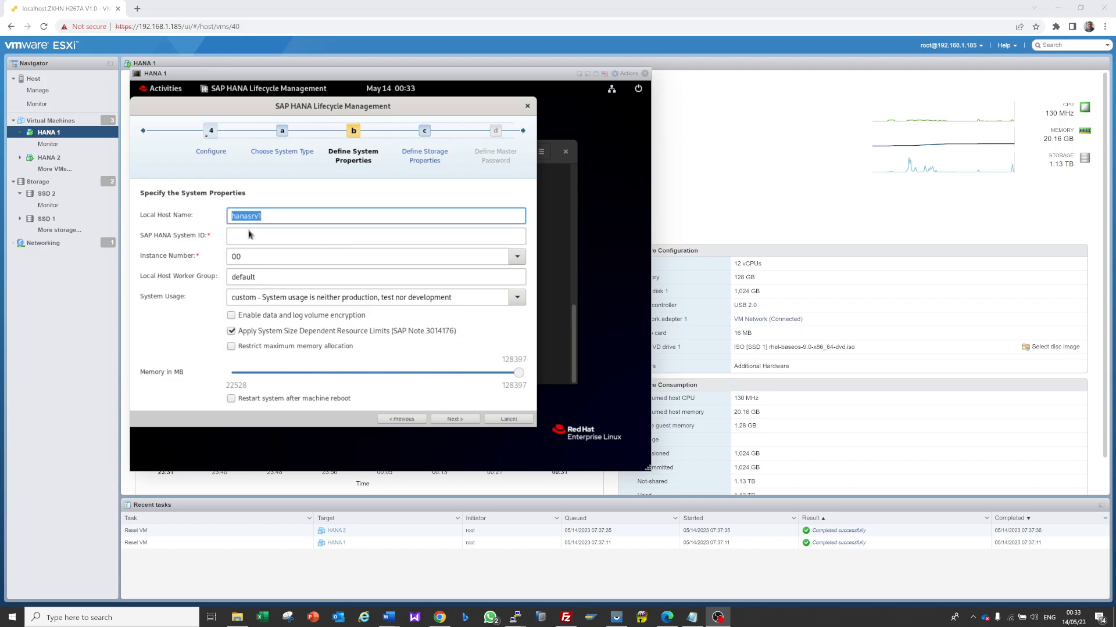
{"action": "left_click", "coordinate": [375, 235]}
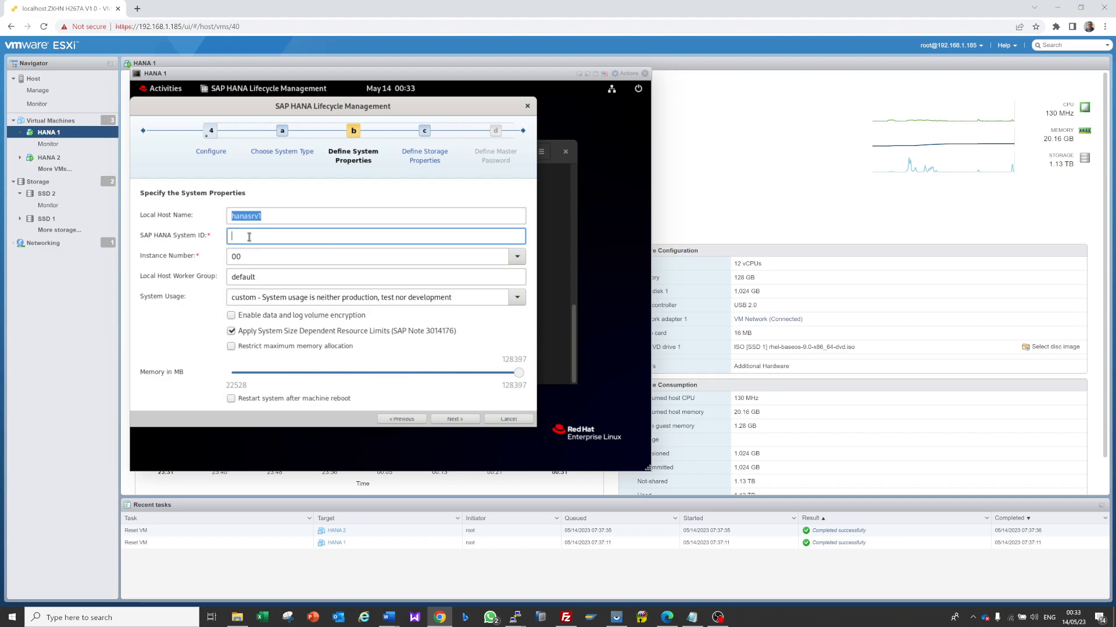
{"action": "type", "text": "DB1"}
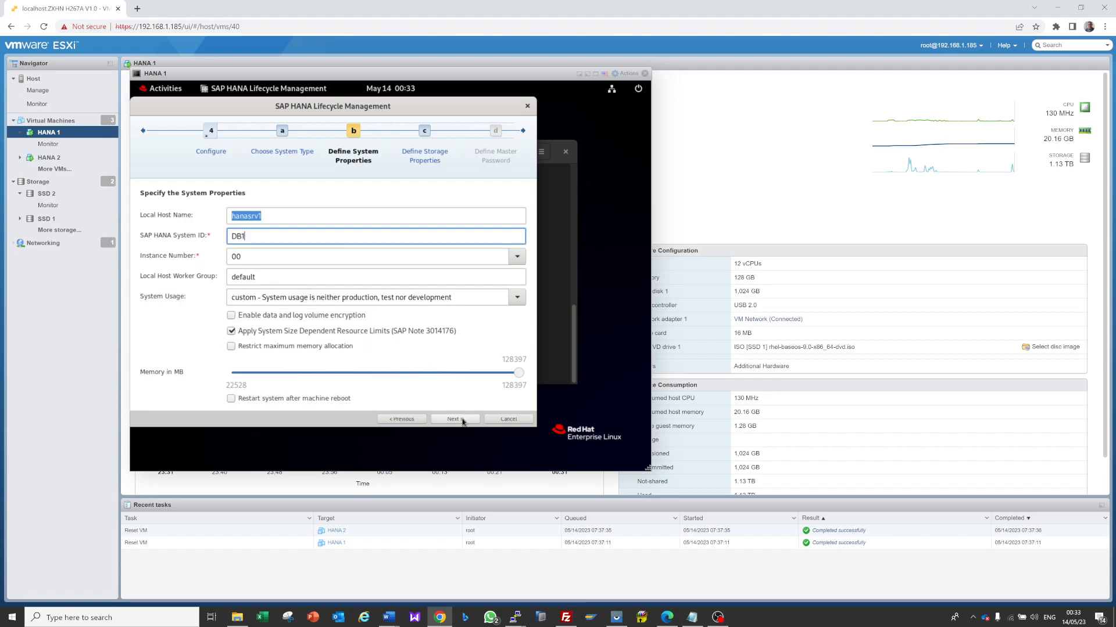
{"action": "left_click", "coordinate": [454, 419]}
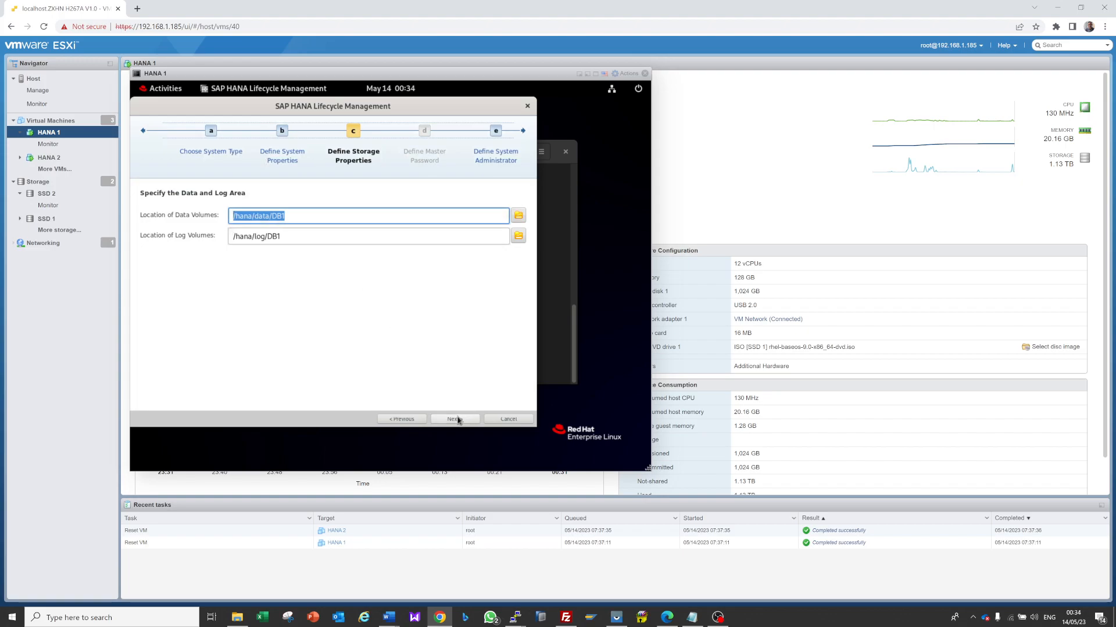
{"action": "left_click", "coordinate": [454, 419]}
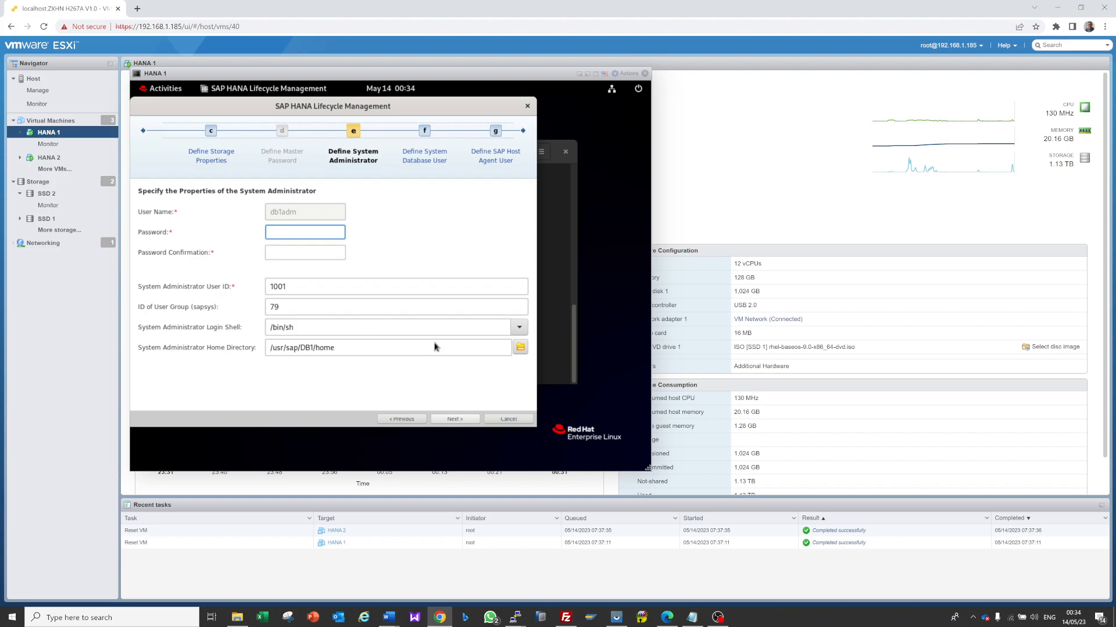
Enter passwords for db1adm, SYSTEM and sapadm, reaching the Review & Confirm summary
{"action": "left_click", "coordinate": [305, 232]}
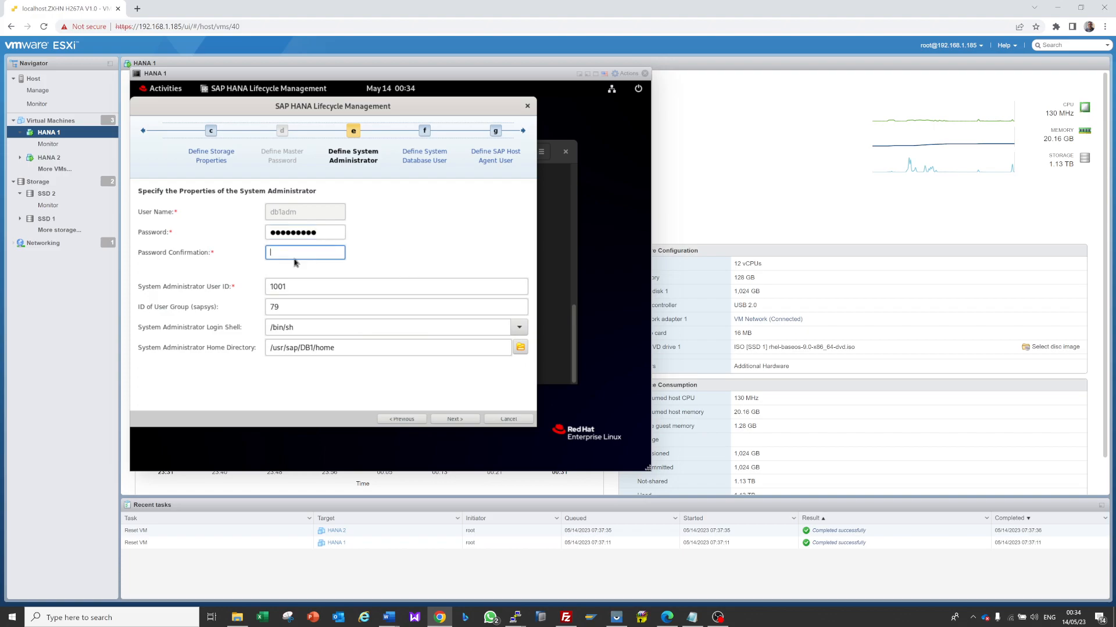
{"action": "type", "text": "••••••"}
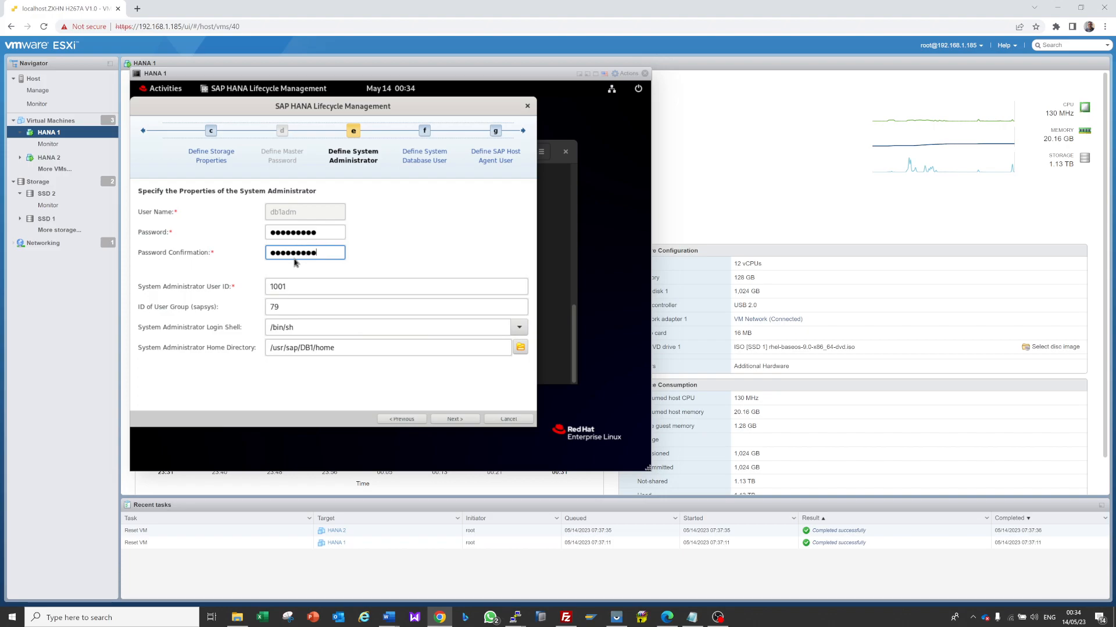
{"action": "left_click", "coordinate": [453, 419]}
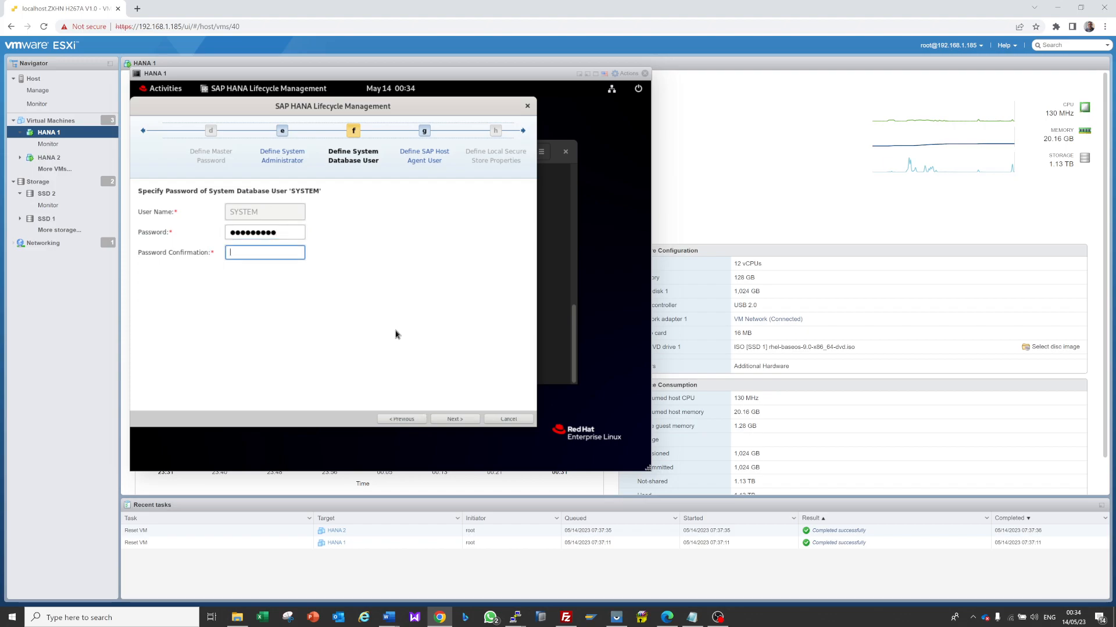
{"action": "type", "text": "••••••"}
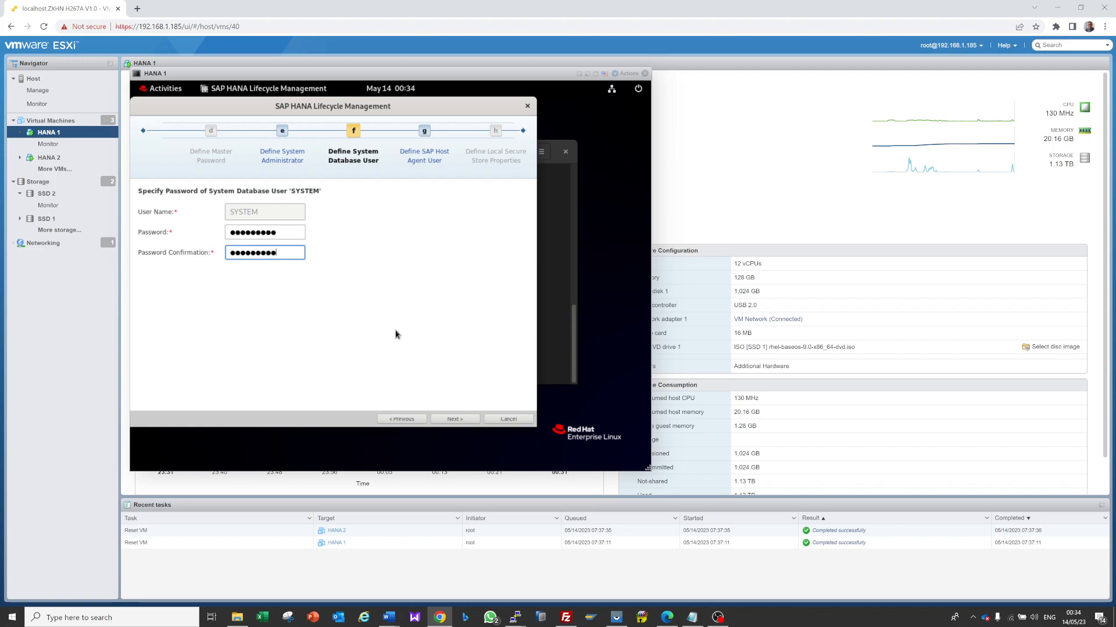
{"action": "left_click", "coordinate": [454, 419]}
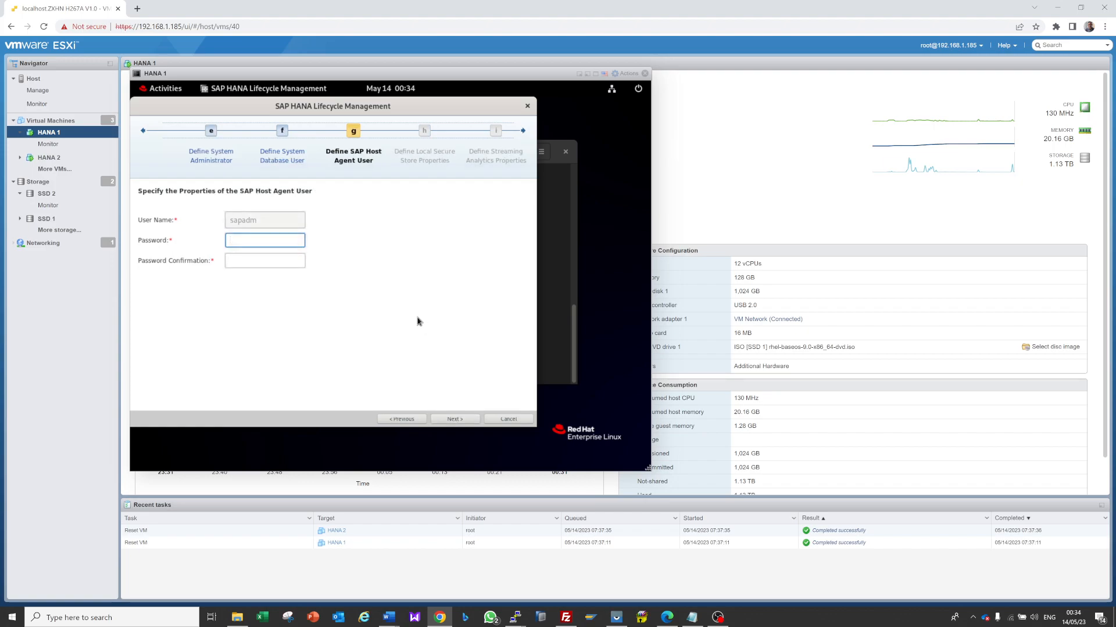
{"action": "left_click", "coordinate": [265, 240]}
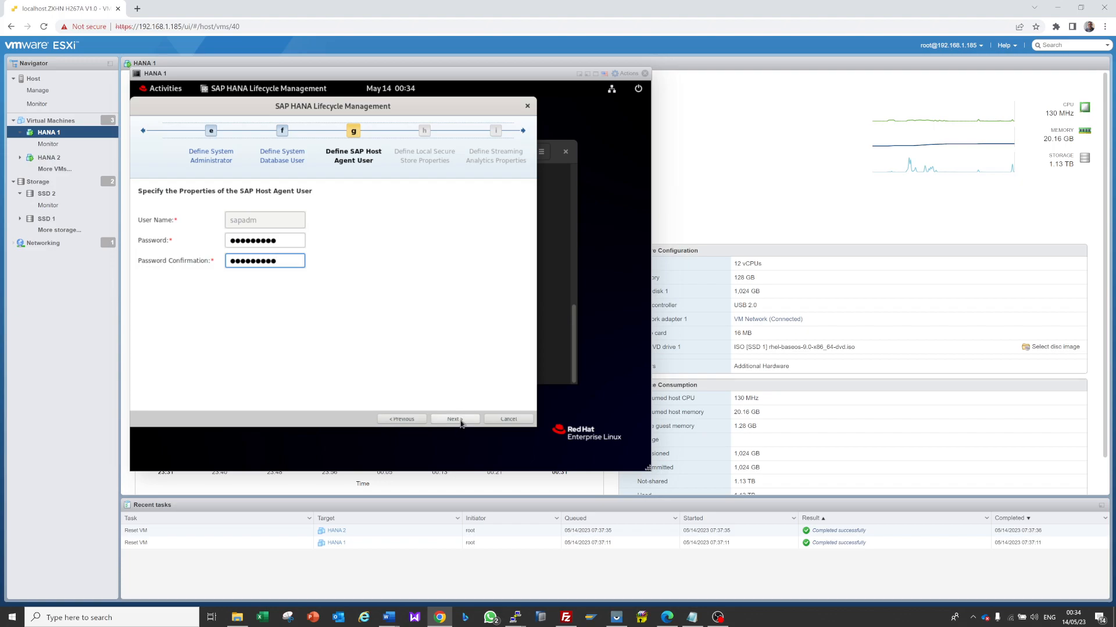
{"action": "left_click", "coordinate": [454, 419]}
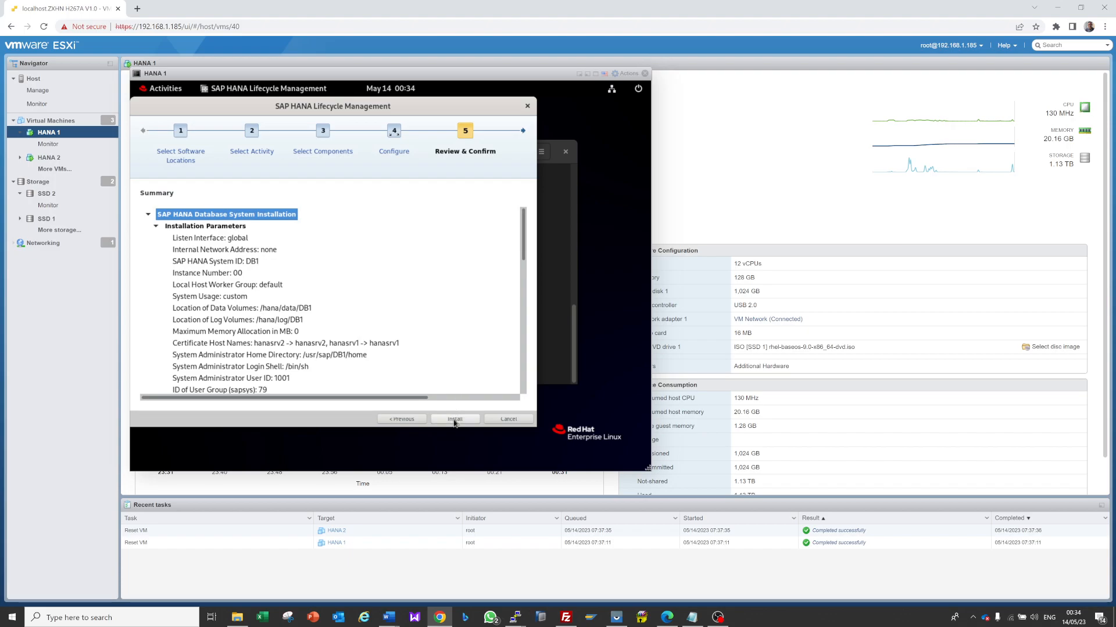
Run the DB1 installation and click Finish once all steps succeed
{"action": "left_click", "coordinate": [454, 419]}
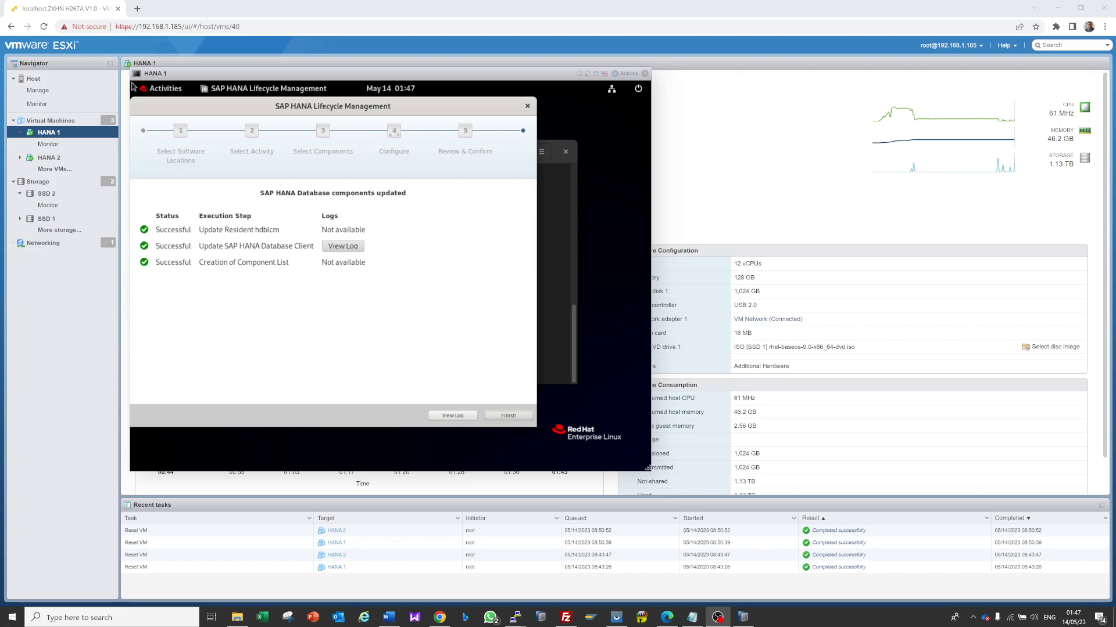
{"action": "mouse_move", "coordinate": [240, 237]}
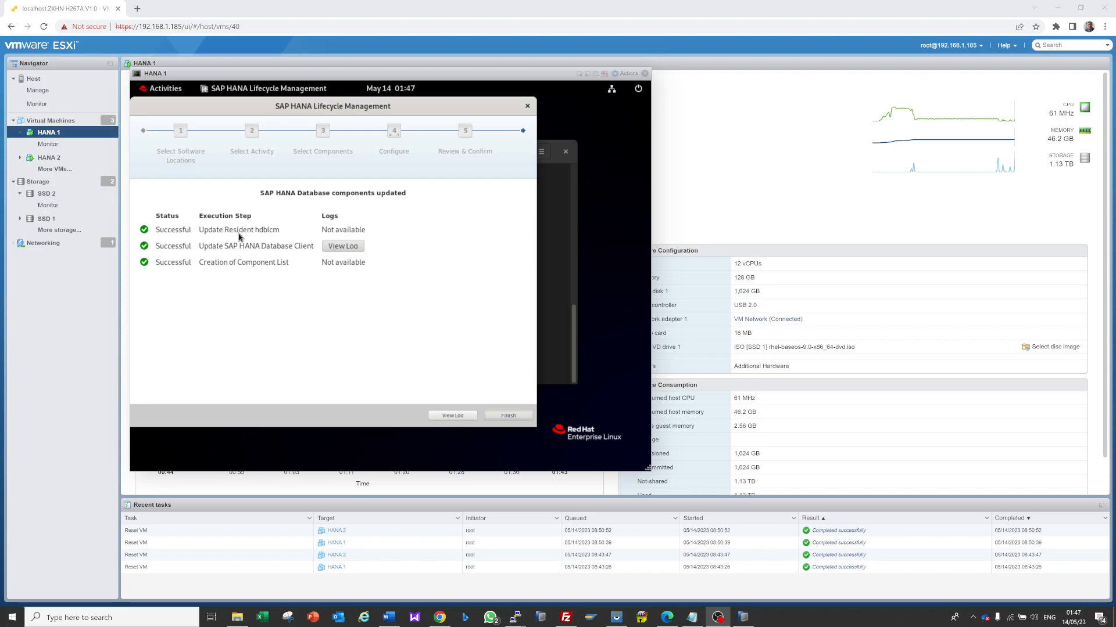
{"action": "mouse_move", "coordinate": [284, 319]}
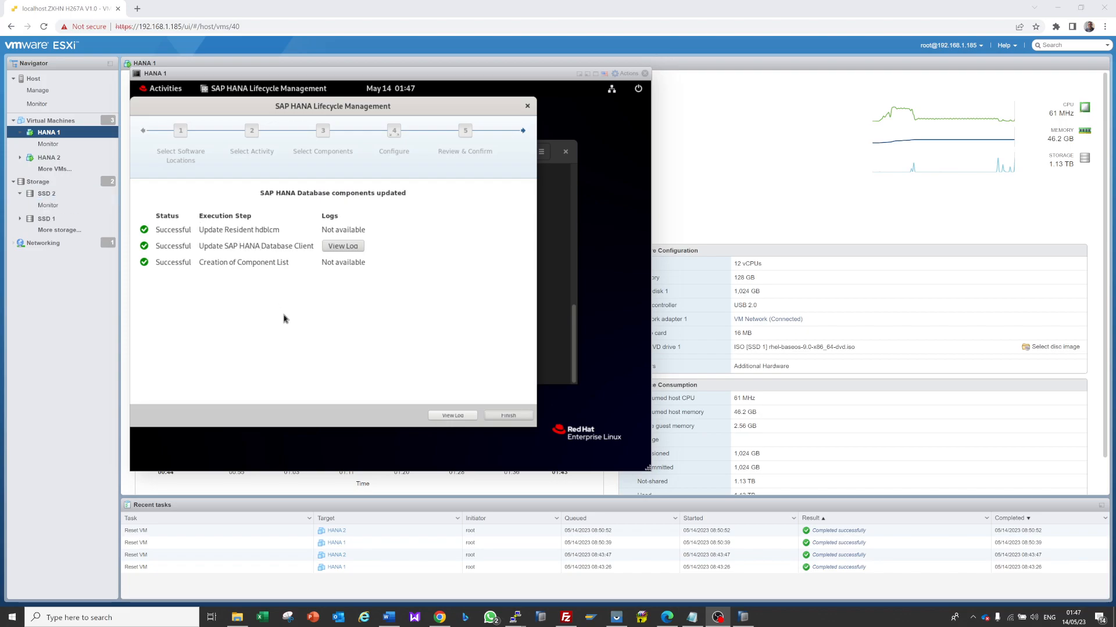
{"action": "mouse_move", "coordinate": [314, 265]}
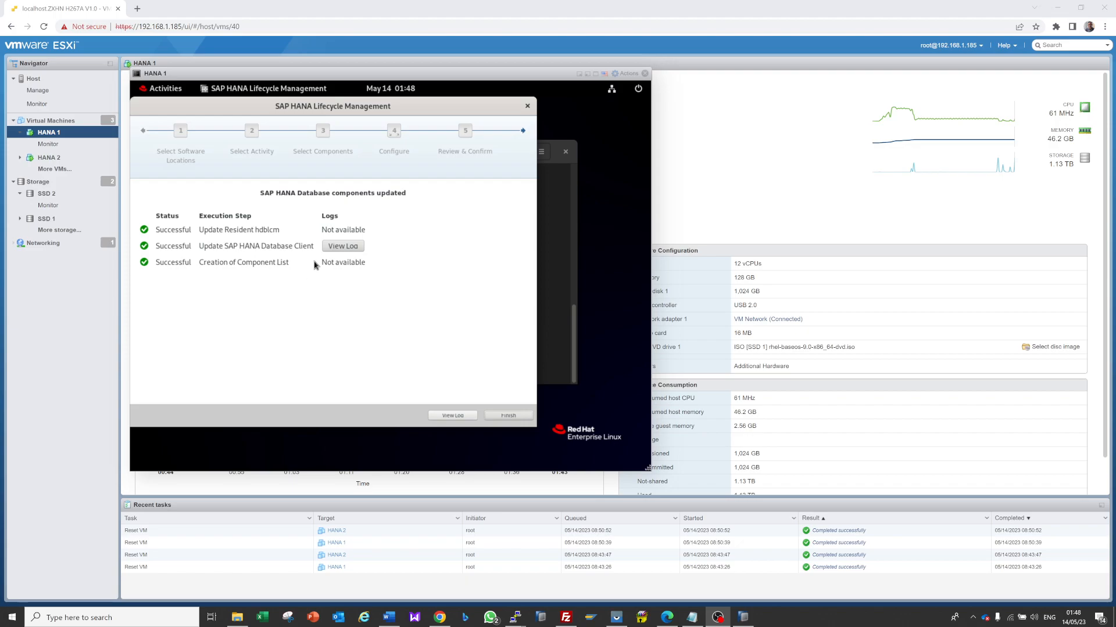
{"action": "mouse_move", "coordinate": [345, 231]}
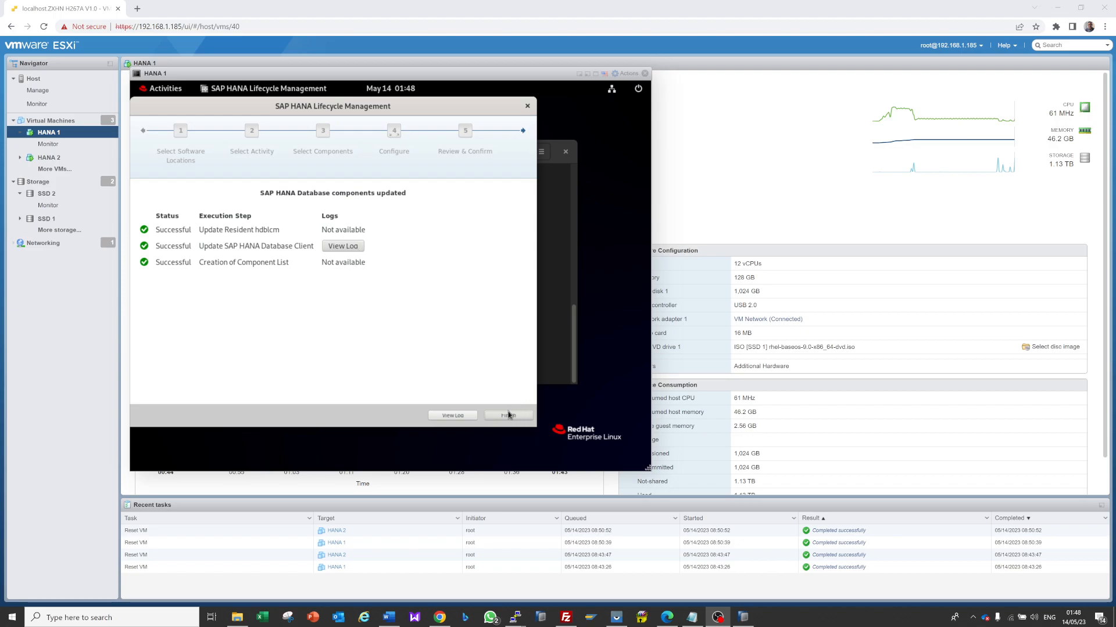
{"action": "left_click", "coordinate": [508, 415]}
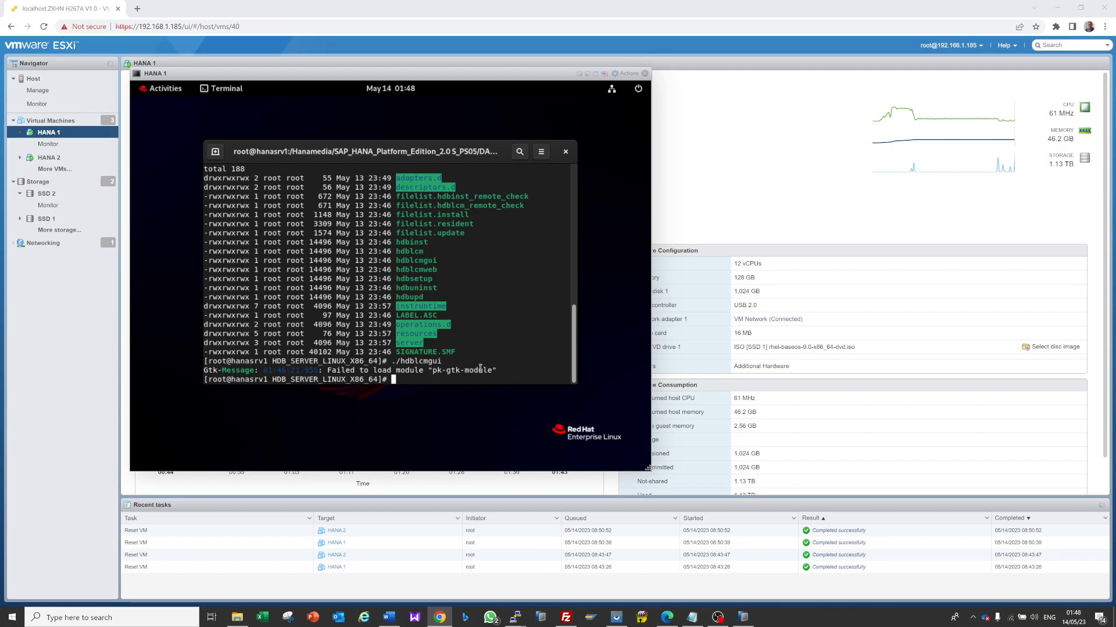
{"action": "mouse_move", "coordinate": [508, 409]}
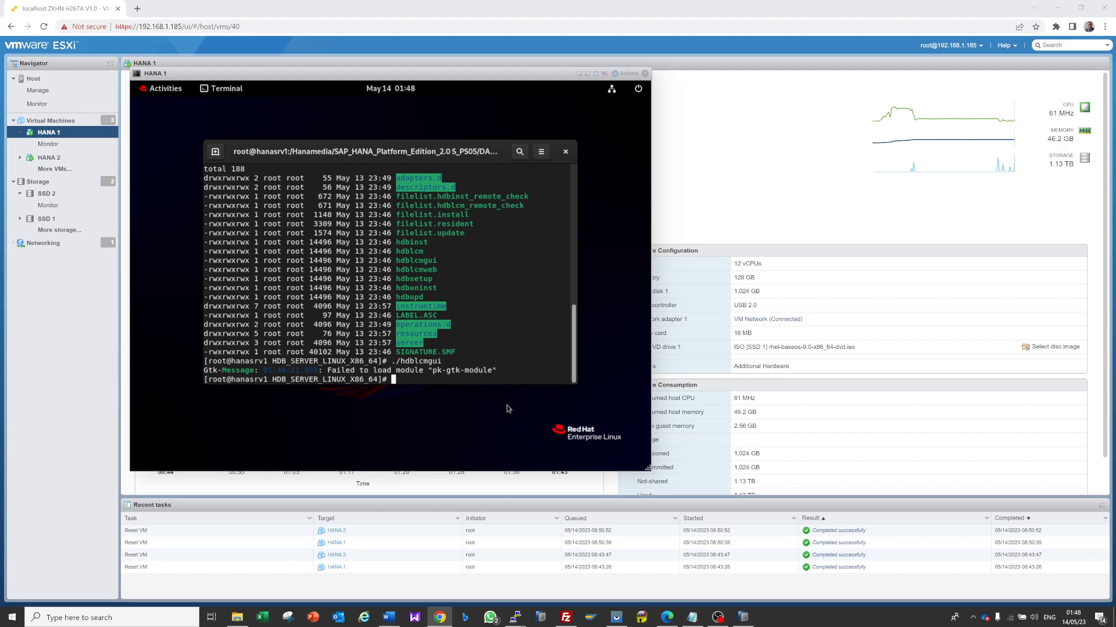
{"action": "mouse_move", "coordinate": [511, 437]}
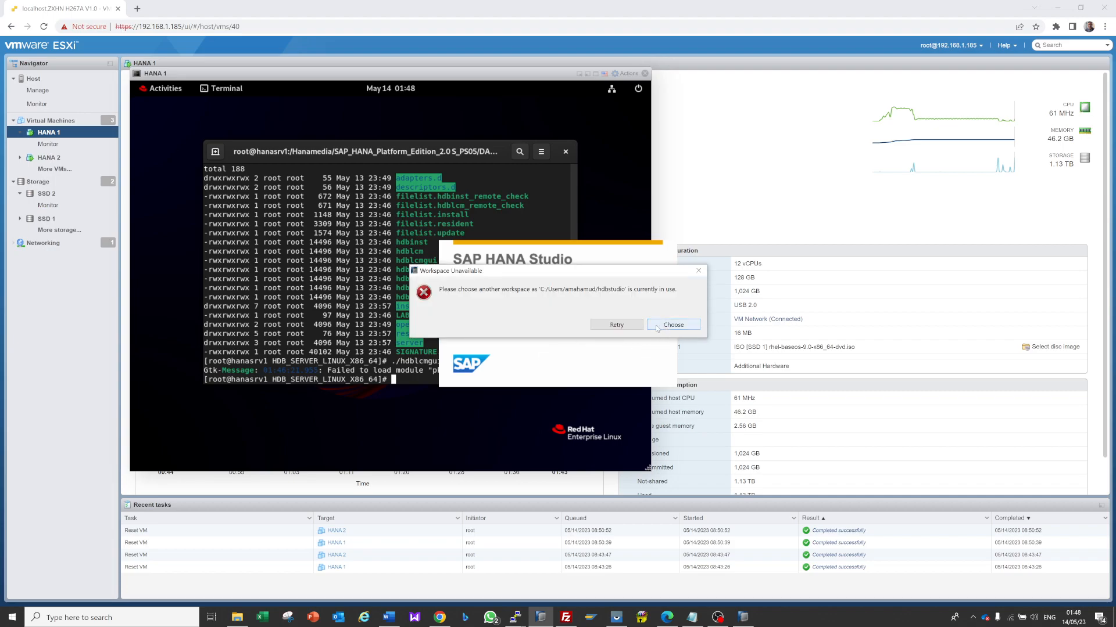
Choose a different workspace so SAP HANA Studio can open past the in-use prompt
{"action": "left_click", "coordinate": [672, 324]}
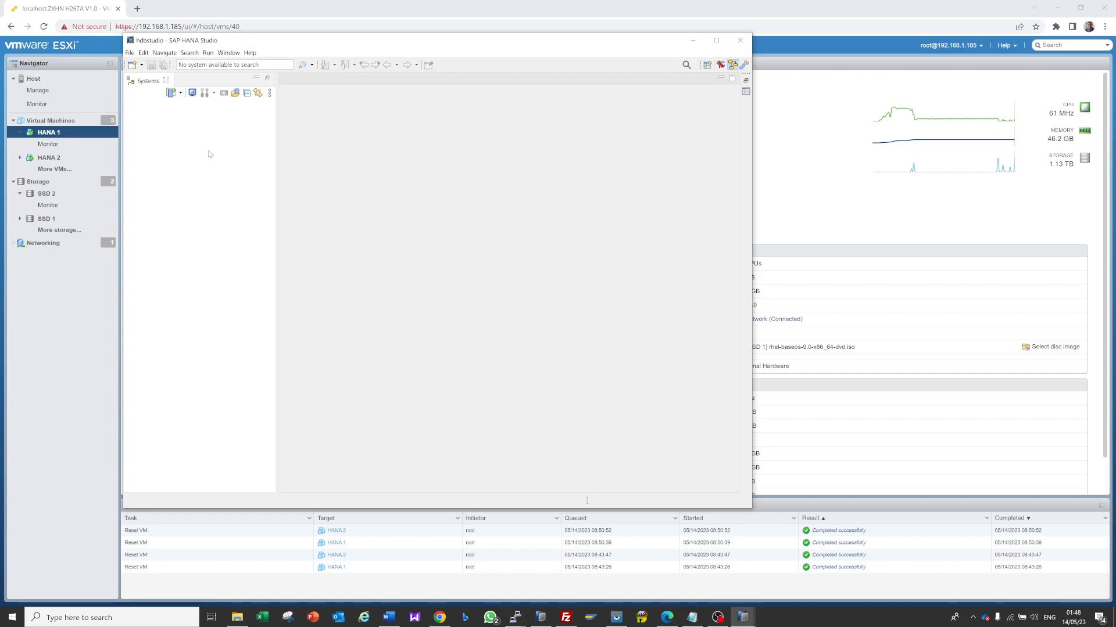
Add a system with host hanasrv1 and instance number 00, advancing to Connection Properties
{"action": "left_click", "coordinate": [182, 93]}
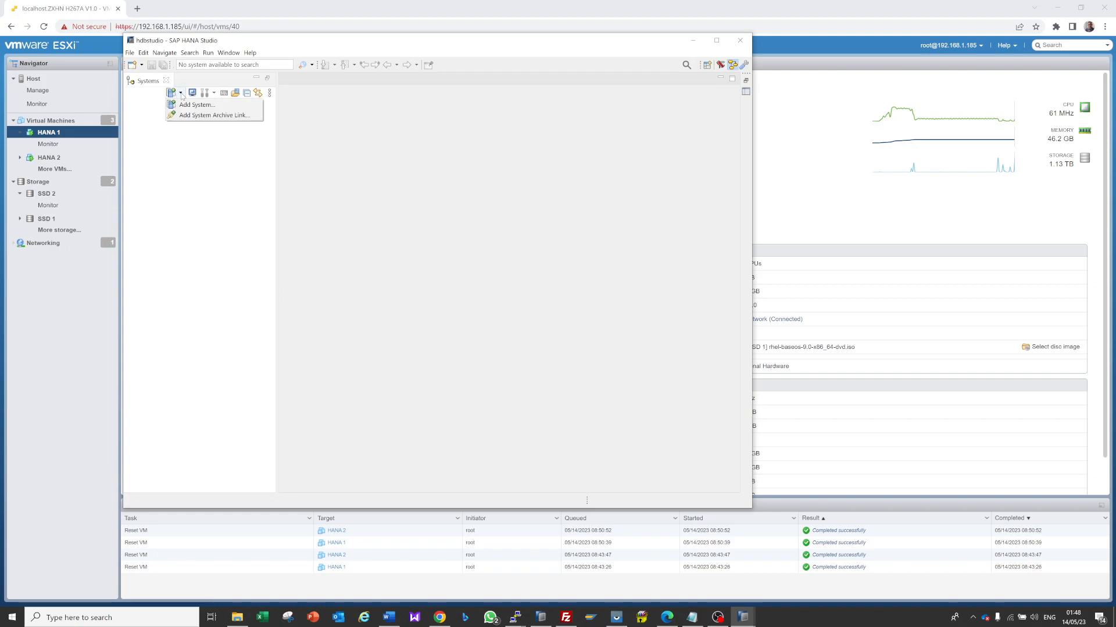
{"action": "left_click", "coordinate": [461, 241]}
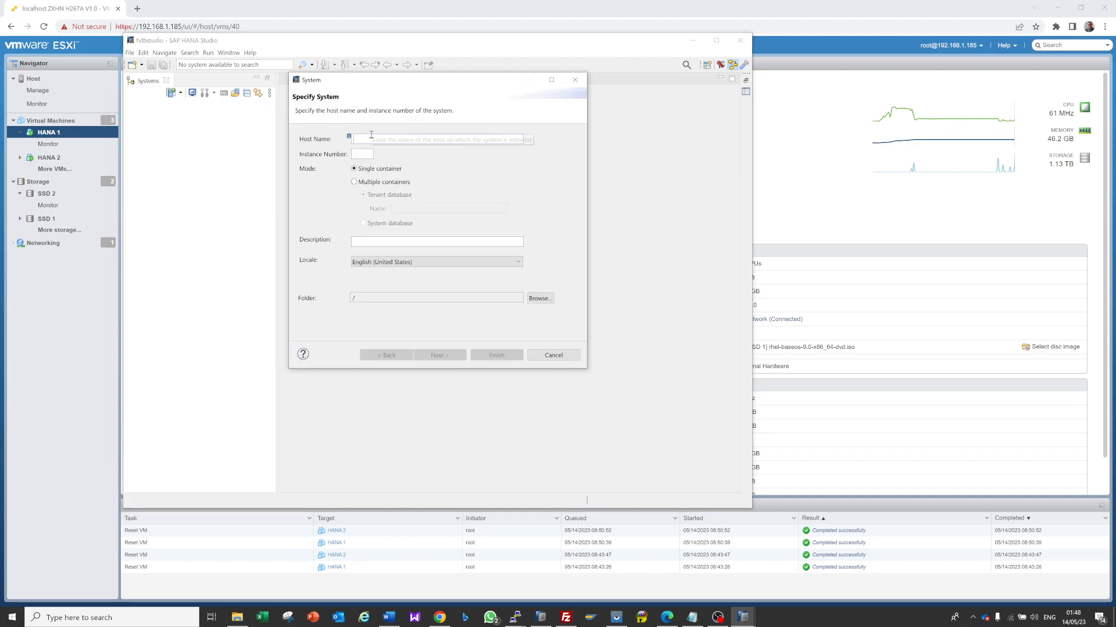
{"action": "type", "text": "ha"}
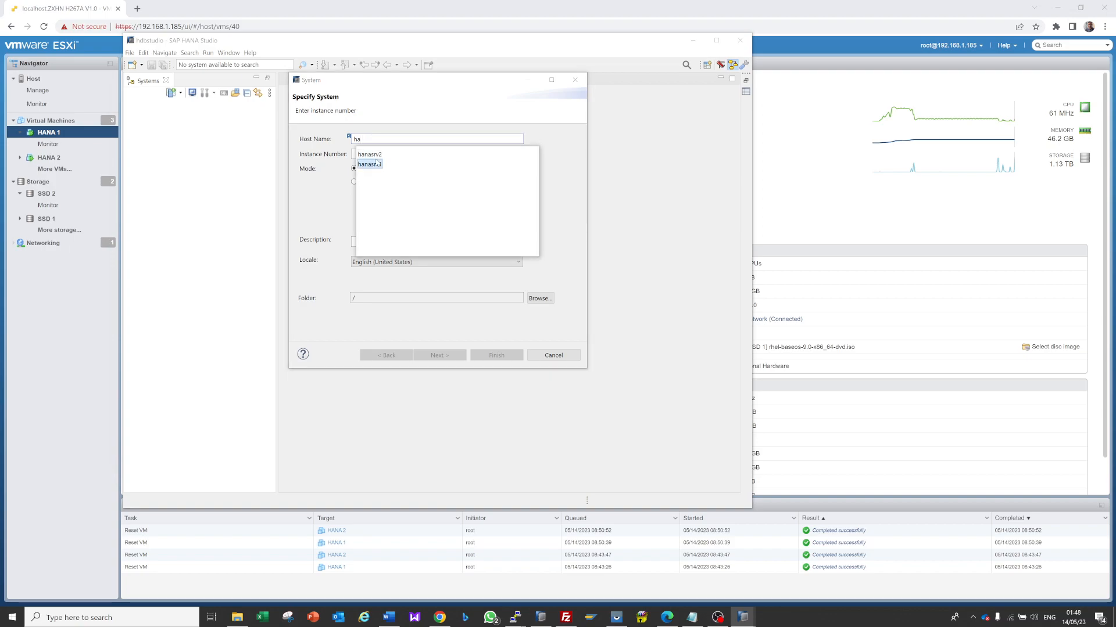
{"action": "left_click", "coordinate": [370, 165]}
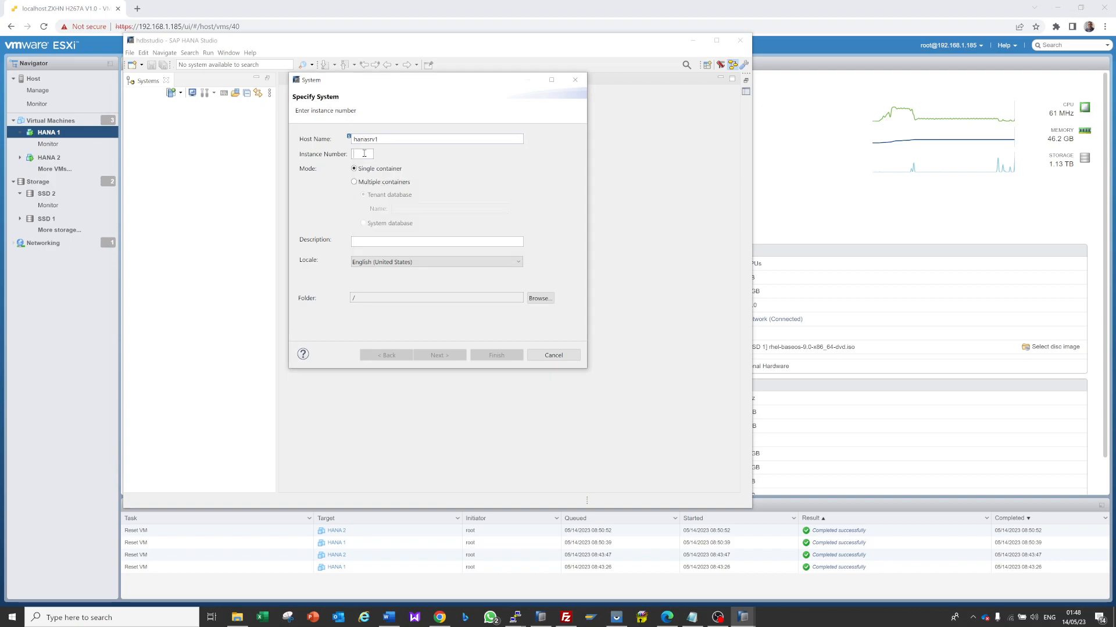
{"action": "type", "text": "00"}
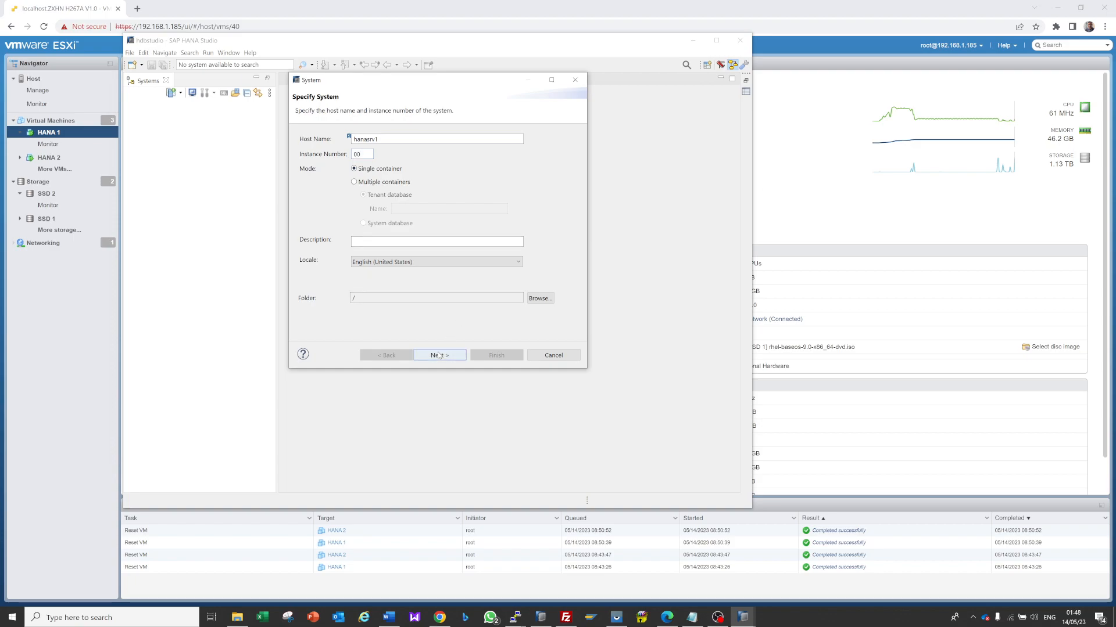
{"action": "left_click", "coordinate": [440, 355]}
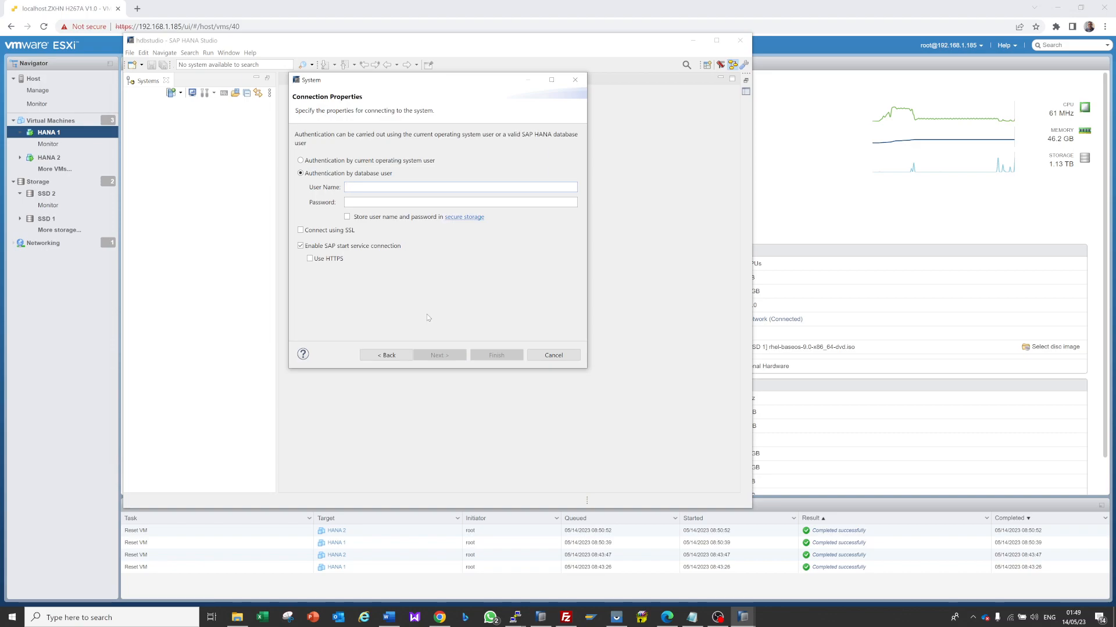
Log on as user SYSTEM with its password and finish, triggering the hanasrv1:30015 connection test
{"action": "type", "text": "SYSTEM"}
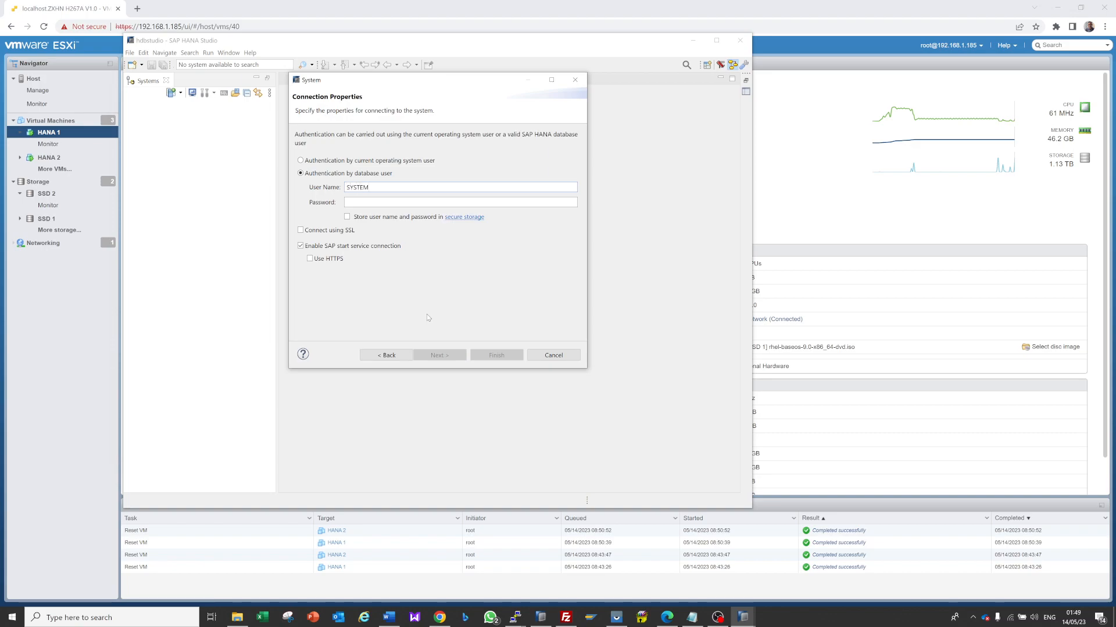
{"action": "left_click", "coordinate": [460, 203]}
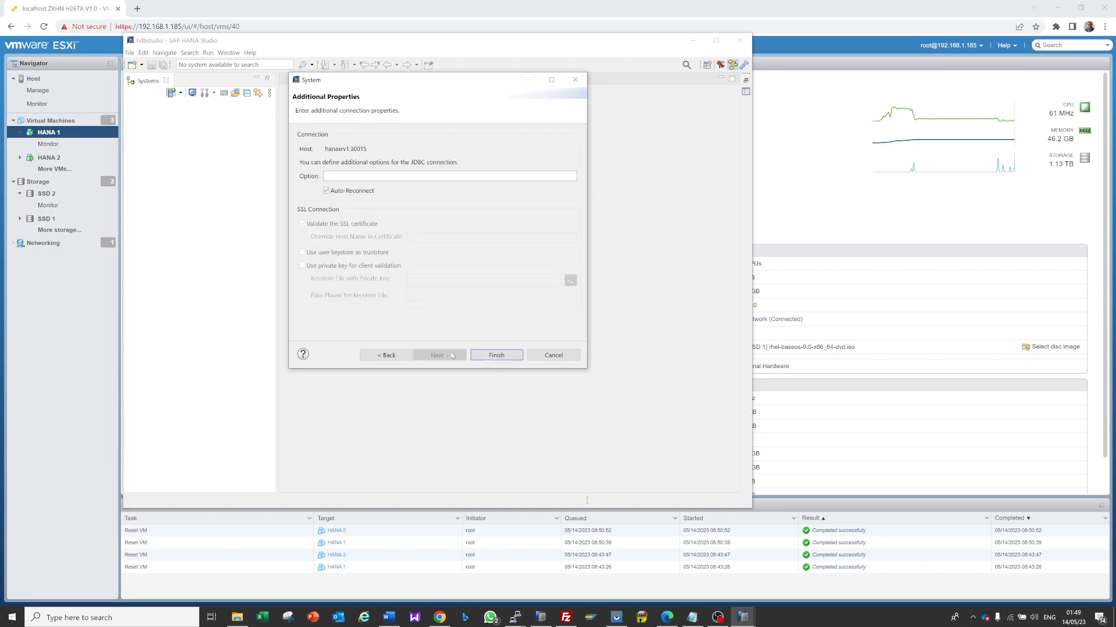
{"action": "left_click", "coordinate": [496, 355]}
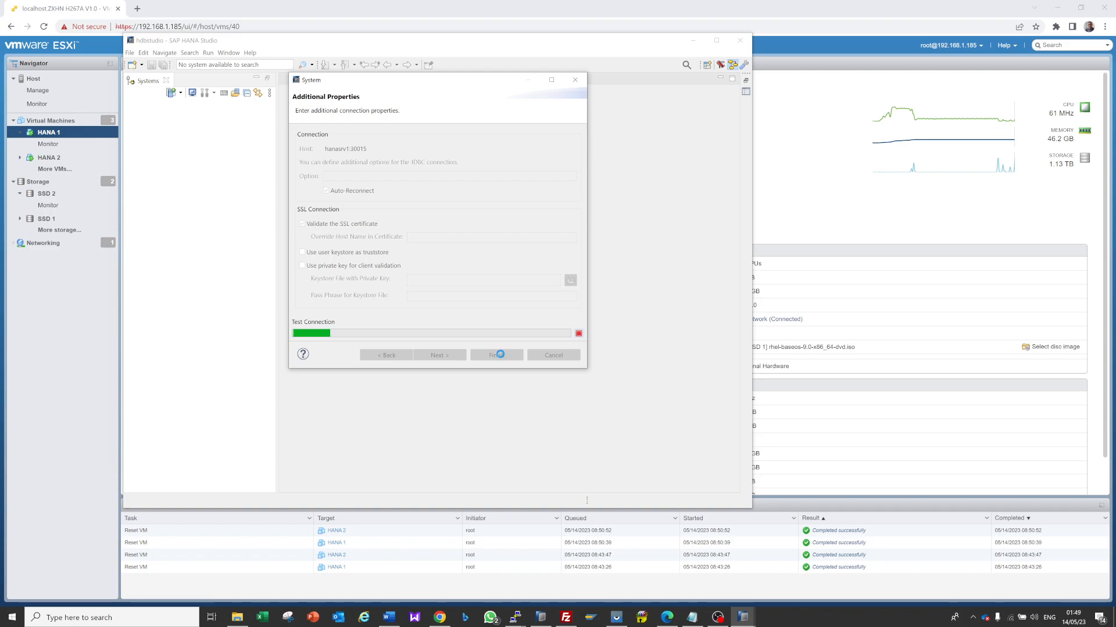
{"action": "left_click", "coordinate": [496, 355]}
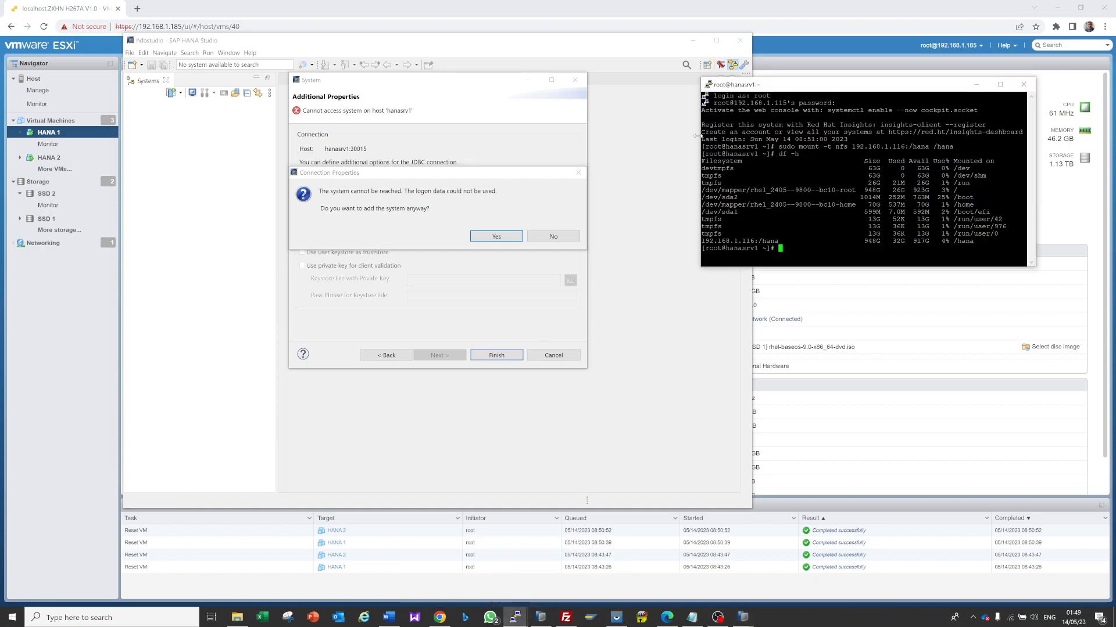
Open a new PuTTY session to hanasrv1 and log in as db1adm
{"action": "right_click", "coordinate": [782, 178]}
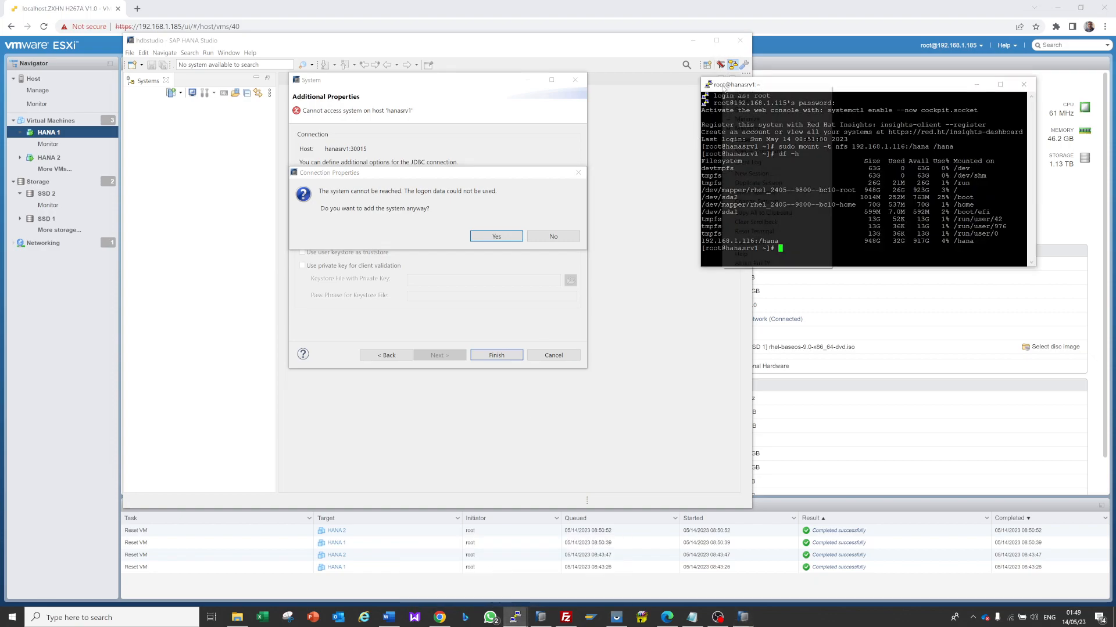
{"action": "right_click", "coordinate": [718, 84]}
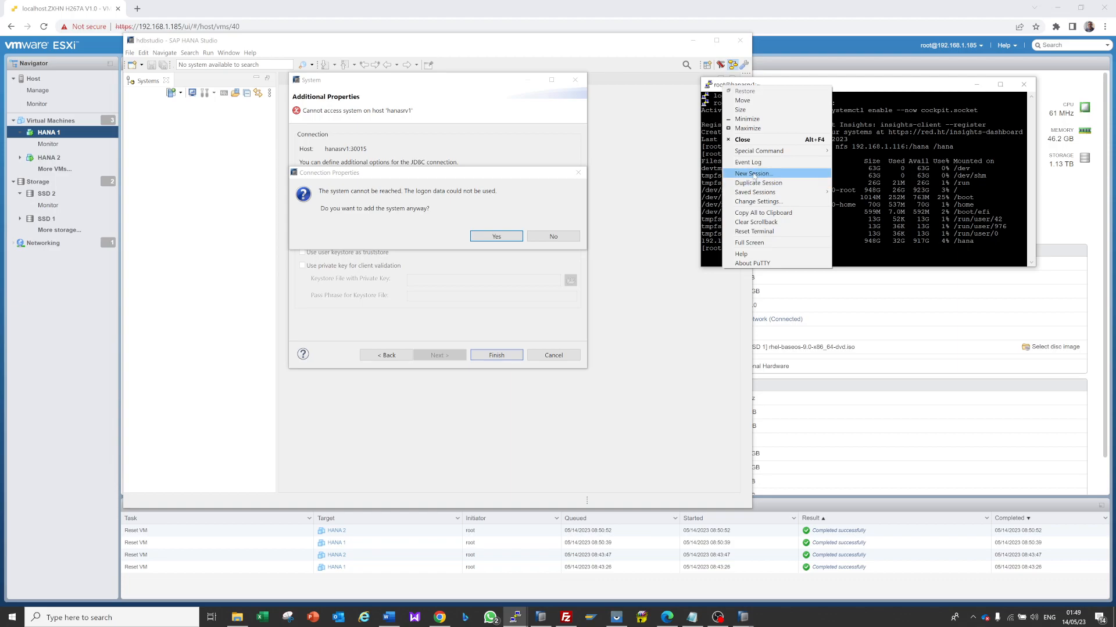
{"action": "mouse_move", "coordinate": [753, 176]}
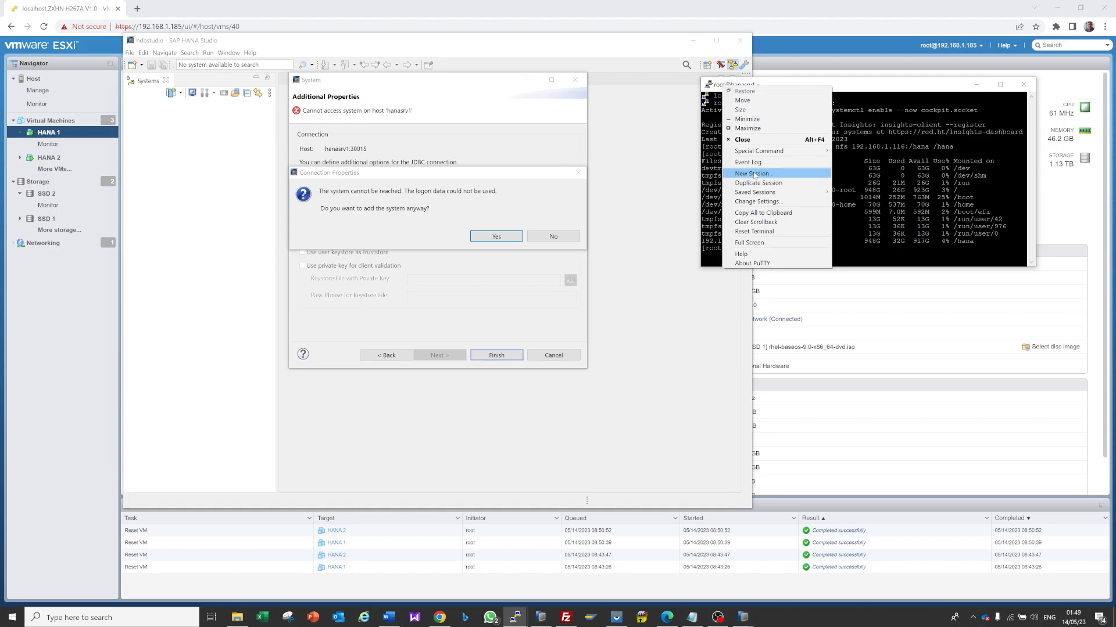
{"action": "left_click", "coordinate": [753, 173]}
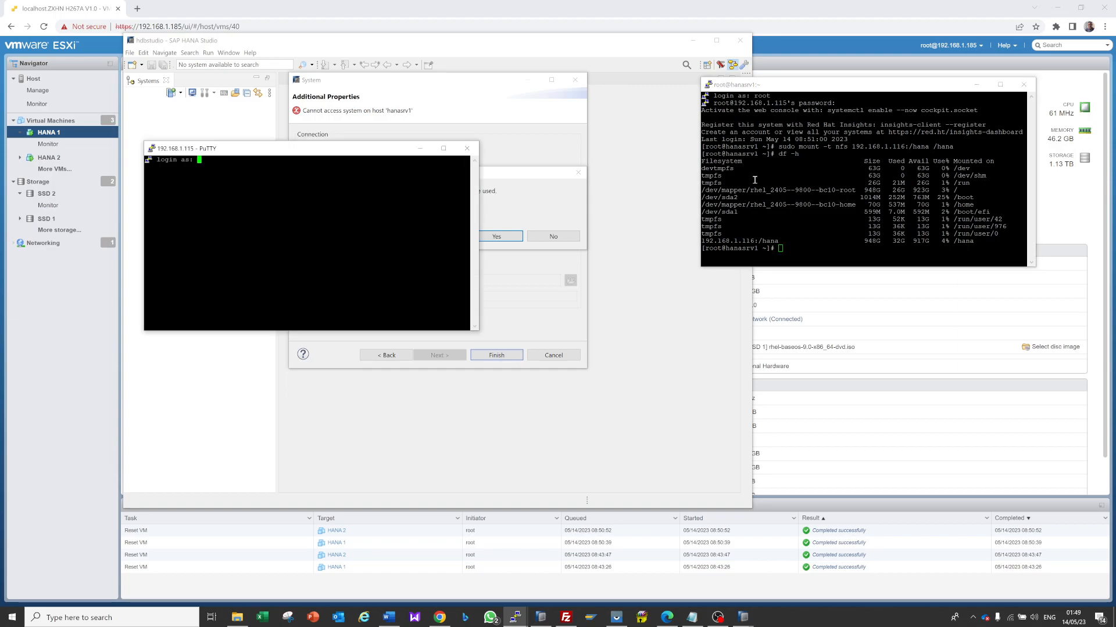
{"action": "mouse_move", "coordinate": [271, 244]}
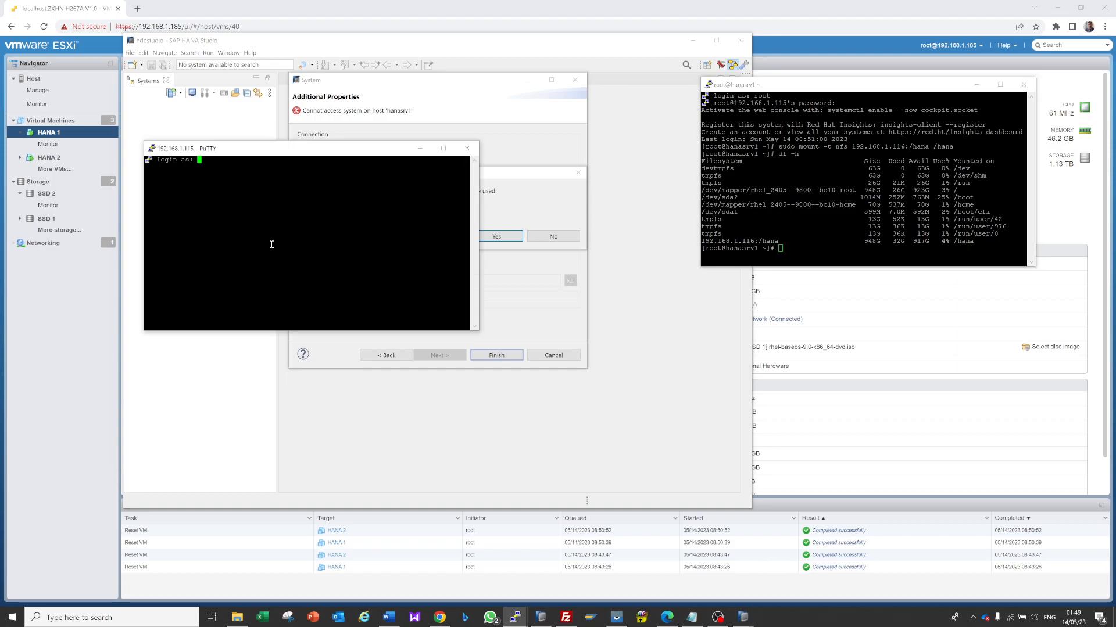
{"action": "type", "text": "dbla"}
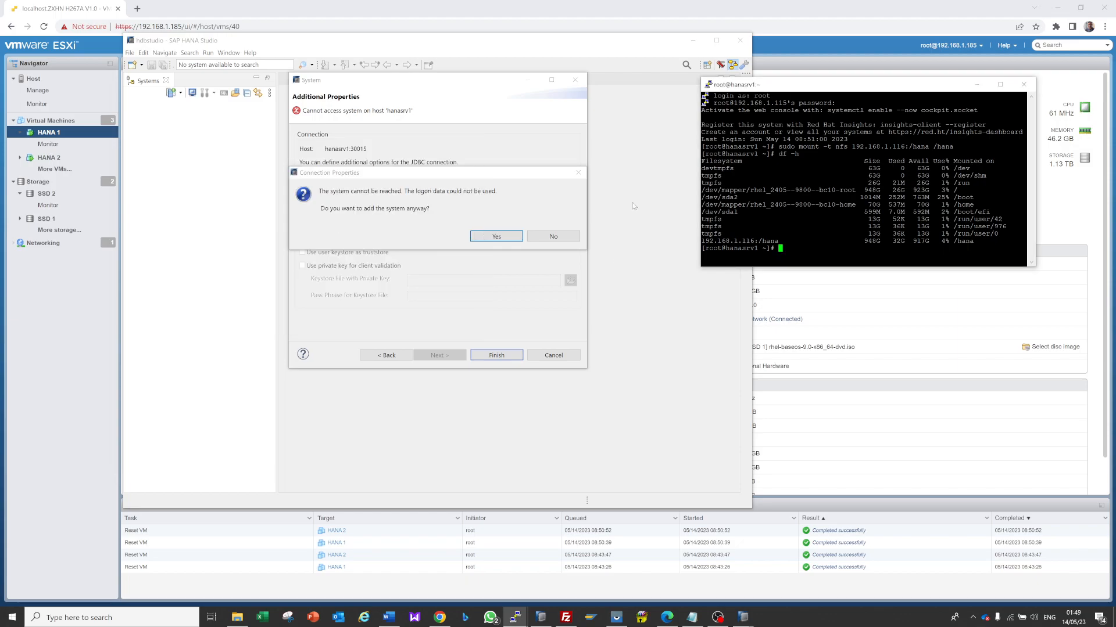
{"action": "left_click", "coordinate": [706, 84]}
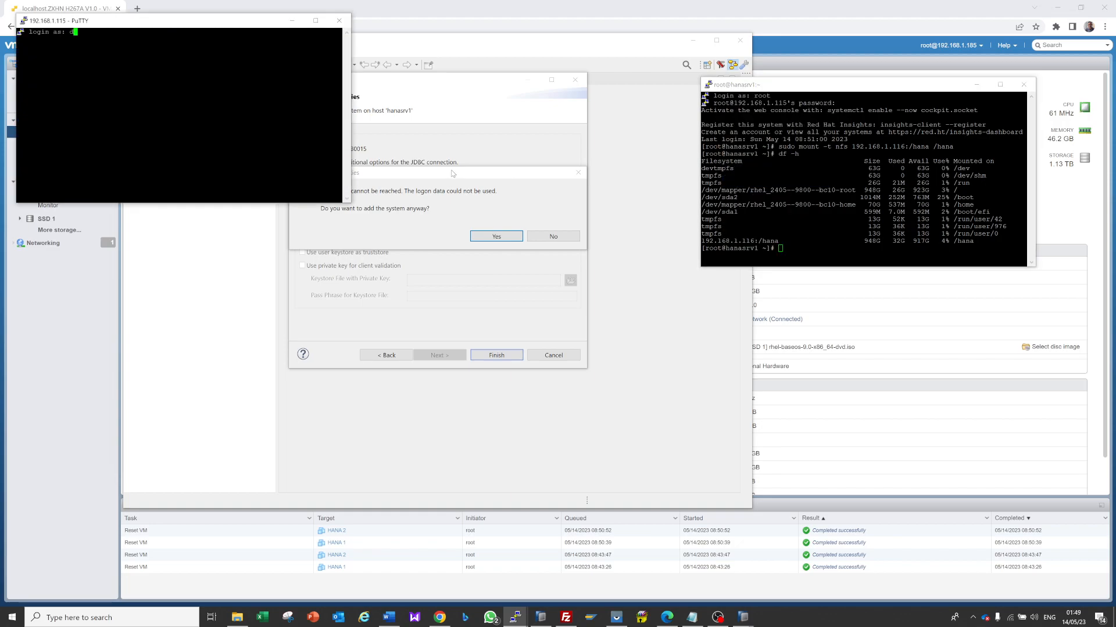
{"action": "type", "text": "bla"}
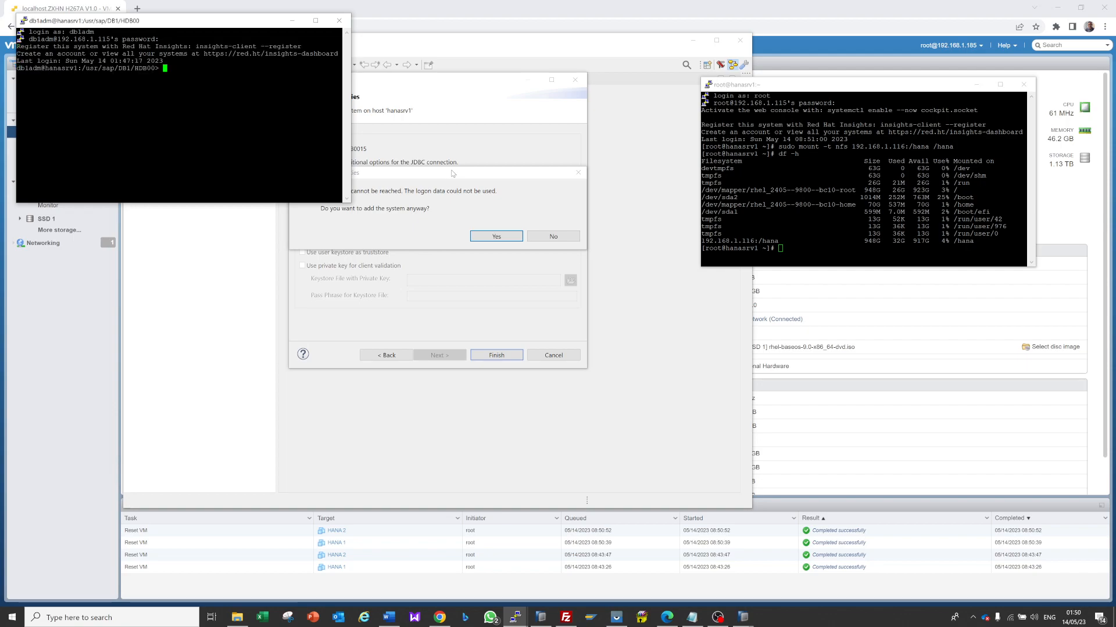
Run HDB info, then HDB start until StartService and Start report OK
{"action": "type", "text": "DB"}
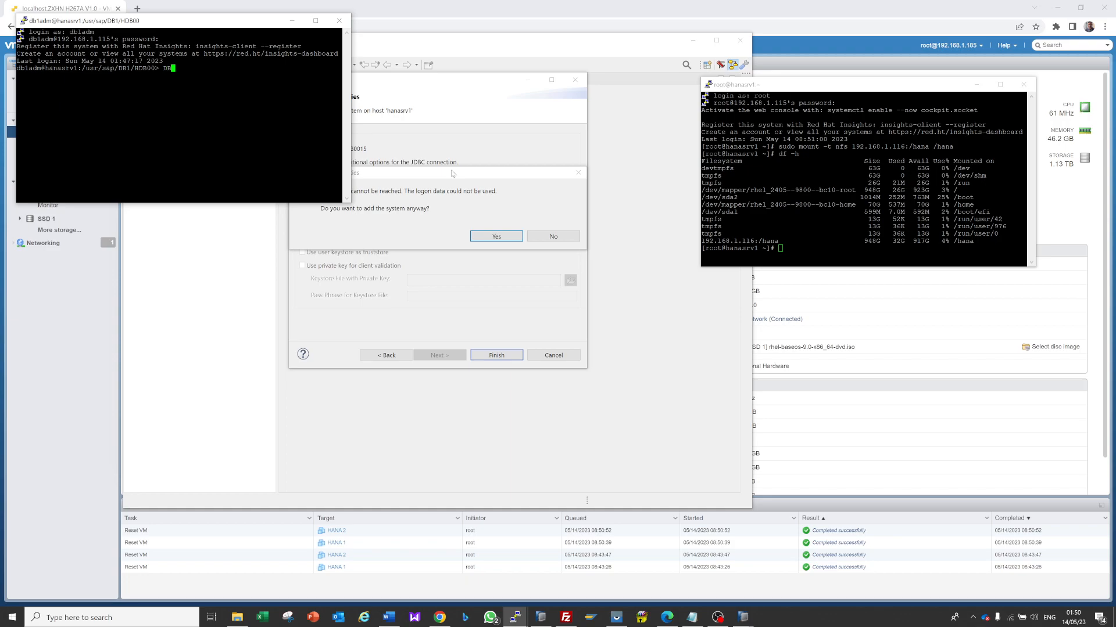
{"action": "type", "text": "HDB"}
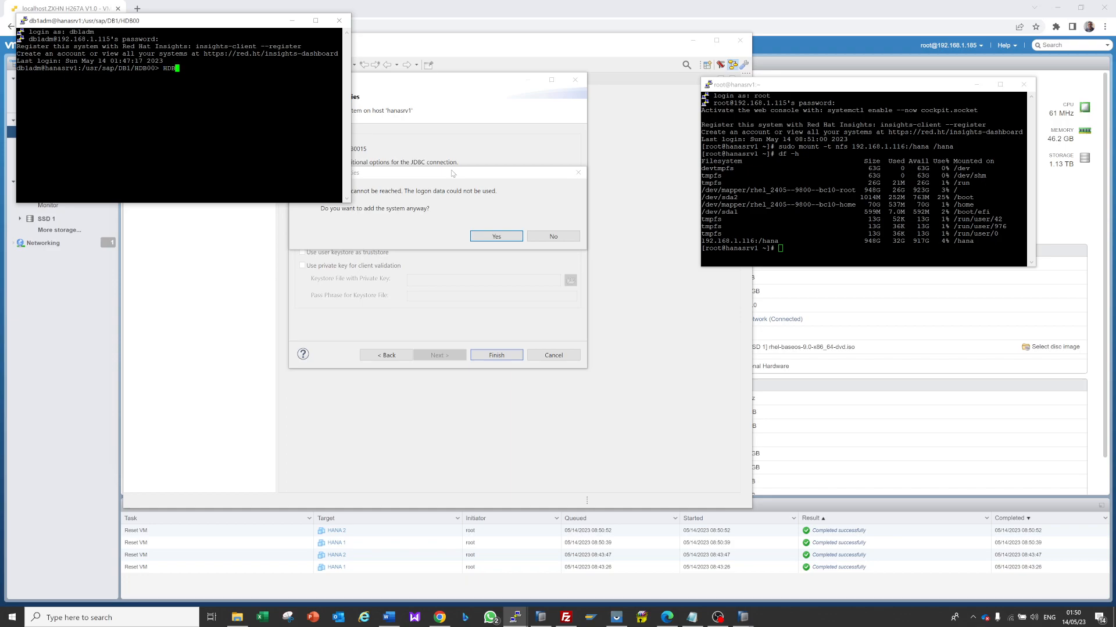
{"action": "type", "text": "info"}
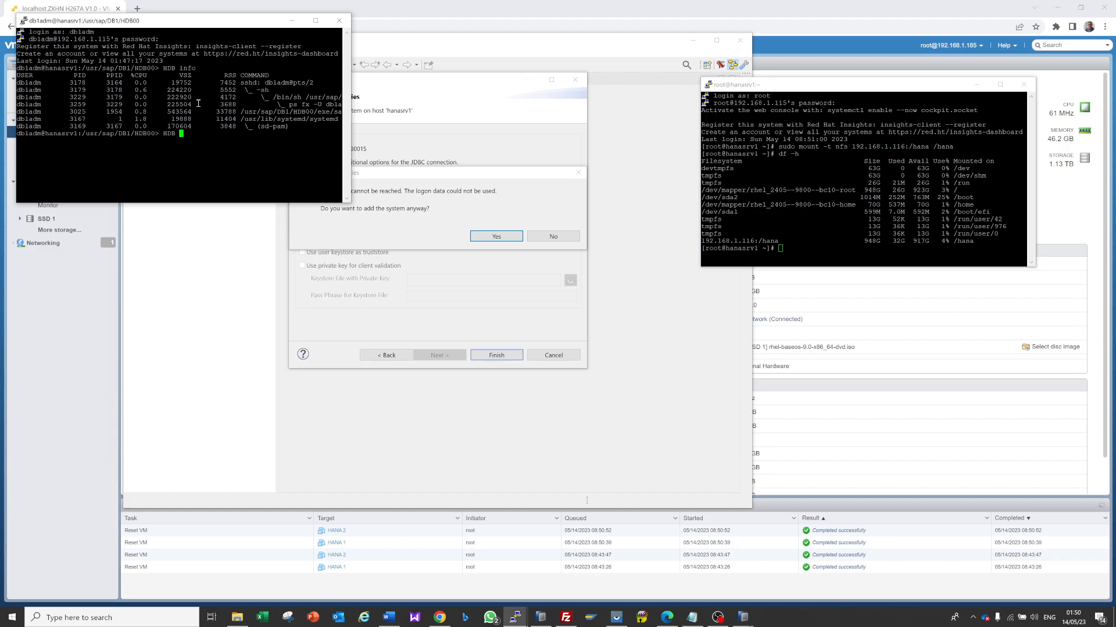
{"action": "type", "text": "start"}
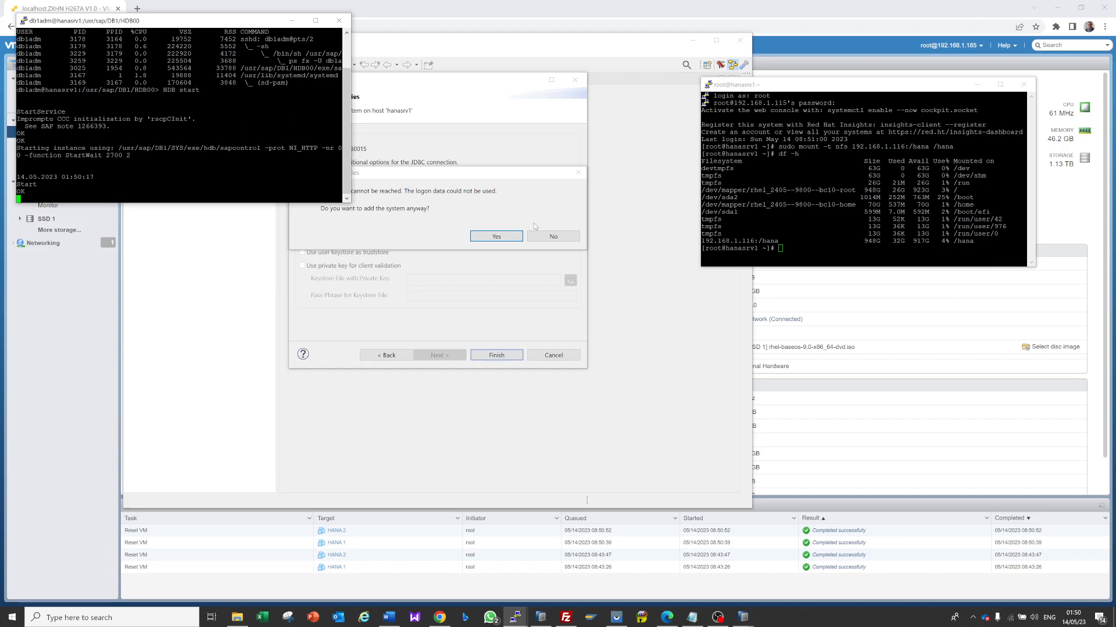
{"action": "mouse_move", "coordinate": [472, 222]}
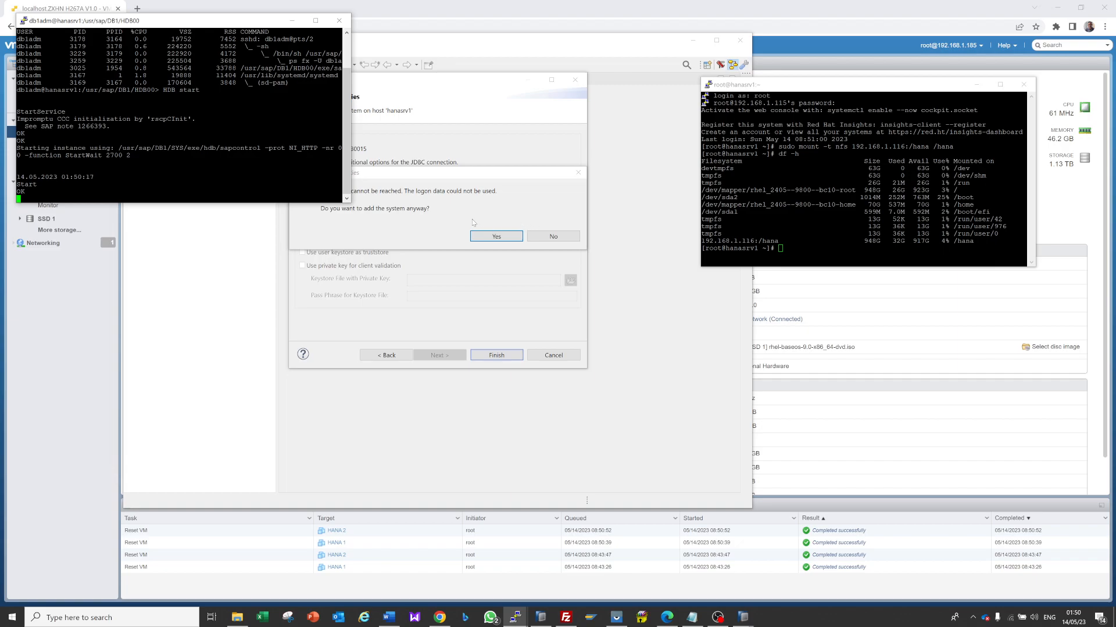
{"action": "mouse_move", "coordinate": [454, 223]}
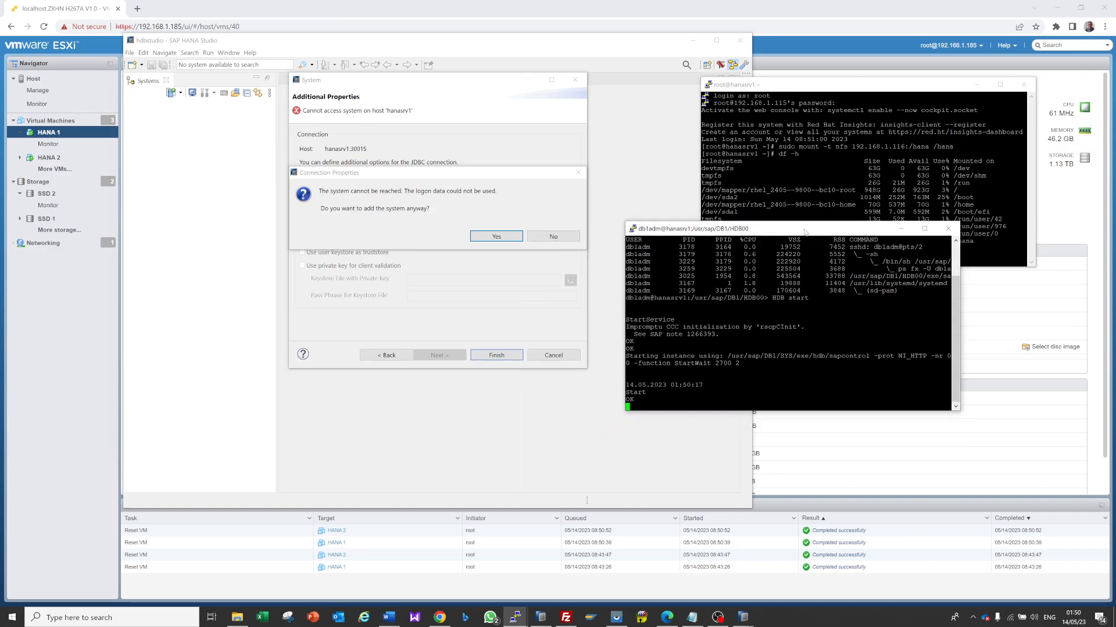
{"action": "mouse_move", "coordinate": [773, 251]}
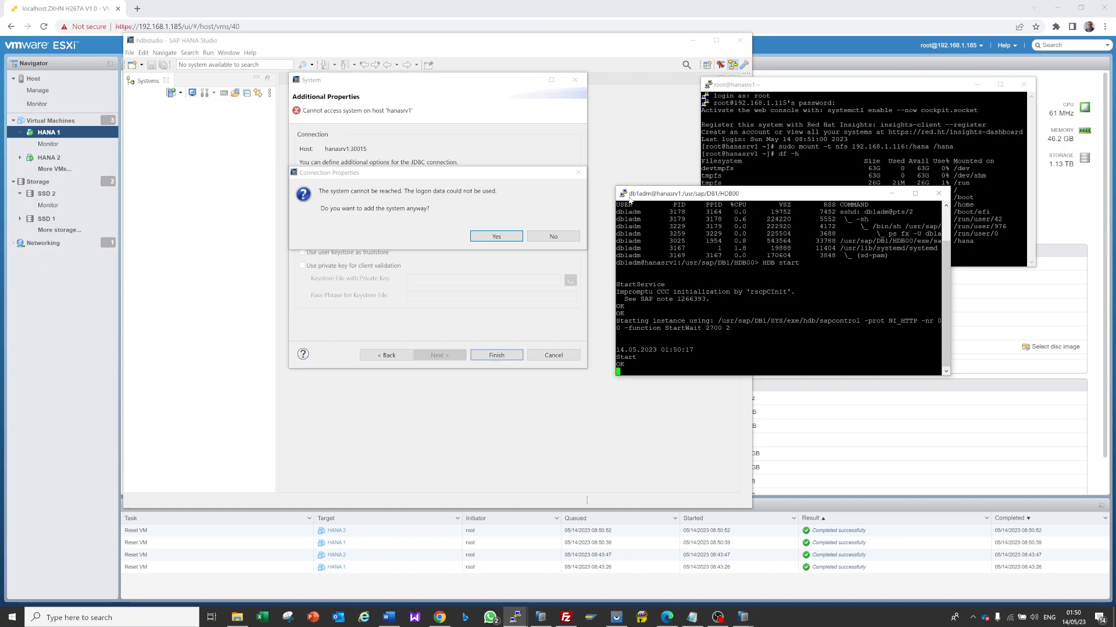
Connect via the saved HANA2 PuTTY session, log in as db1adm and run HDB info
{"action": "double_click", "coordinate": [640, 286]}
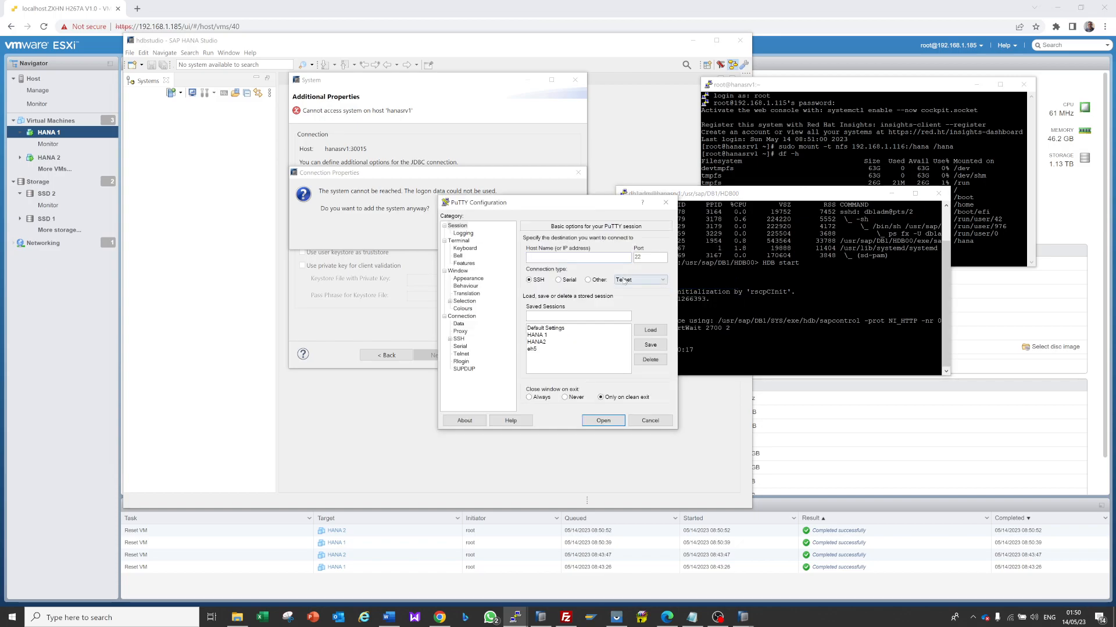
{"action": "left_click_drag", "start_coordinate": [476, 202], "coordinate": [355, 174]}
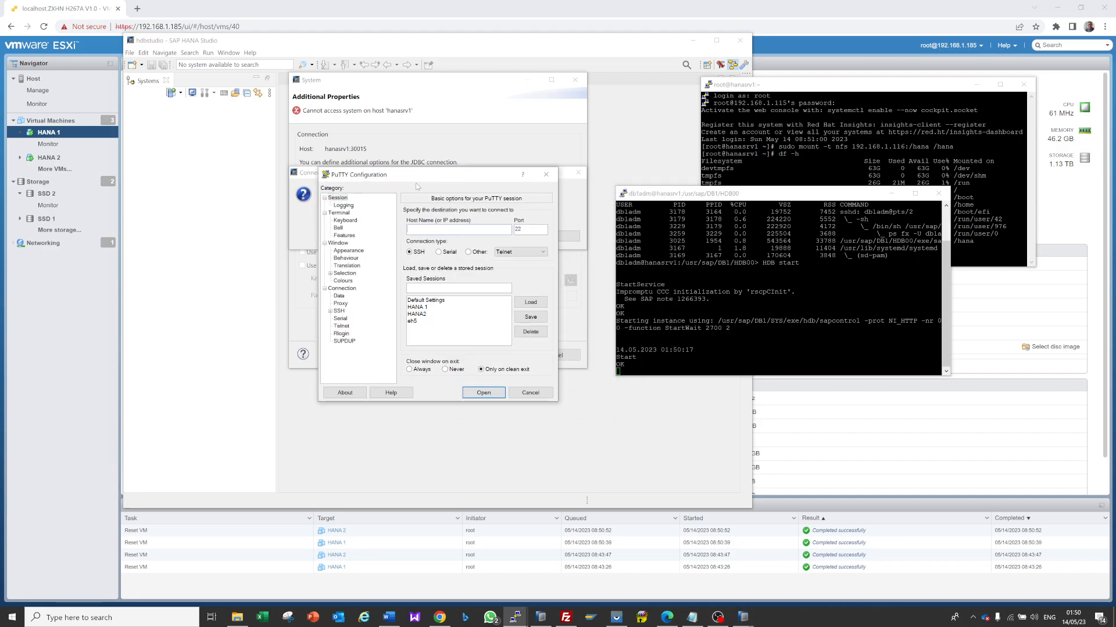
{"action": "left_click", "coordinate": [418, 314]}
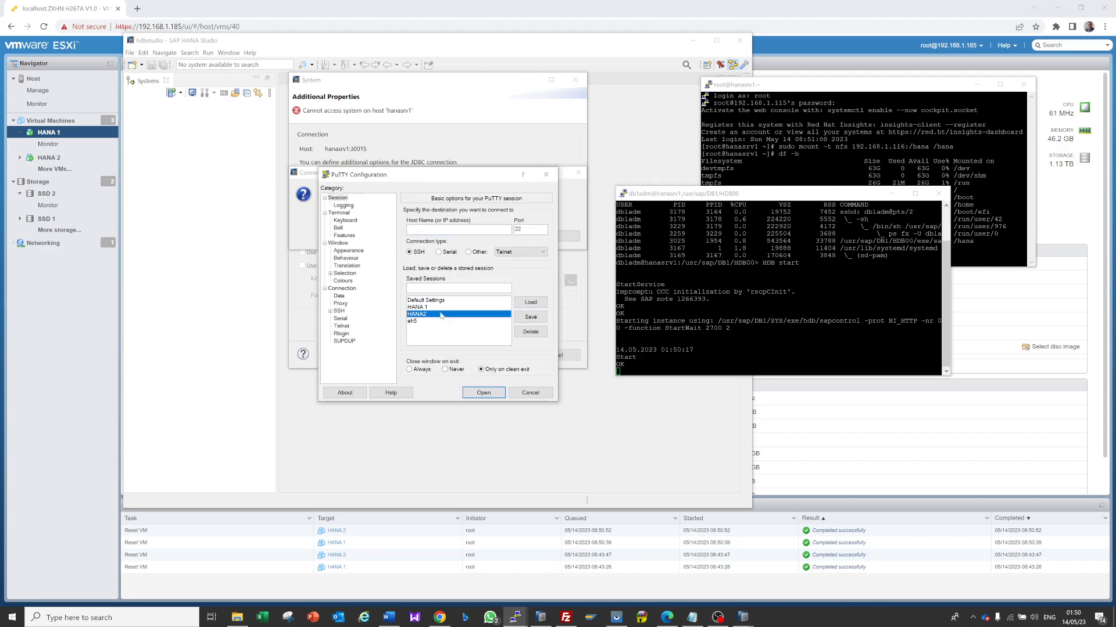
{"action": "left_click", "coordinate": [483, 393]}
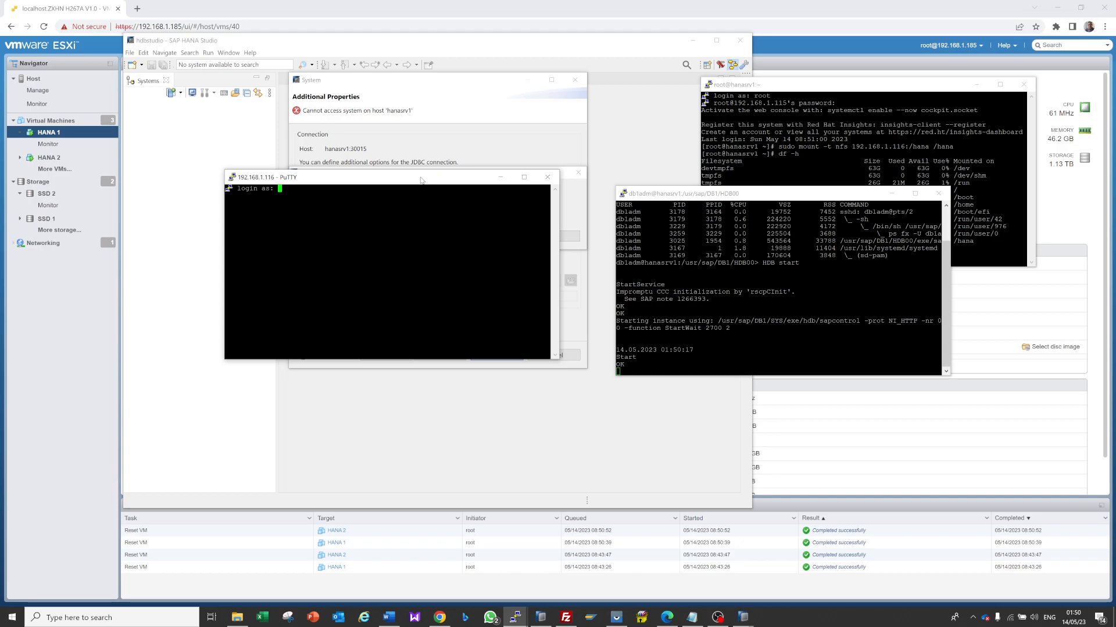
{"action": "type", "text": "db1adm"}
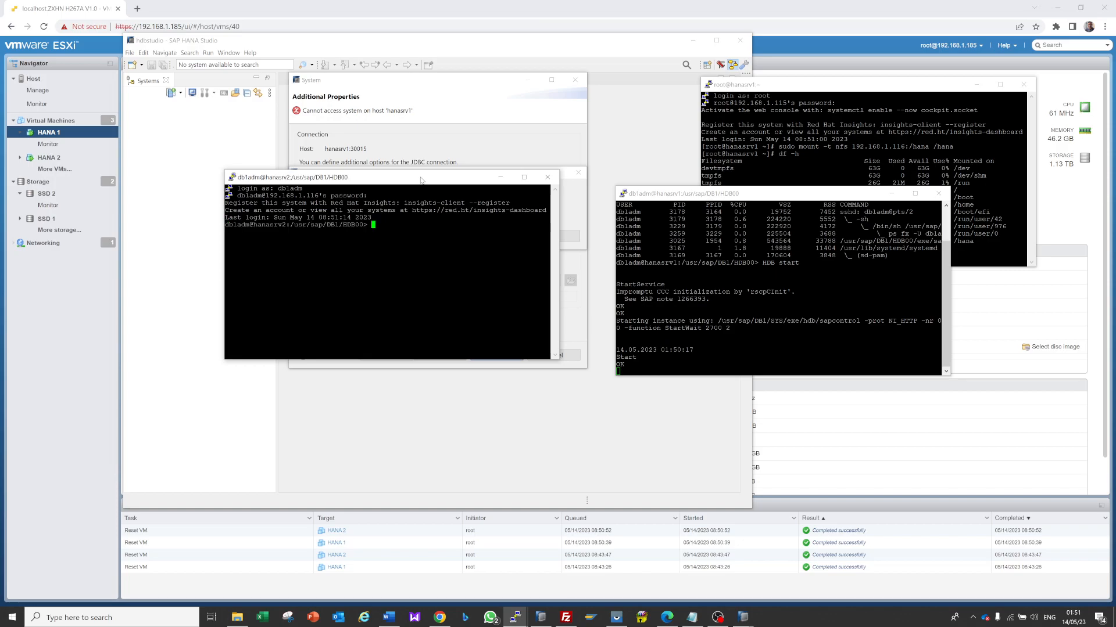
{"action": "type", "text": "HDB info"}
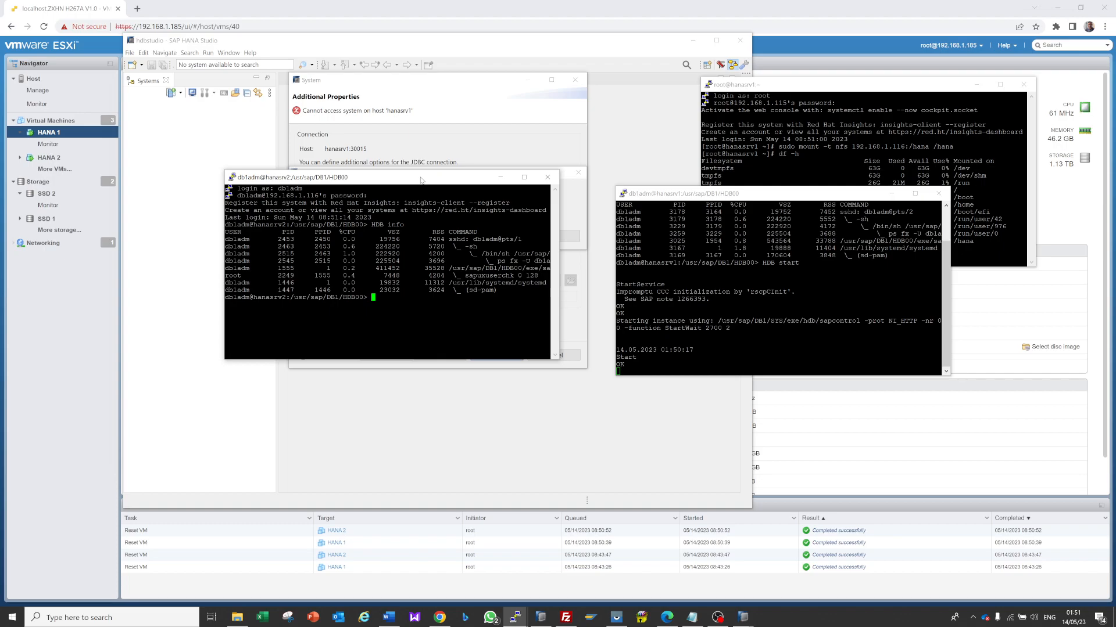
{"action": "mouse_move", "coordinate": [677, 199]}
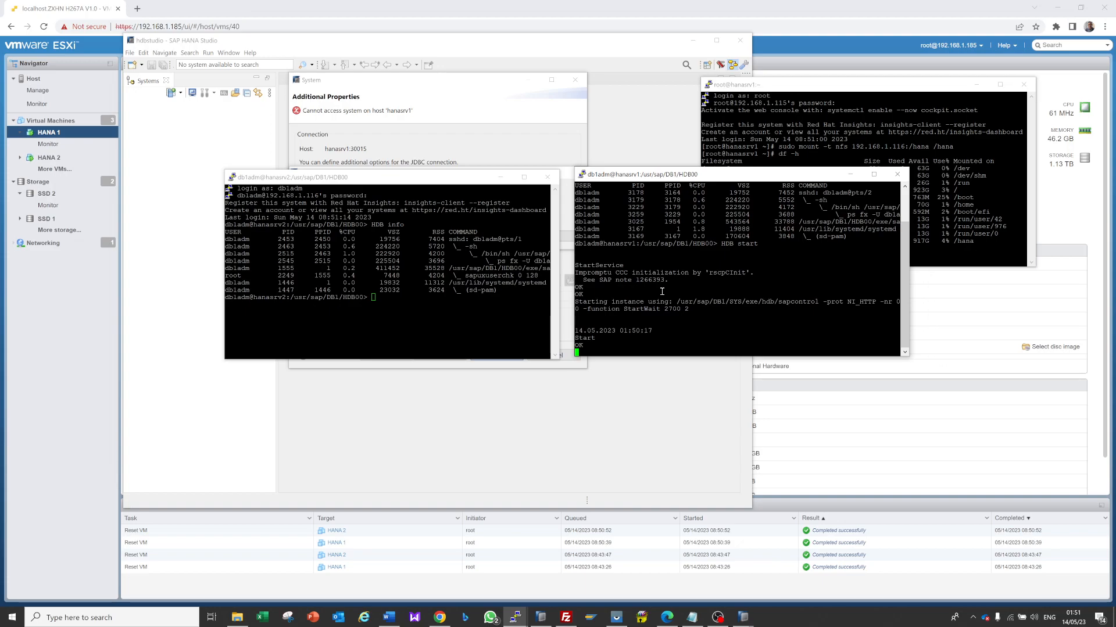
{"action": "mouse_move", "coordinate": [422, 289]}
{"action": "type", "text": "HDB info"}
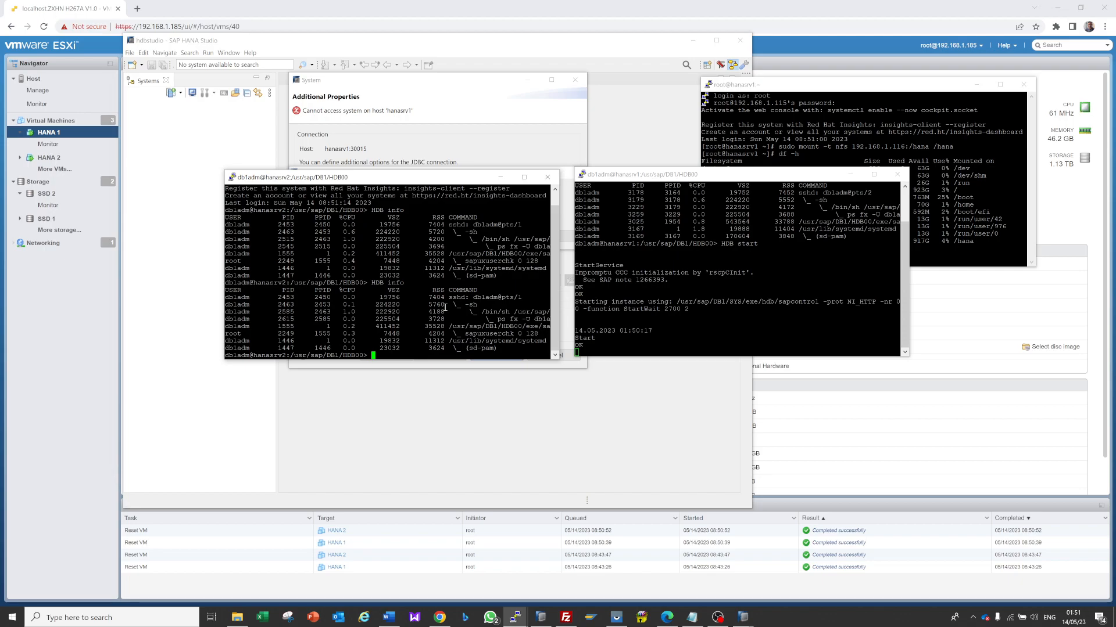
{"action": "mouse_move", "coordinate": [444, 307]}
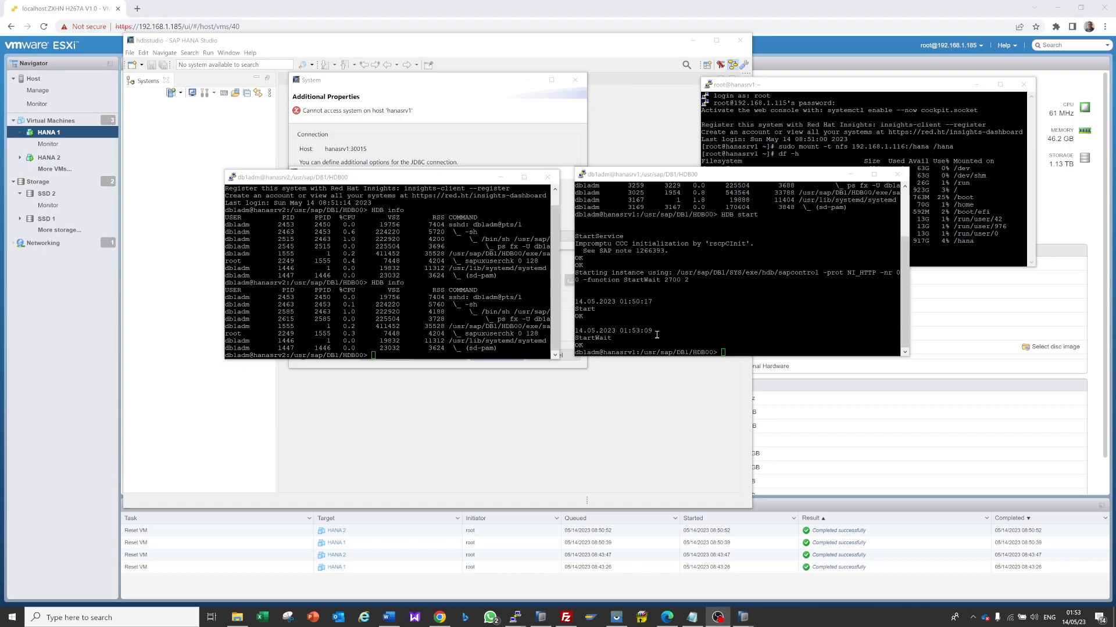
{"action": "mouse_move", "coordinate": [682, 338]}
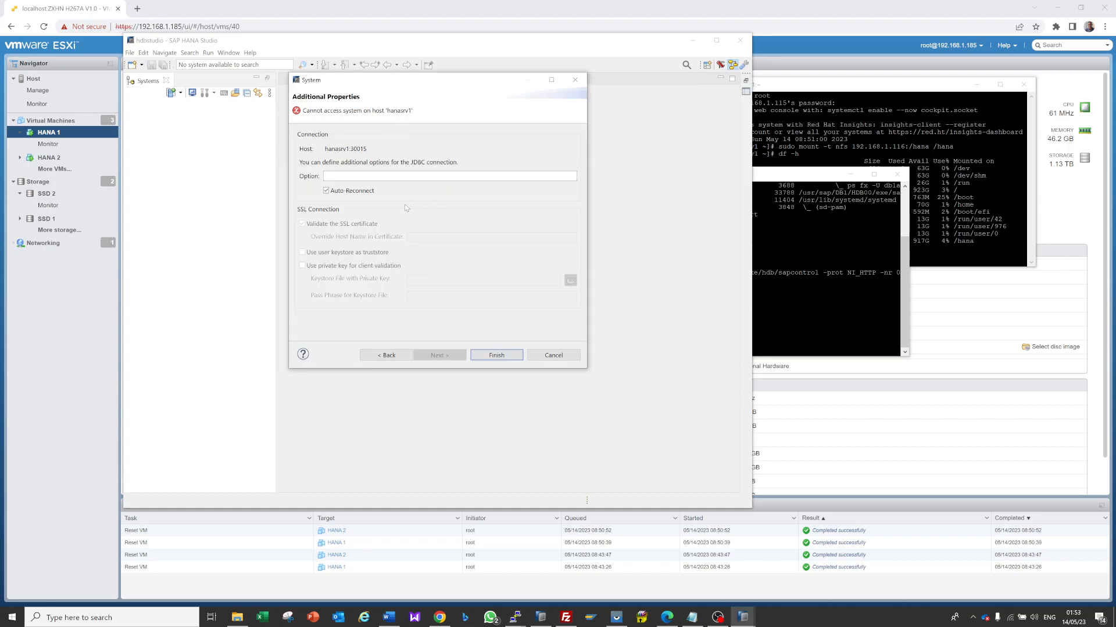
Finish adding DB1 for SYSTEM and open the DB1 (SYSTEM) administration overview
{"action": "left_click", "coordinate": [496, 355]}
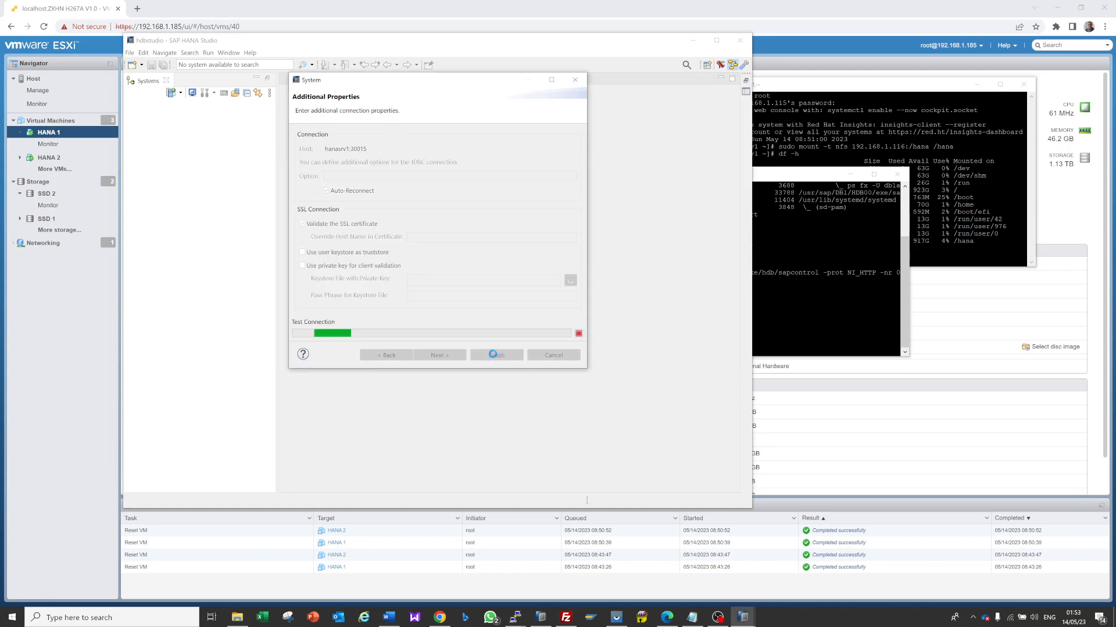
{"action": "left_click", "coordinate": [496, 355]}
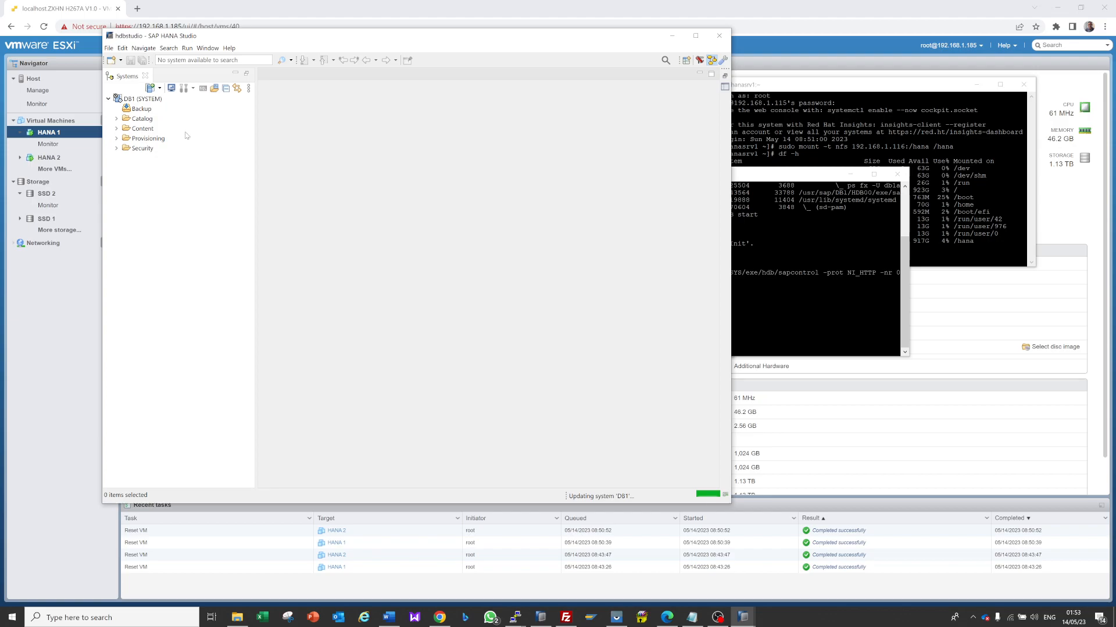
{"action": "left_click", "coordinate": [142, 99]}
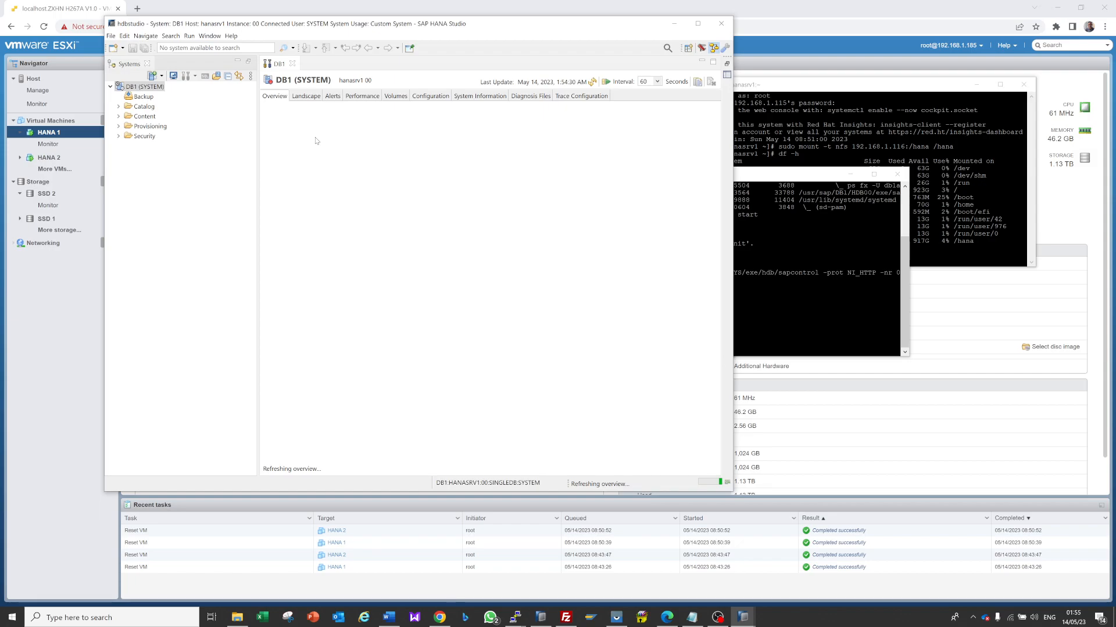
{"action": "mouse_move", "coordinate": [356, 173]}
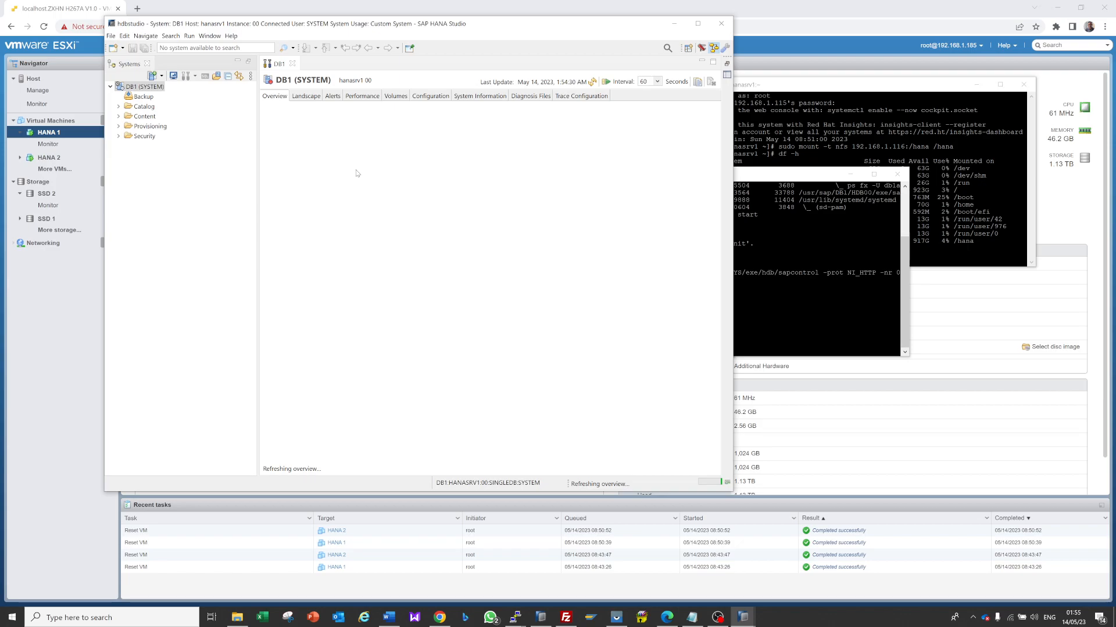
{"action": "mouse_move", "coordinate": [344, 149]}
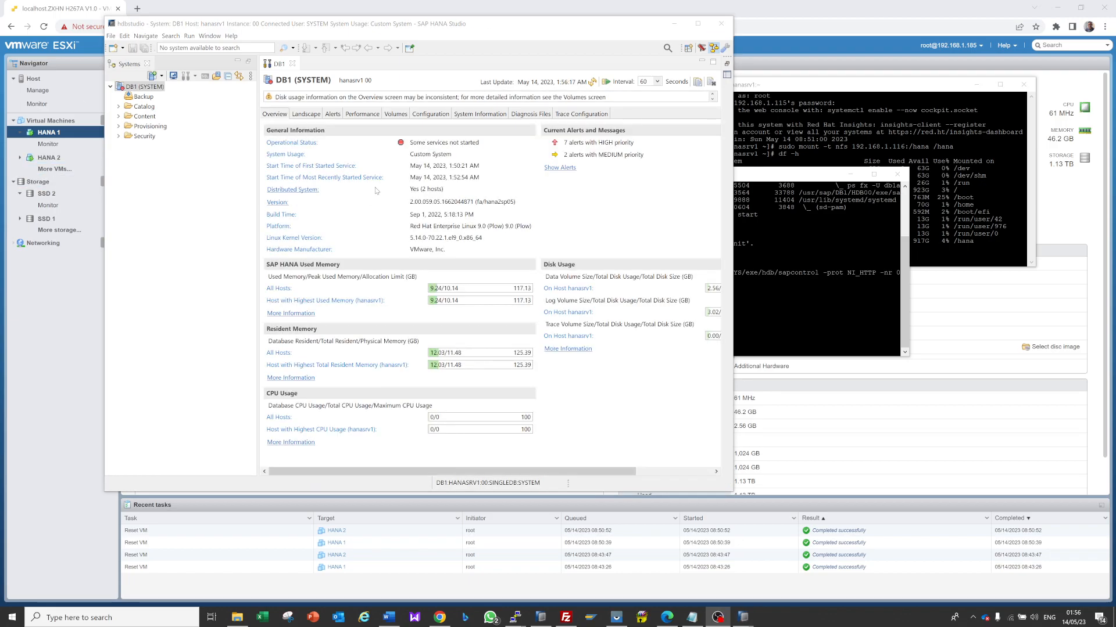
{"action": "mouse_move", "coordinate": [293, 198]}
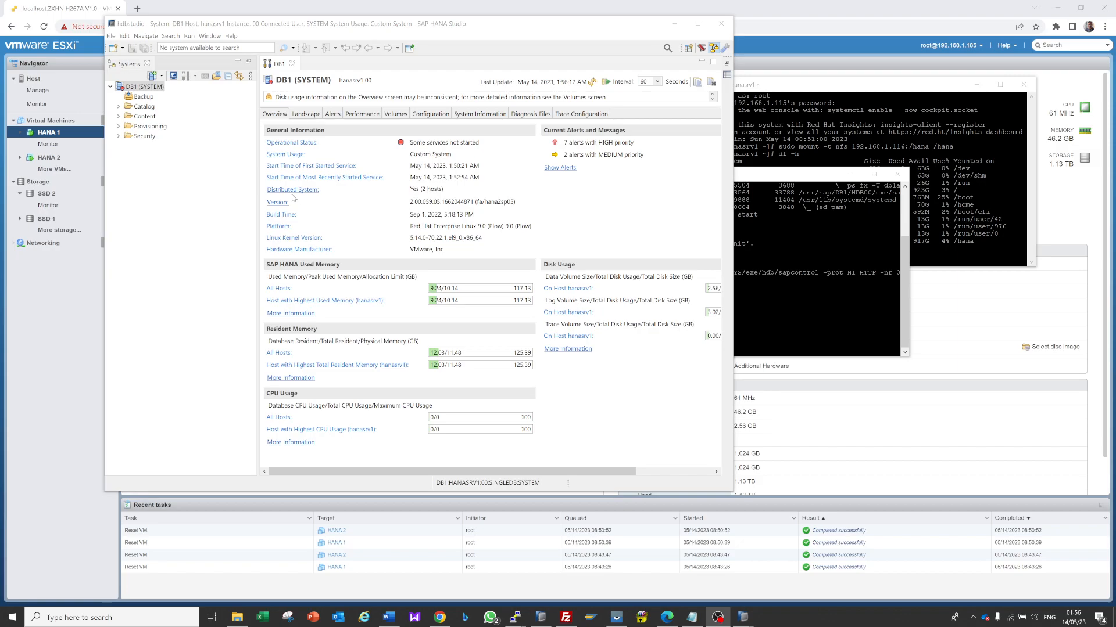
{"action": "mouse_move", "coordinate": [417, 190]}
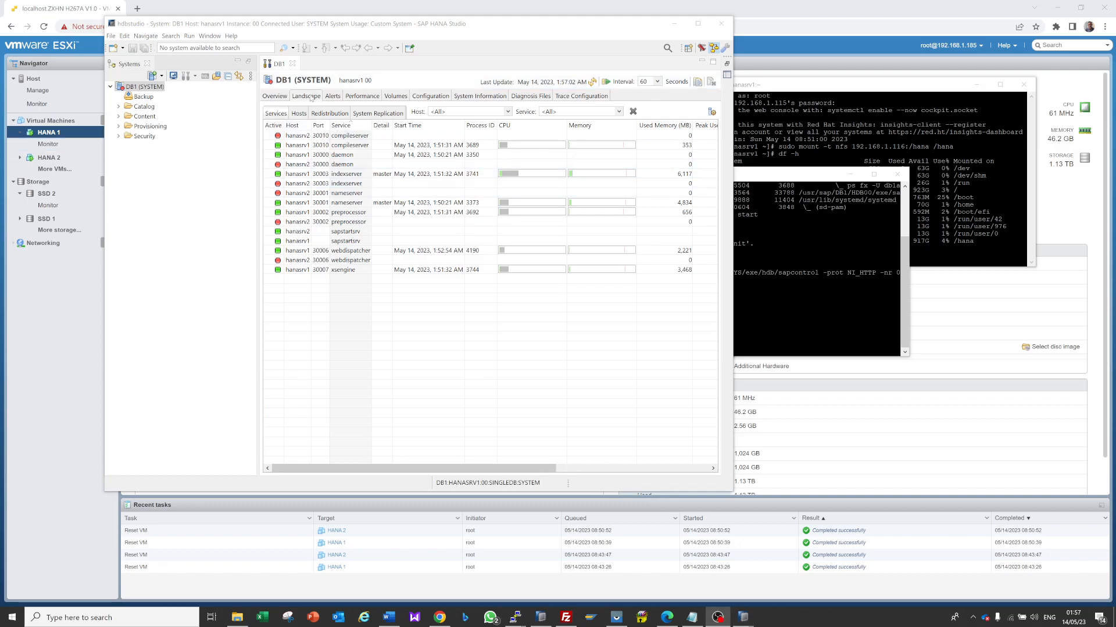
{"action": "left_click", "coordinate": [341, 155]}
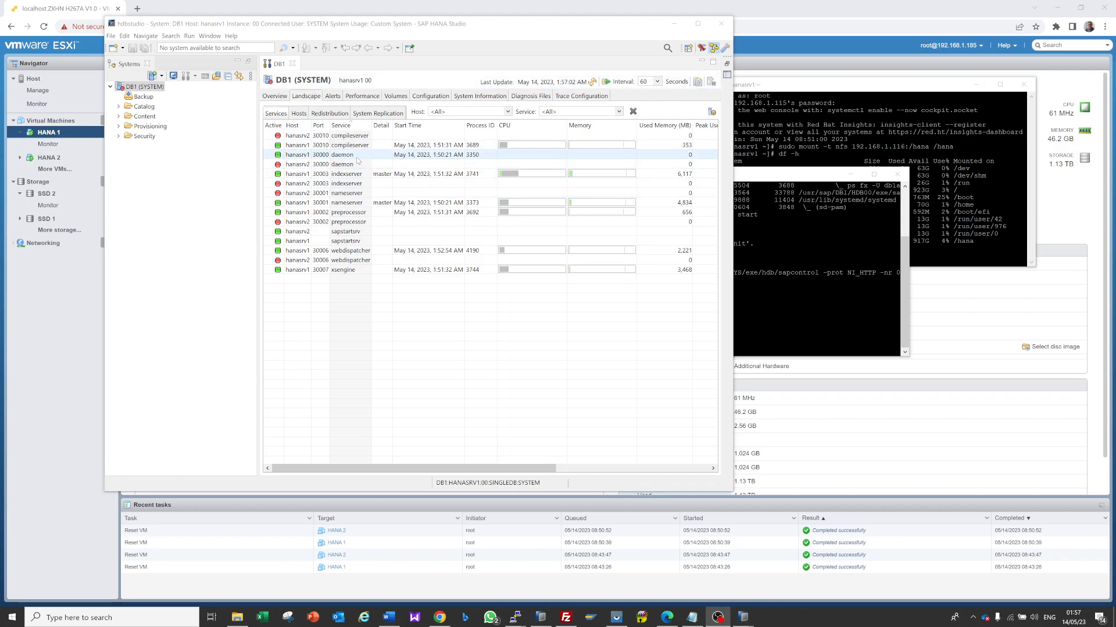
{"action": "left_click", "coordinate": [306, 144]}
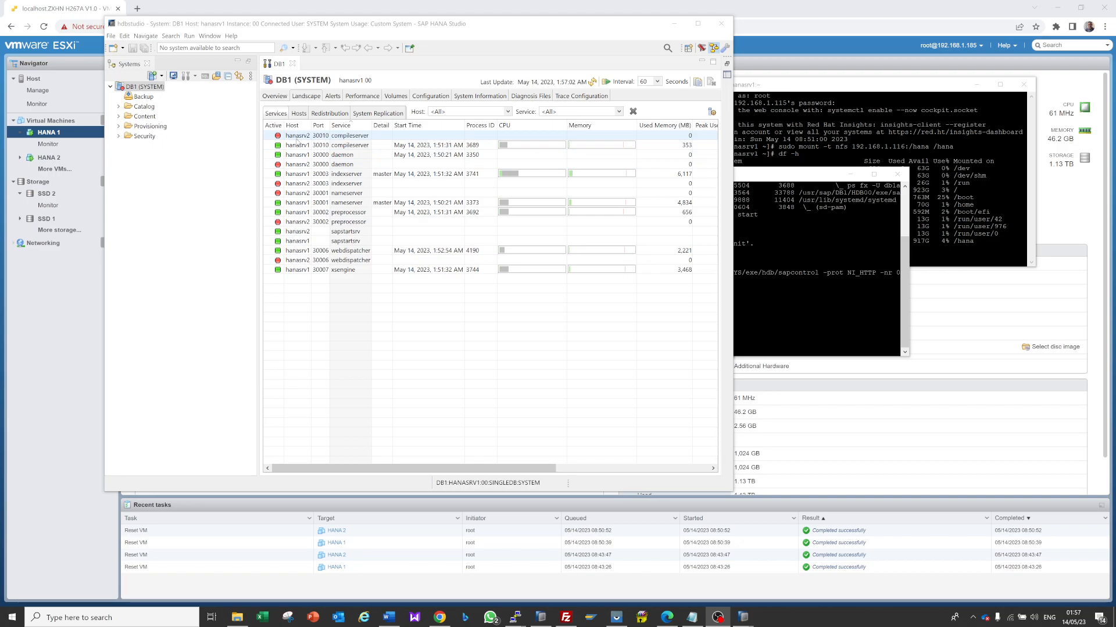
{"action": "left_click", "coordinate": [320, 174]}
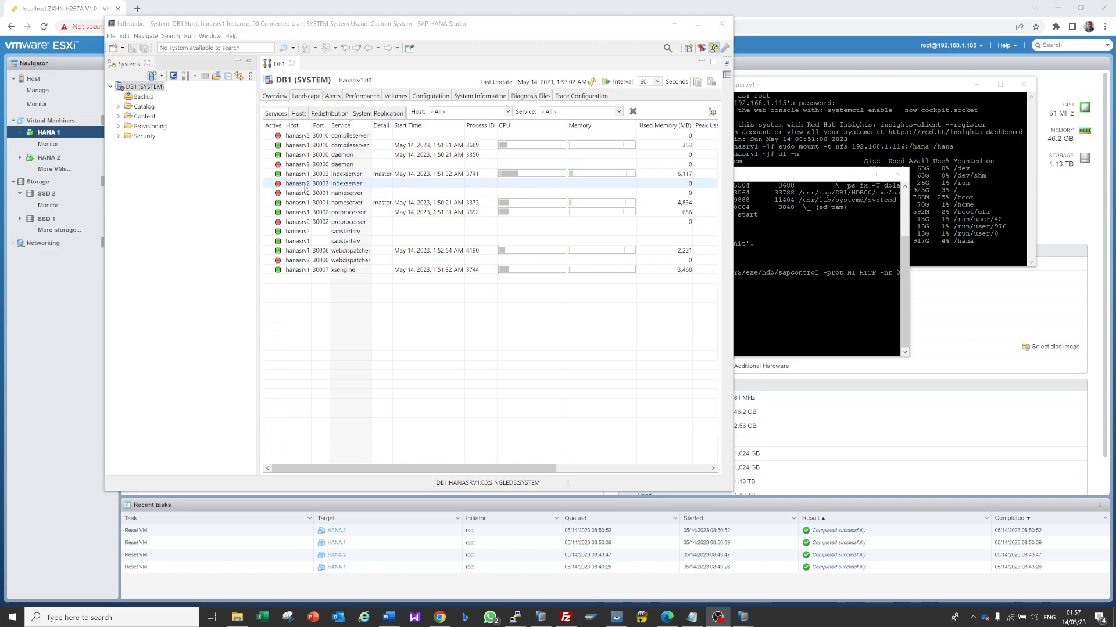
{"action": "left_click", "coordinate": [346, 240]}
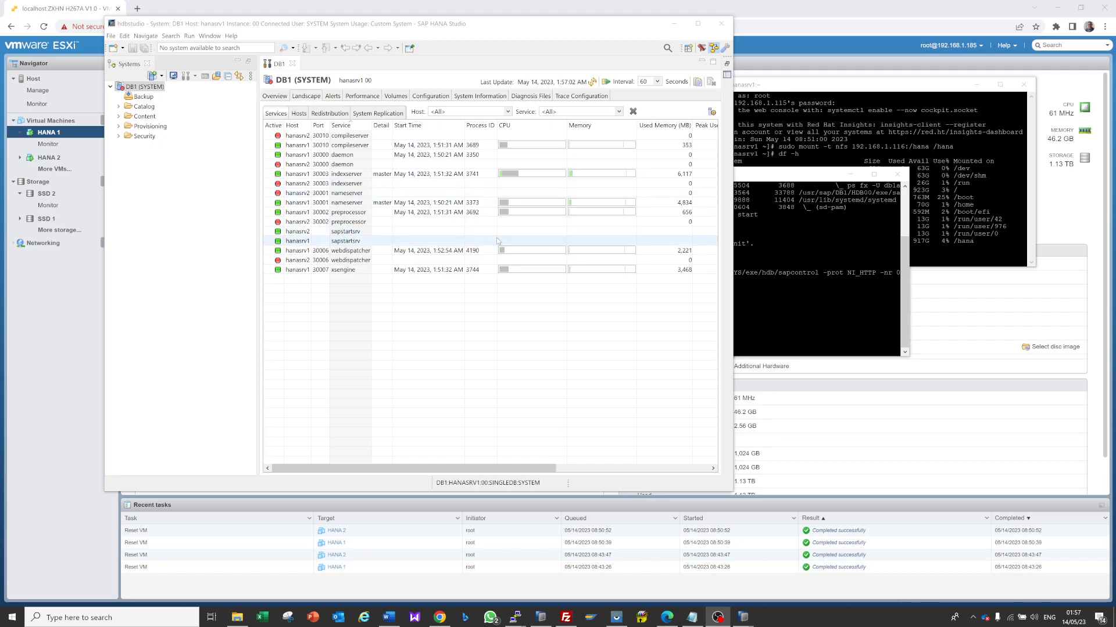
{"action": "mouse_move", "coordinate": [486, 220]}
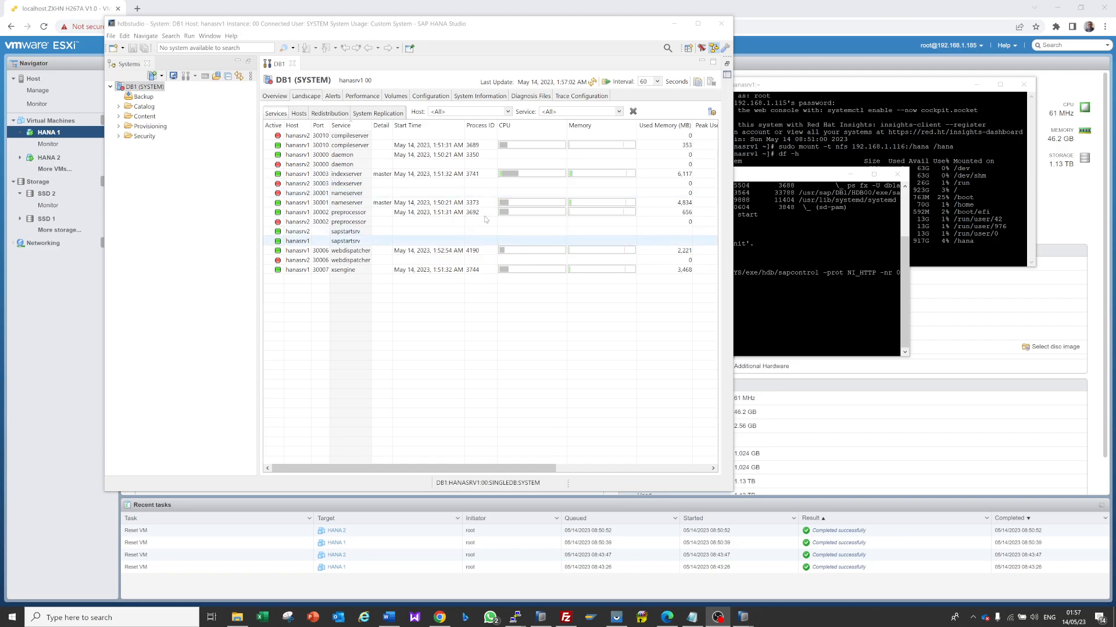
{"action": "left_click", "coordinate": [354, 154]}
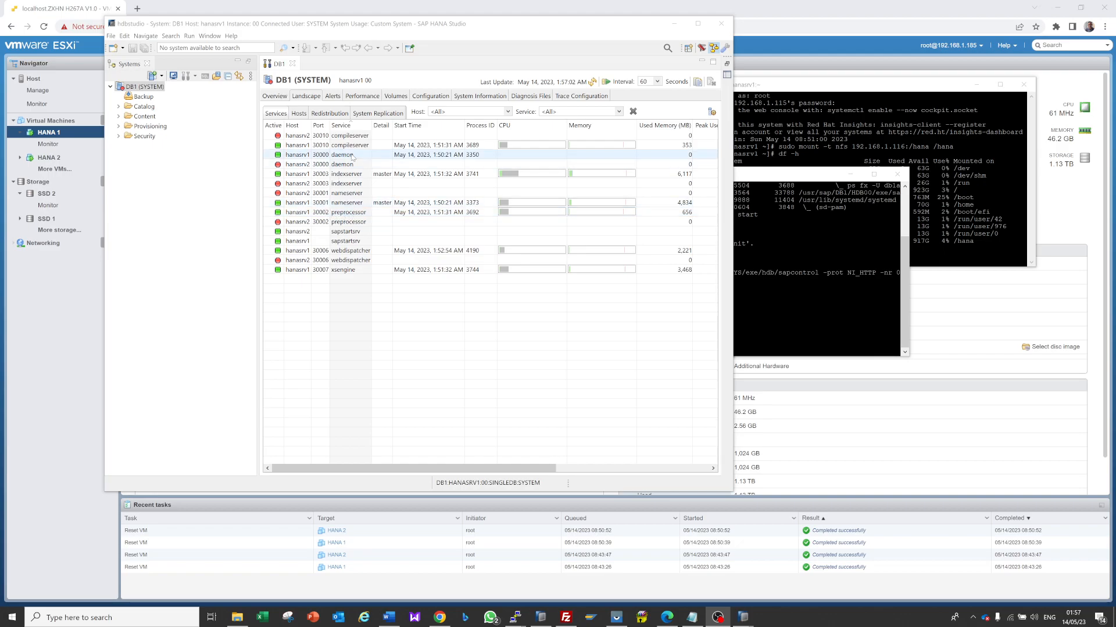